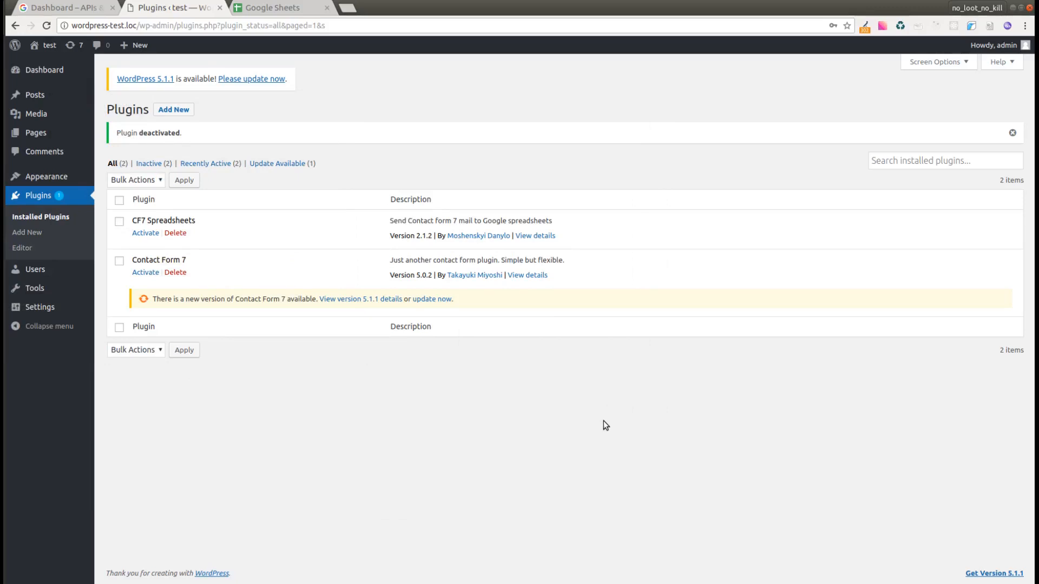
mouse_move(288, 384)
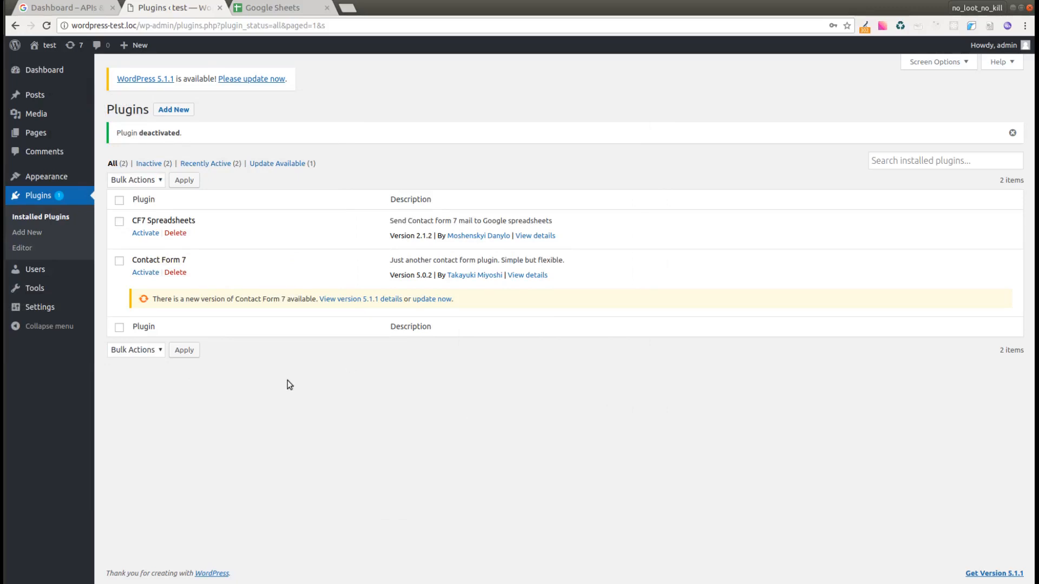
- Activate the Contact Form 7 and CF7 Spreadsheets plugins on the Plugins page
left_click(145, 273)
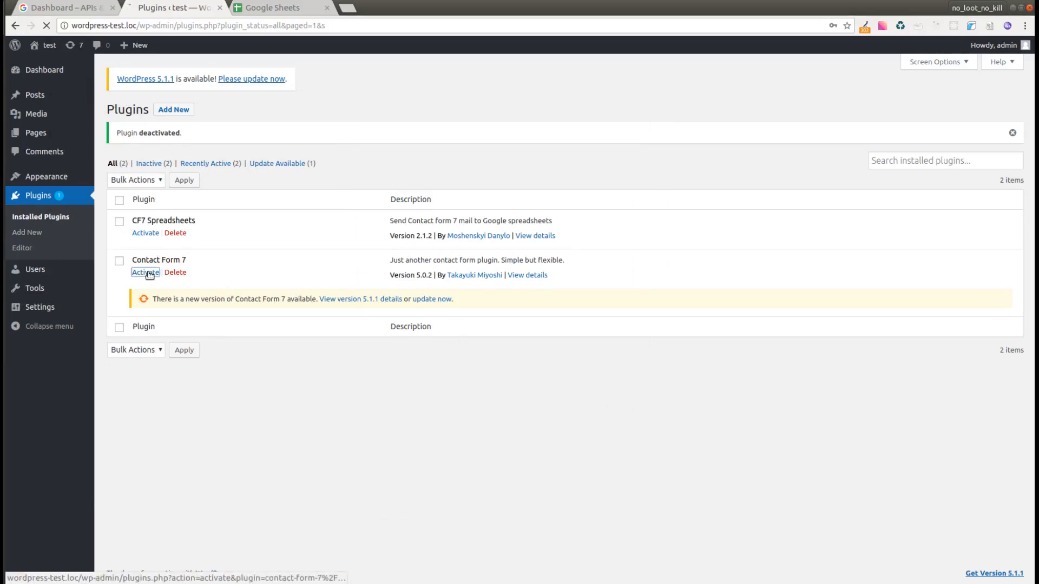
left_click(144, 272)
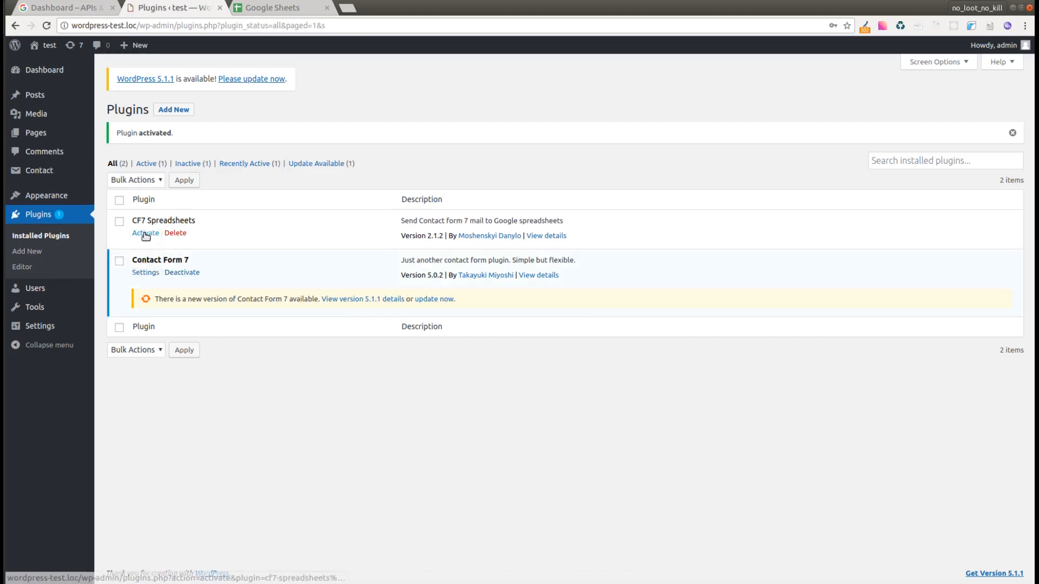
left_click(145, 232)
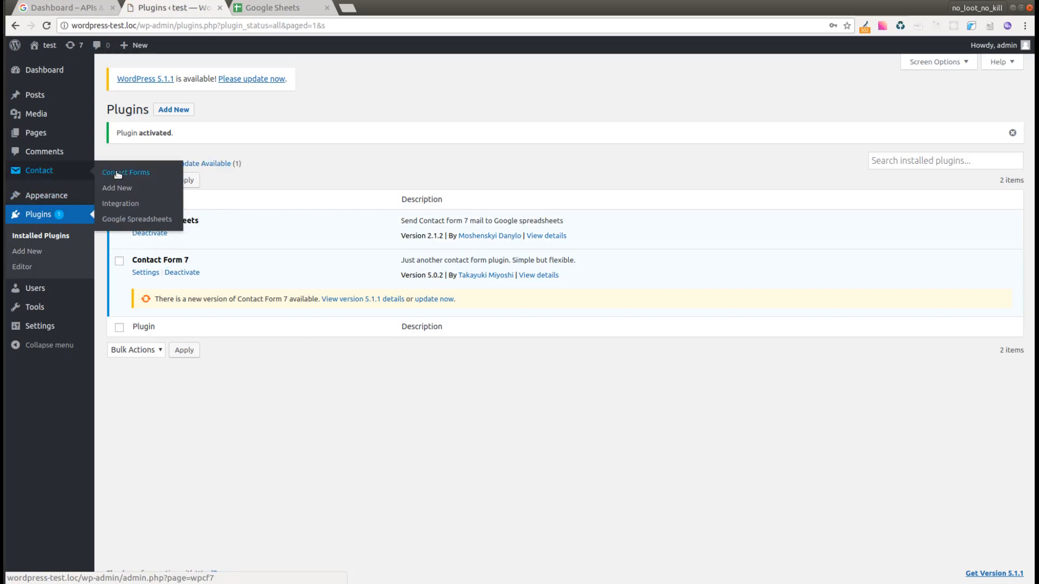
- Open Contact > Contact Forms and edit the Untitled form
left_click(125, 172)
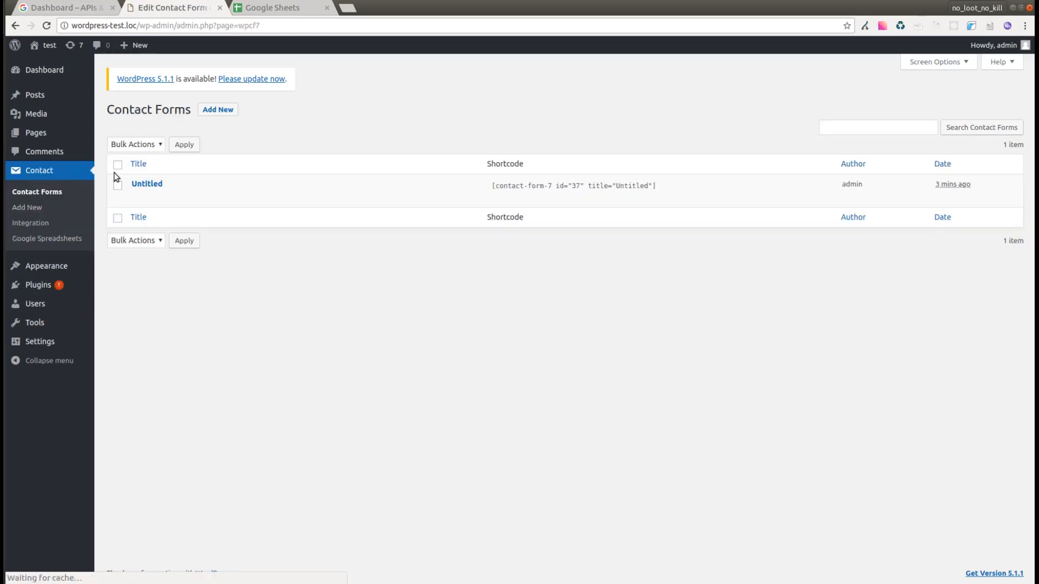
mouse_move(147, 184)
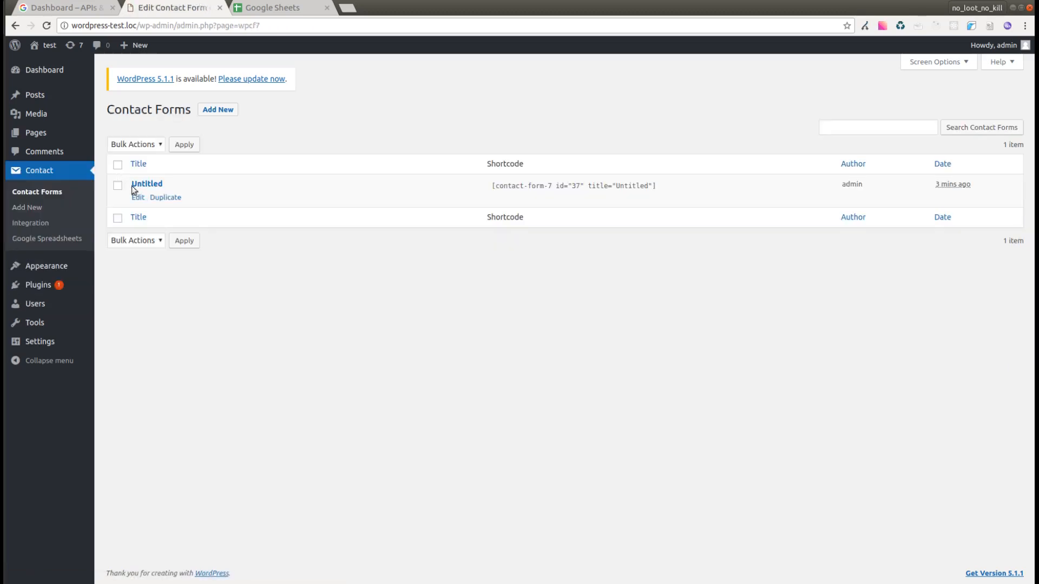
left_click(147, 184)
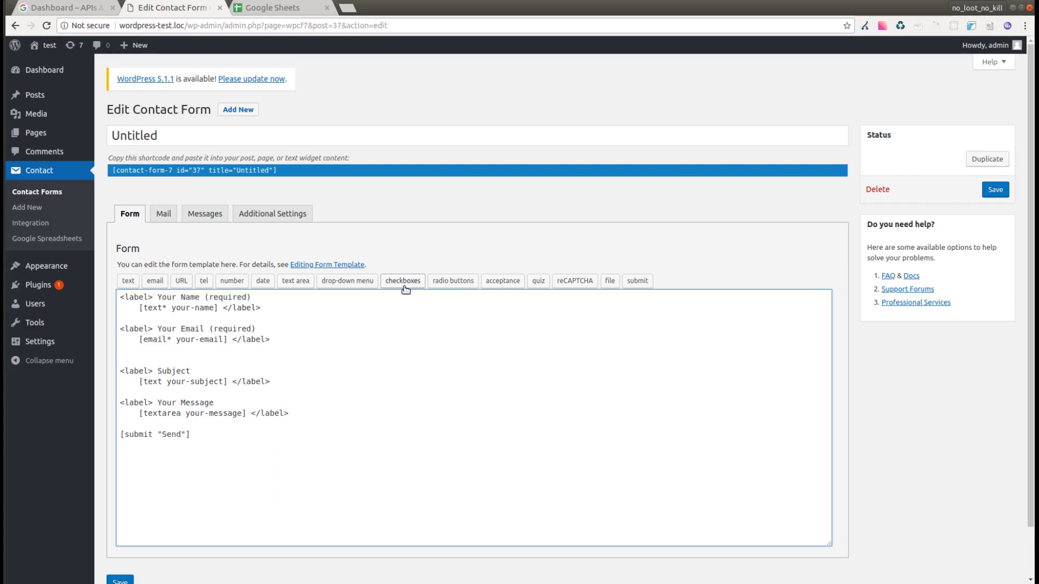
- Insert an optional checkboxes field with the single option 'asdasd' below the email field
left_click(402, 280)
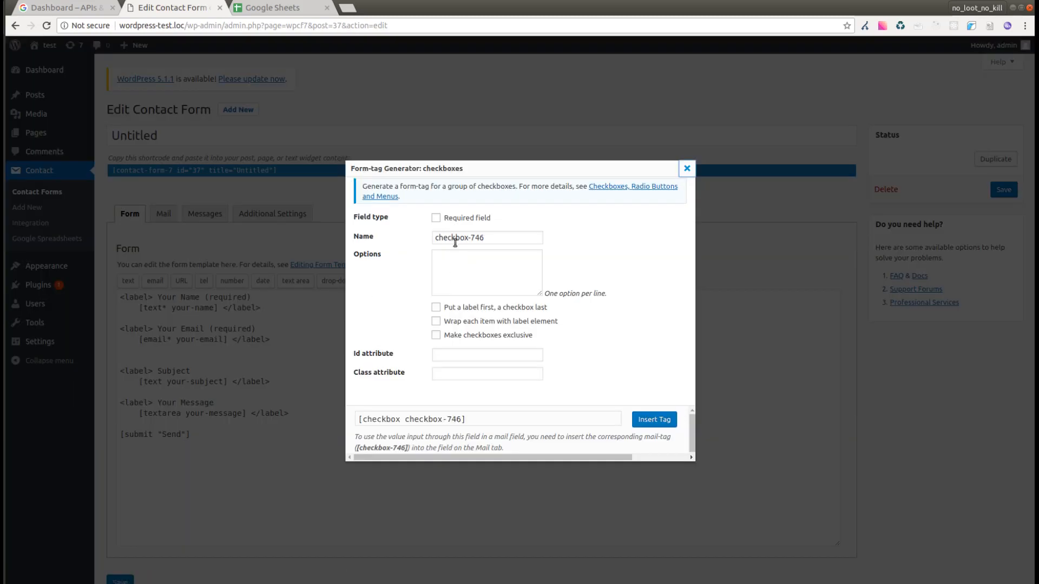
left_click(436, 218)
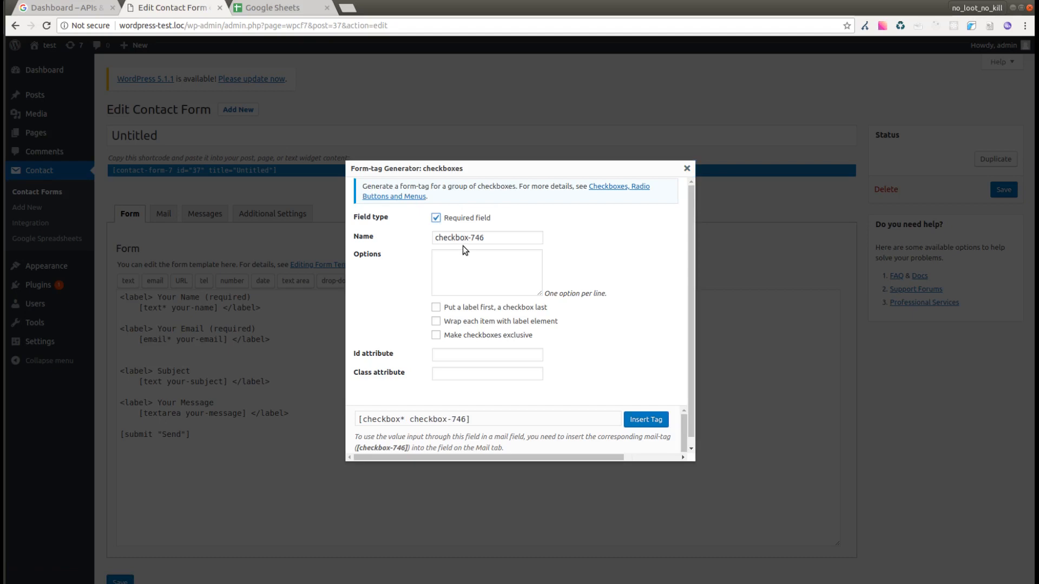
left_click(435, 218)
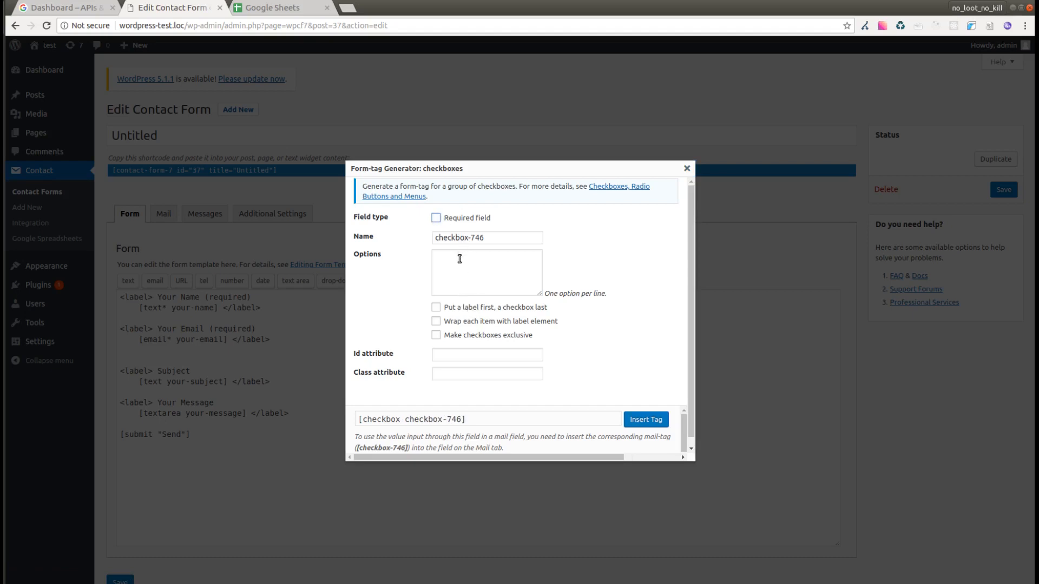
type("asdasd")
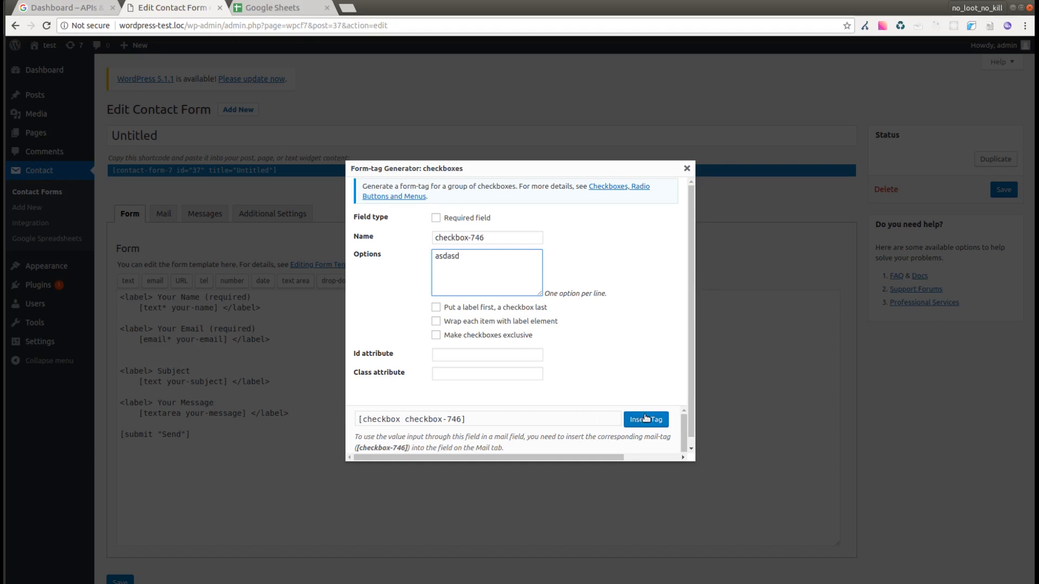
left_click(644, 419)
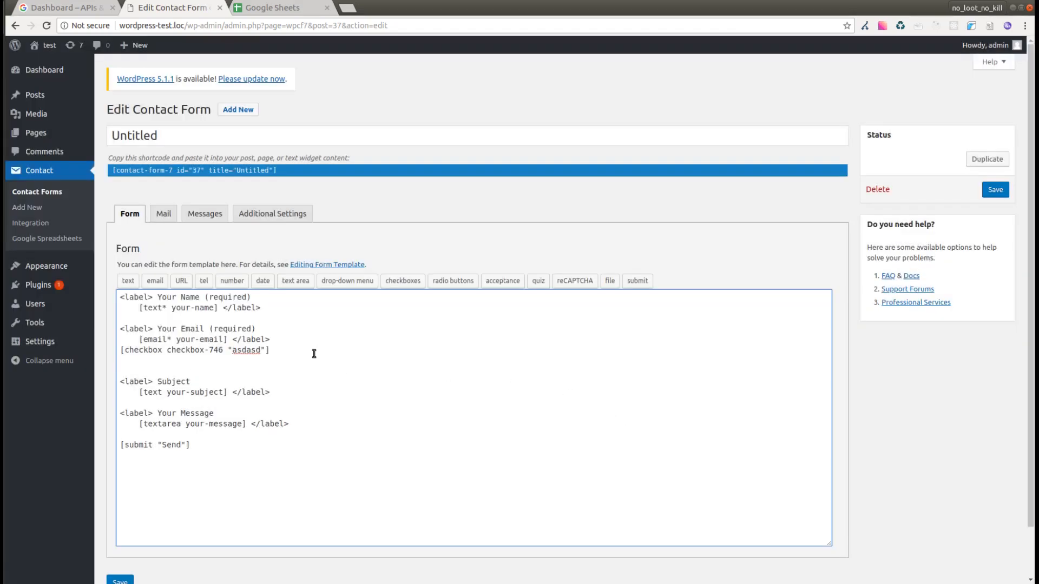
- Insert a number field with a default value and a 10–20 range, then save the form
left_click(231, 281)
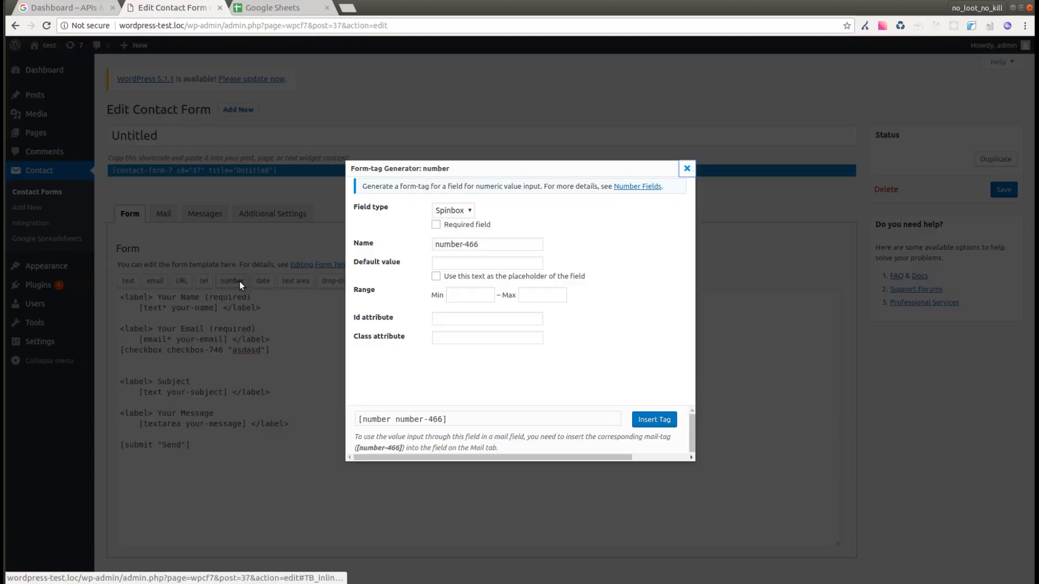
left_click(486, 262)
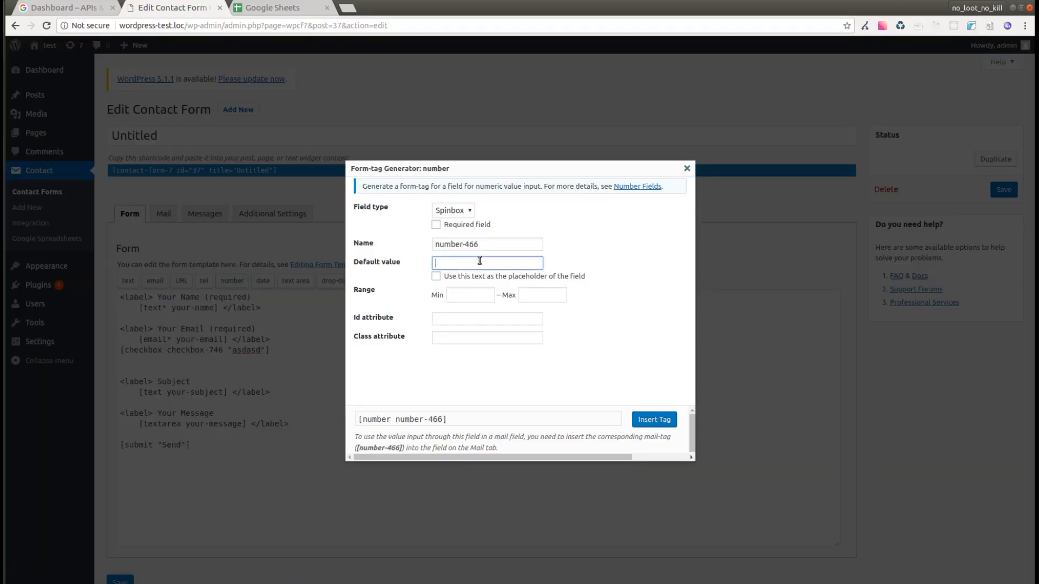
type("213")
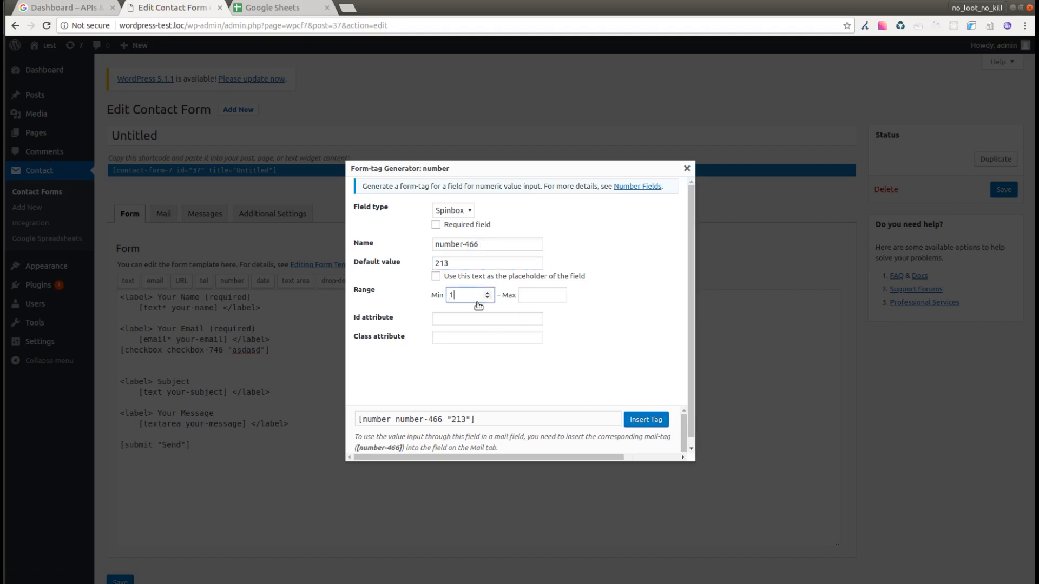
type("20")
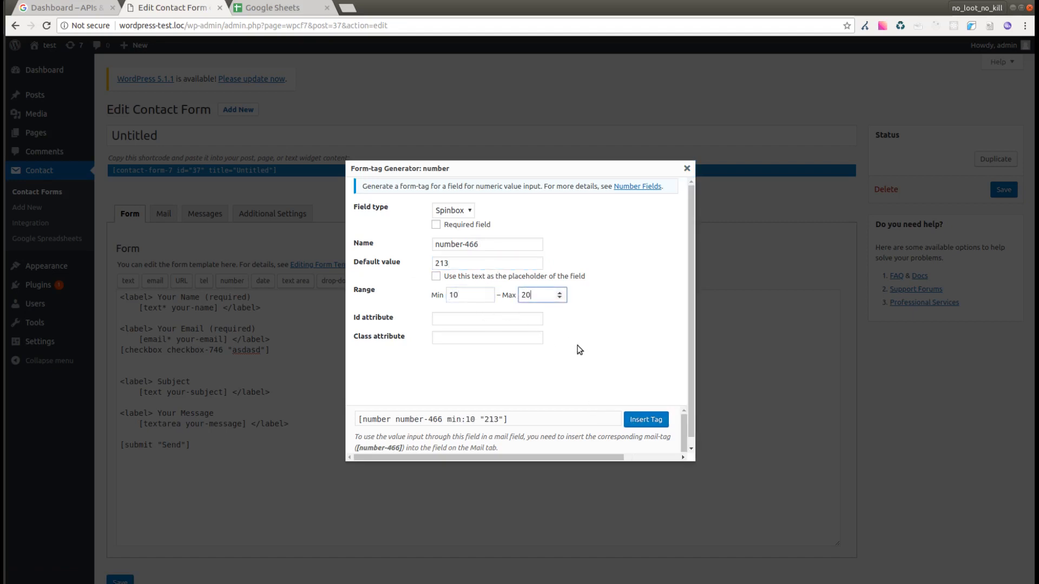
left_click(644, 419)
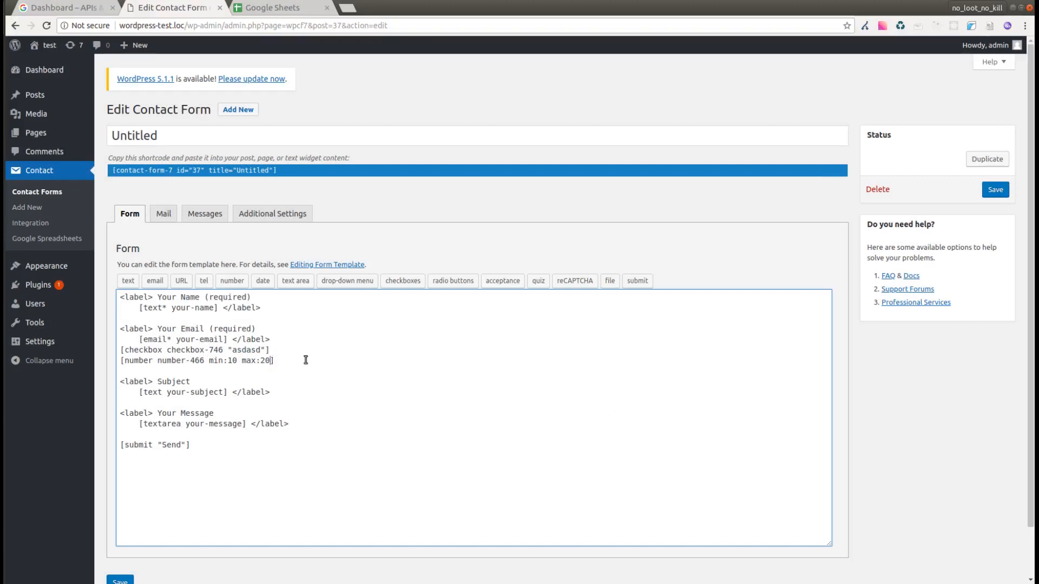
left_click(995, 189)
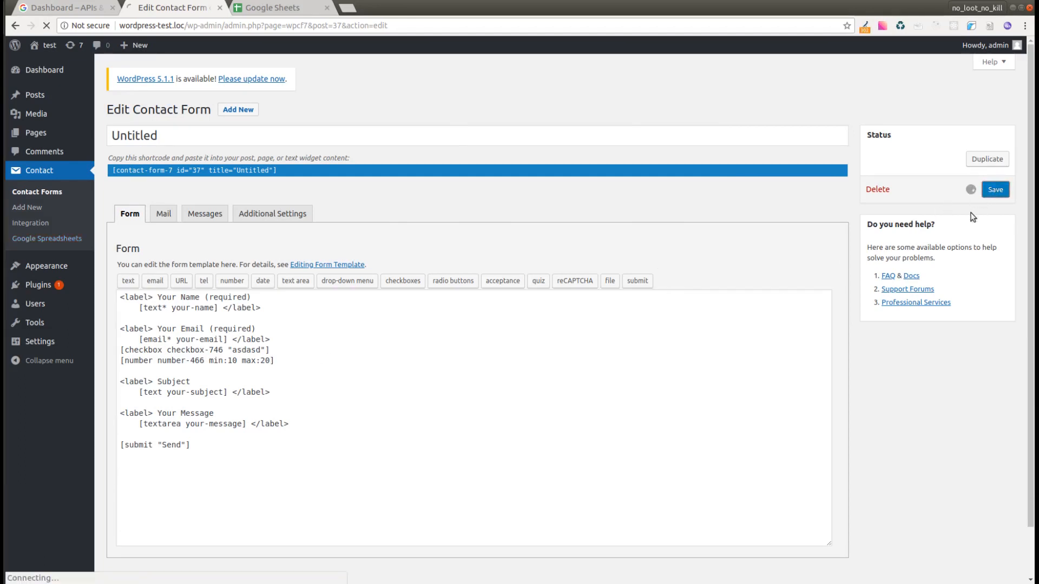
left_click(995, 190)
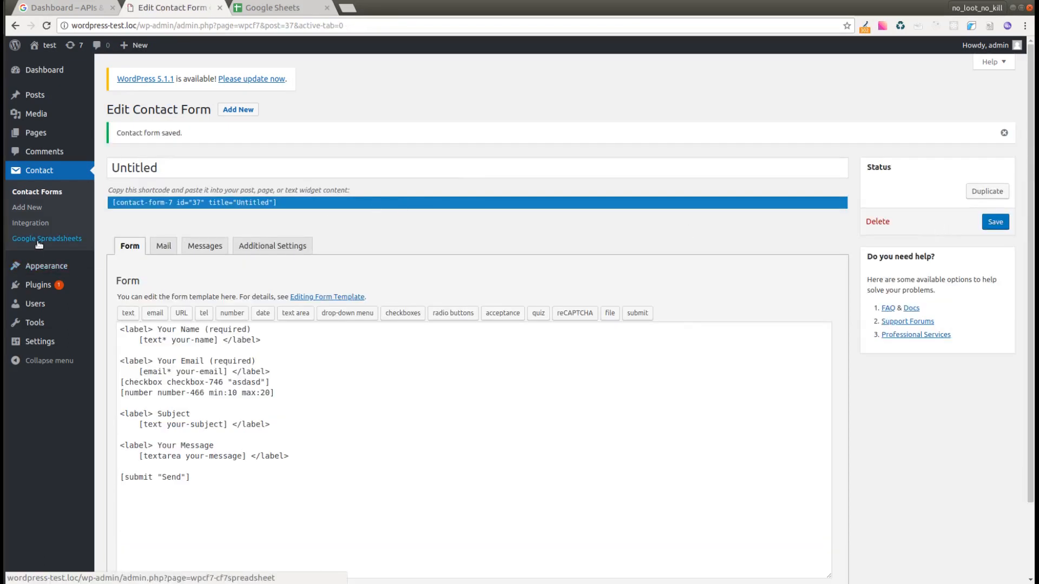
- Open Contact > Google Spreadsheets settings on the Google API tab
left_click(47, 239)
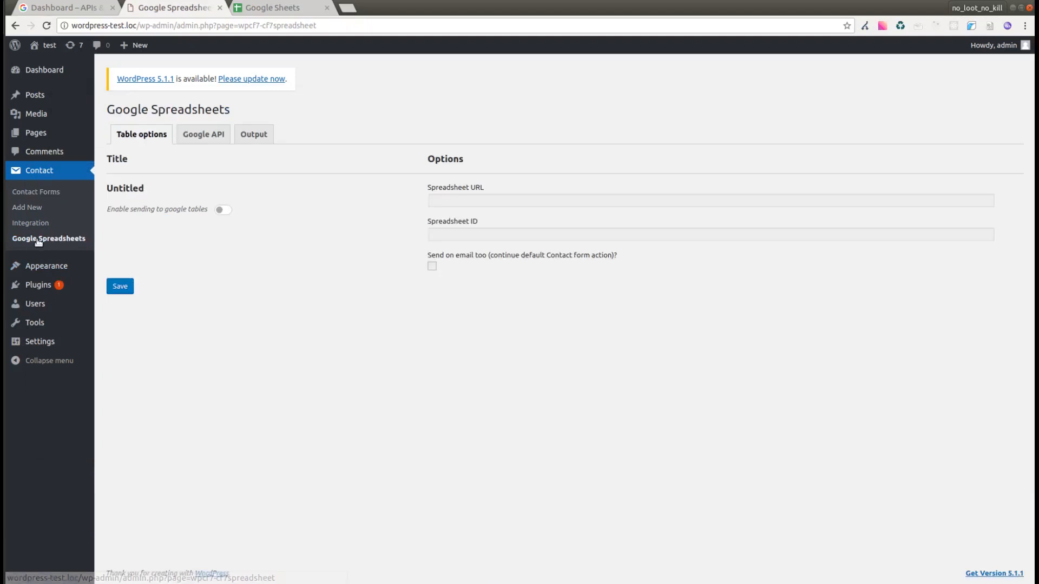
mouse_move(40, 243)
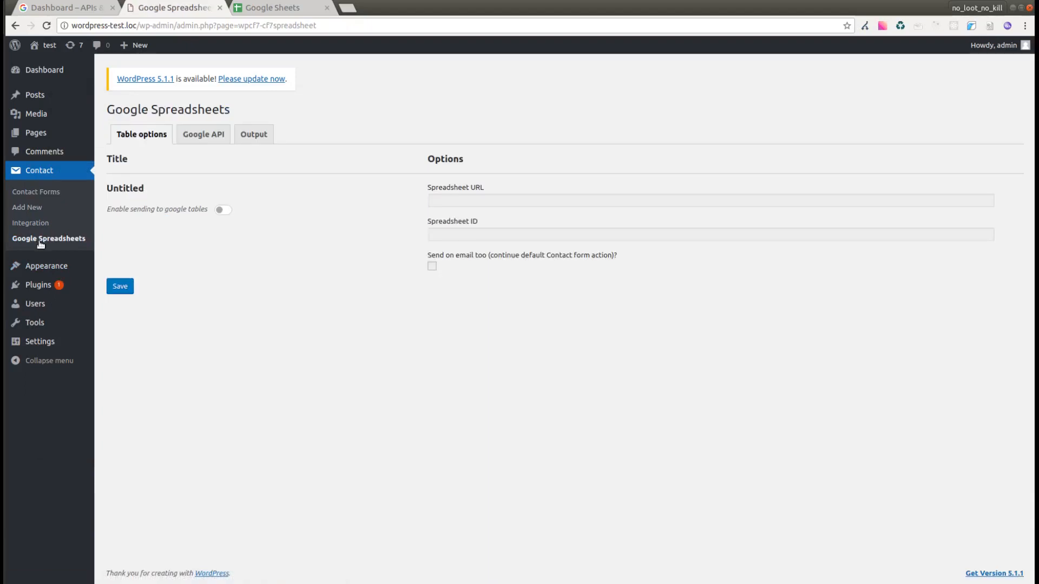
mouse_move(232, 184)
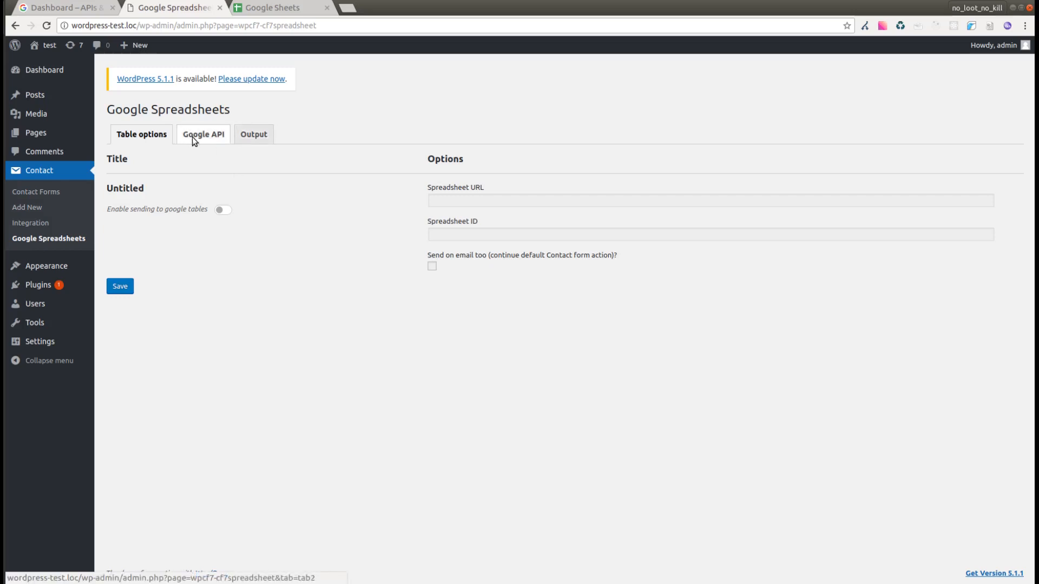
left_click(203, 134)
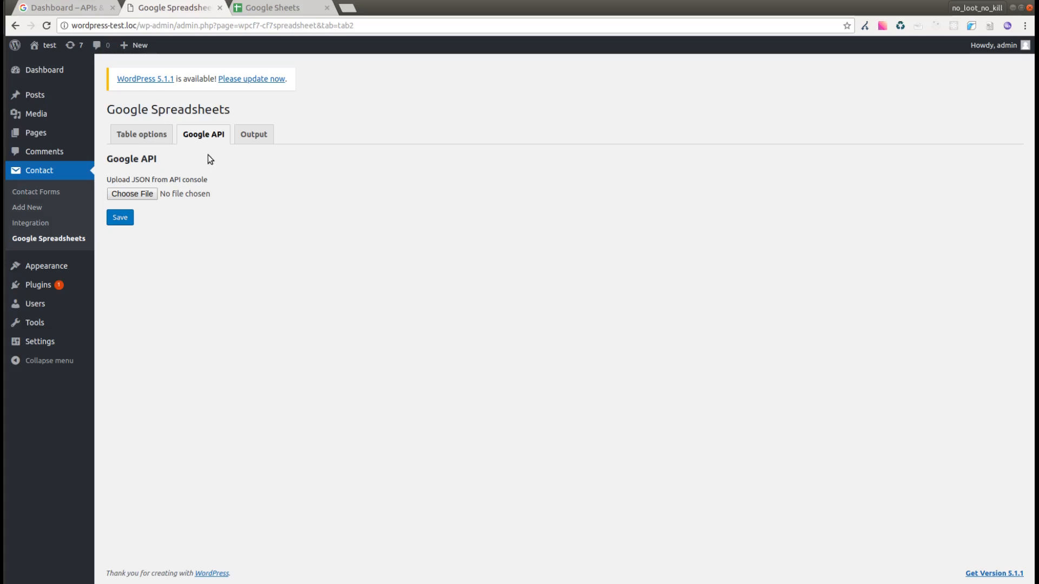
mouse_move(211, 191)
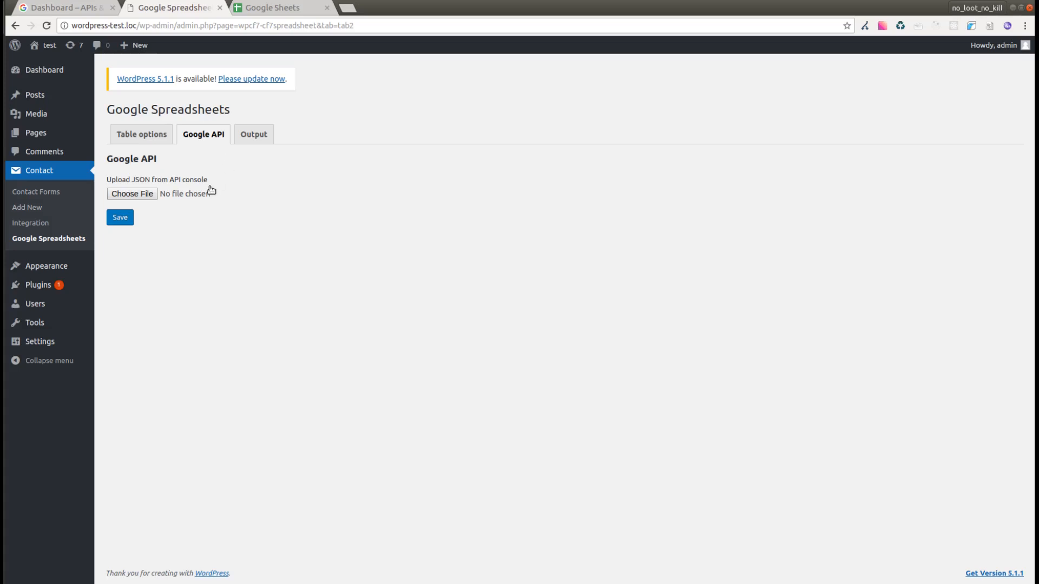
mouse_move(208, 150)
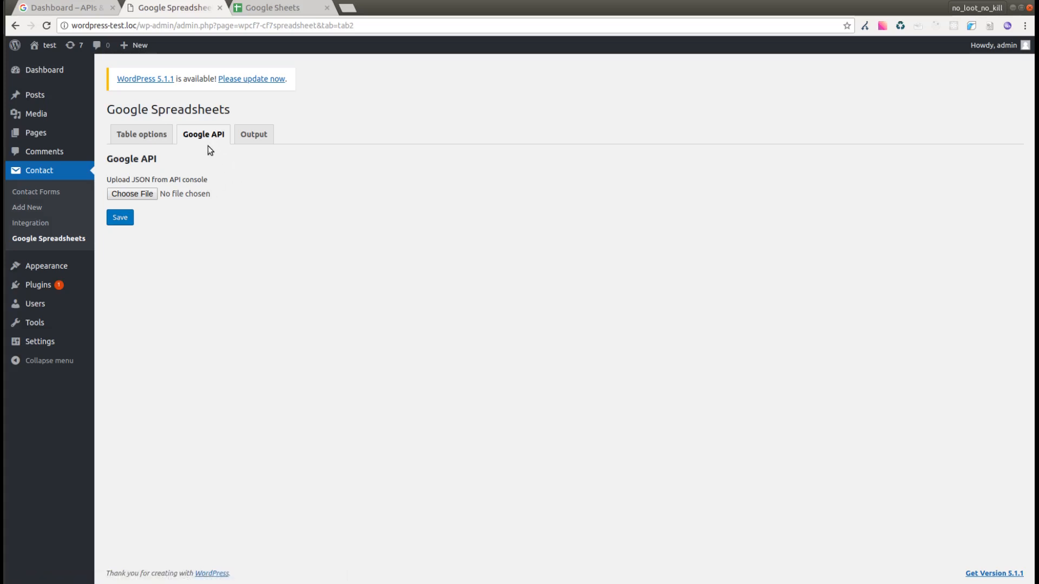
mouse_move(244, 209)
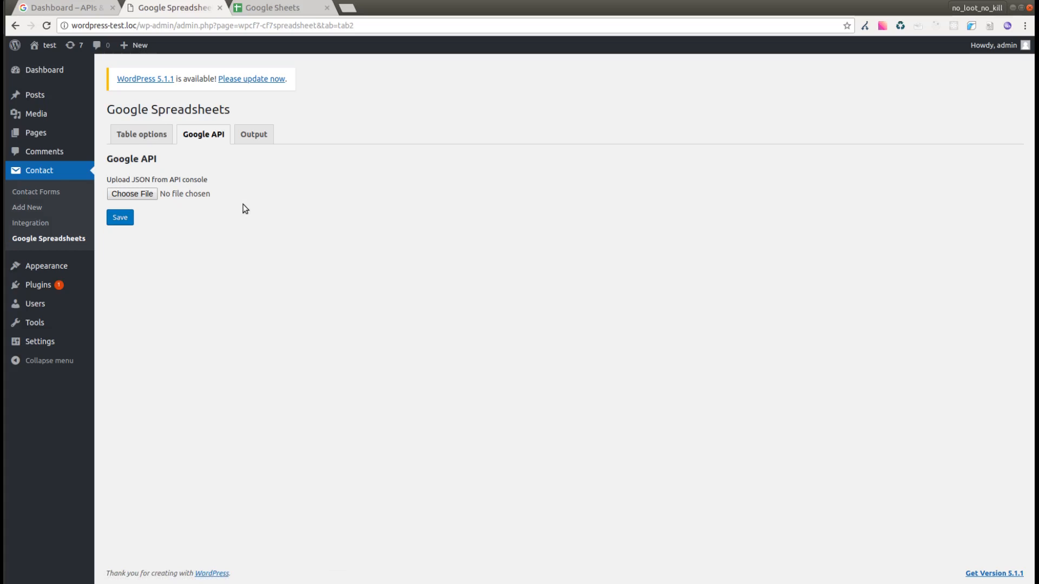
mouse_move(231, 191)
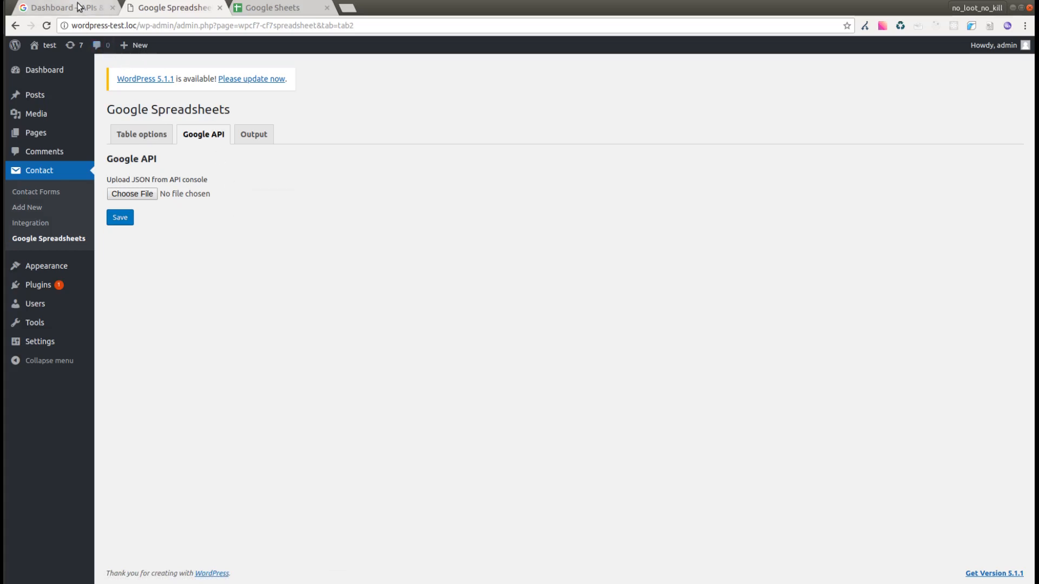
- Create a new Google API Console project named My Project 35730
left_click(59, 7)
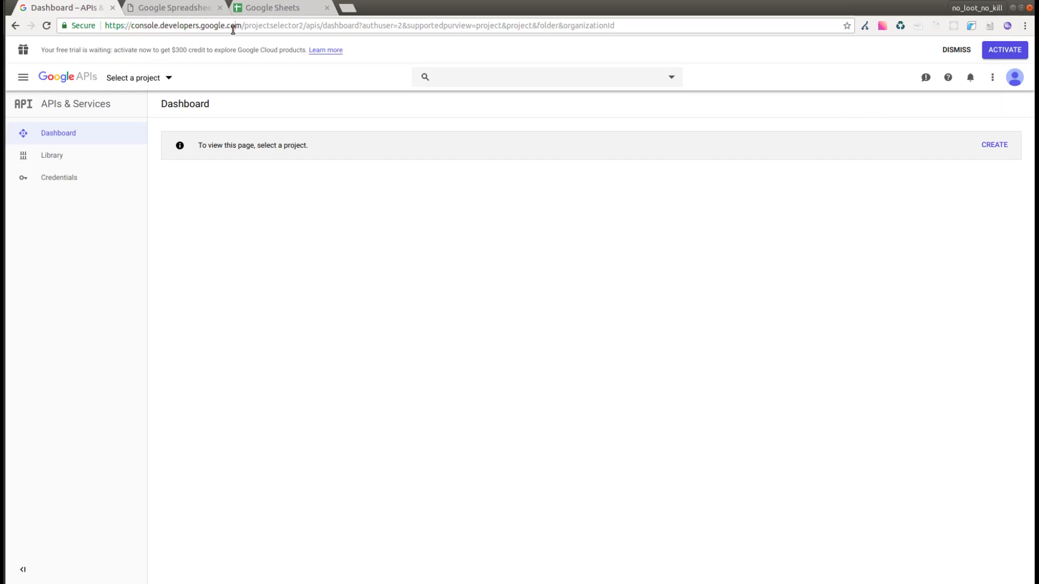
mouse_move(251, 149)
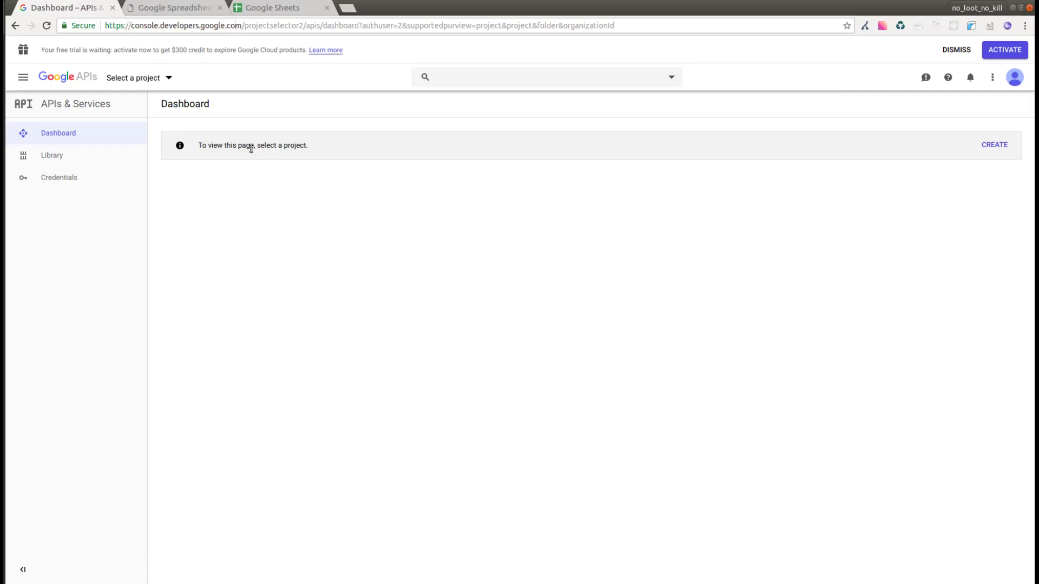
left_click(994, 144)
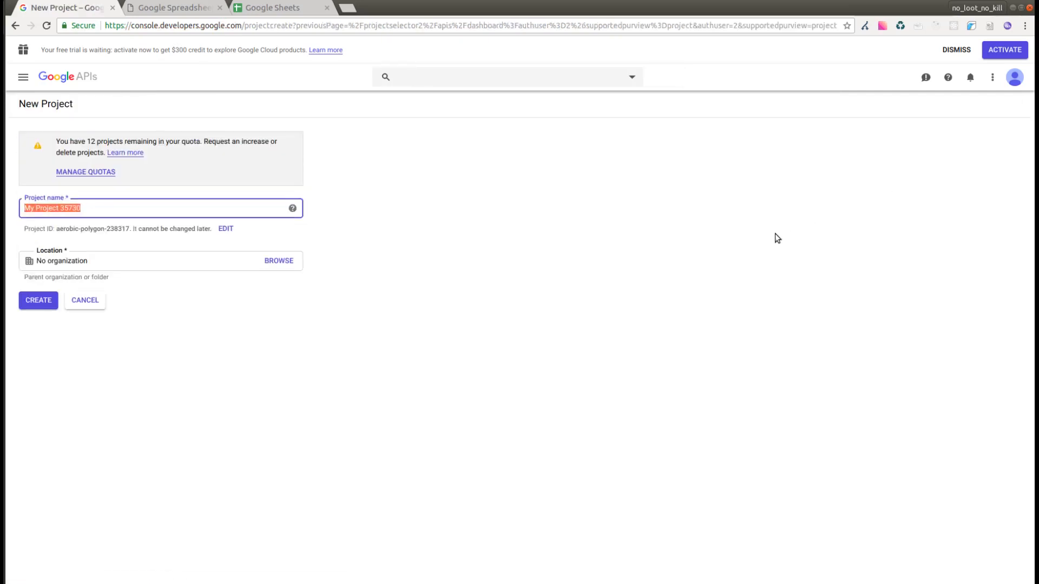
mouse_move(306, 239)
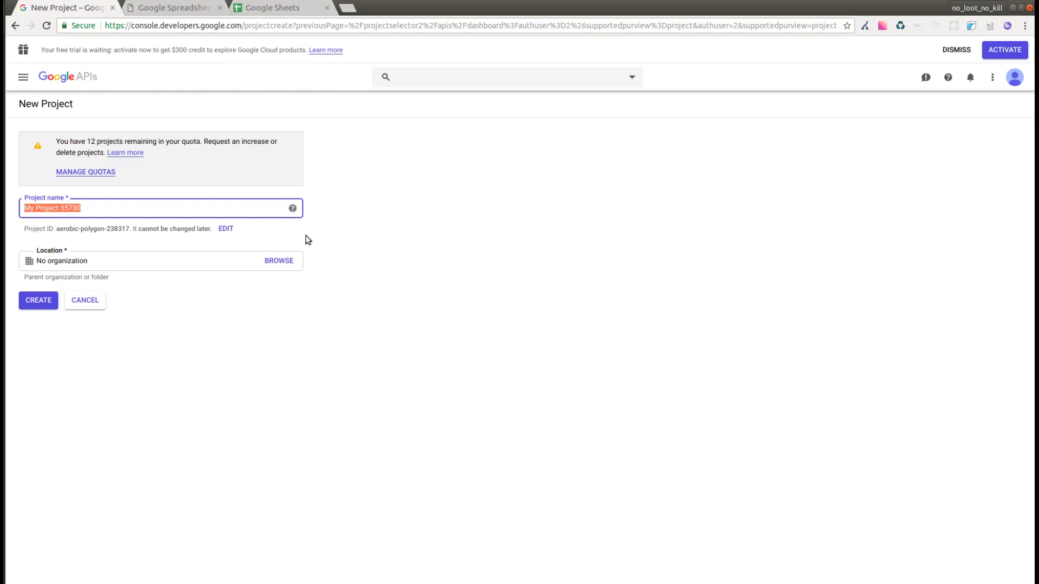
mouse_move(300, 234)
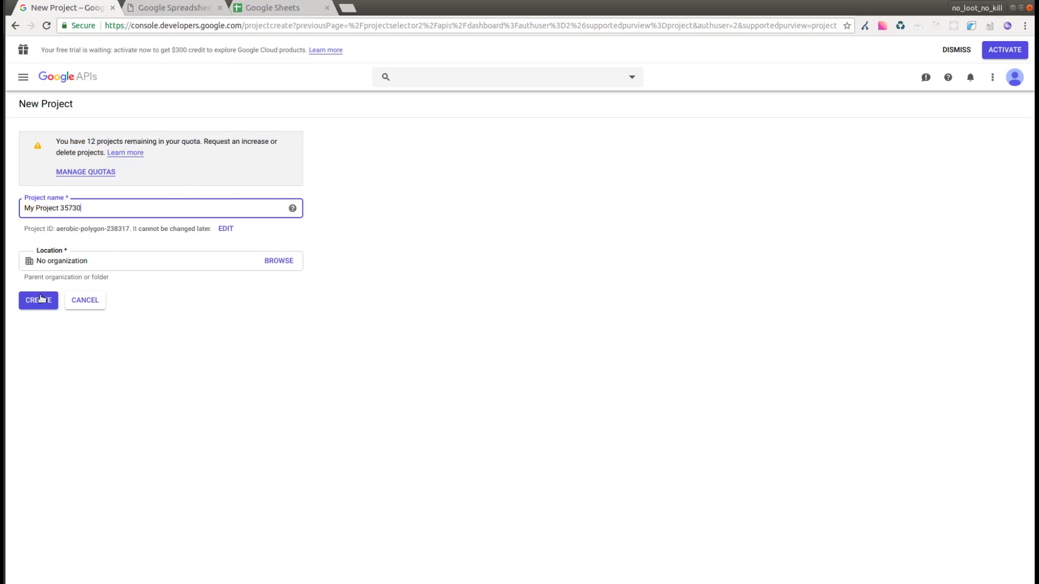
left_click(38, 300)
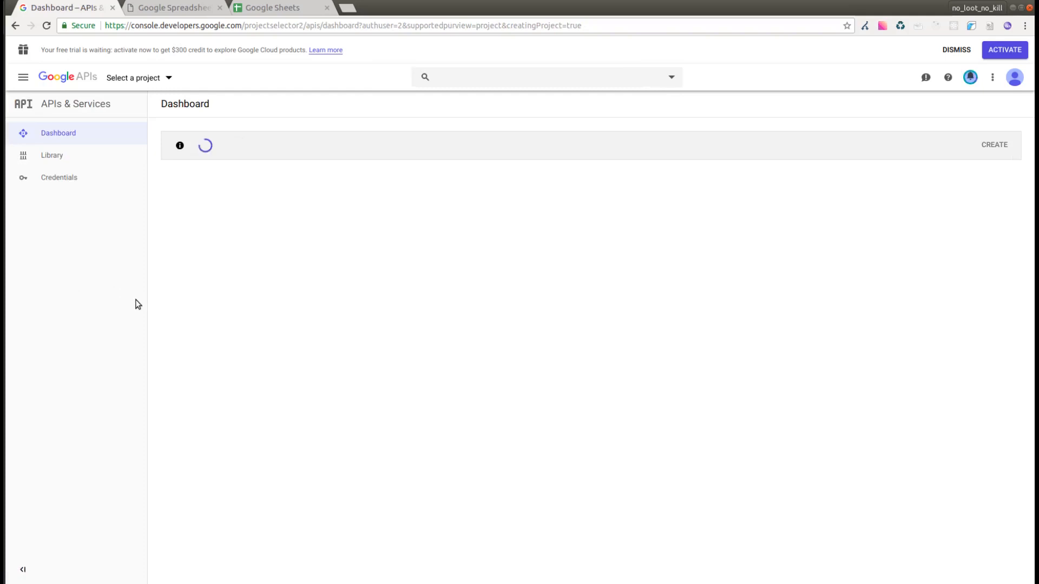
mouse_move(147, 215)
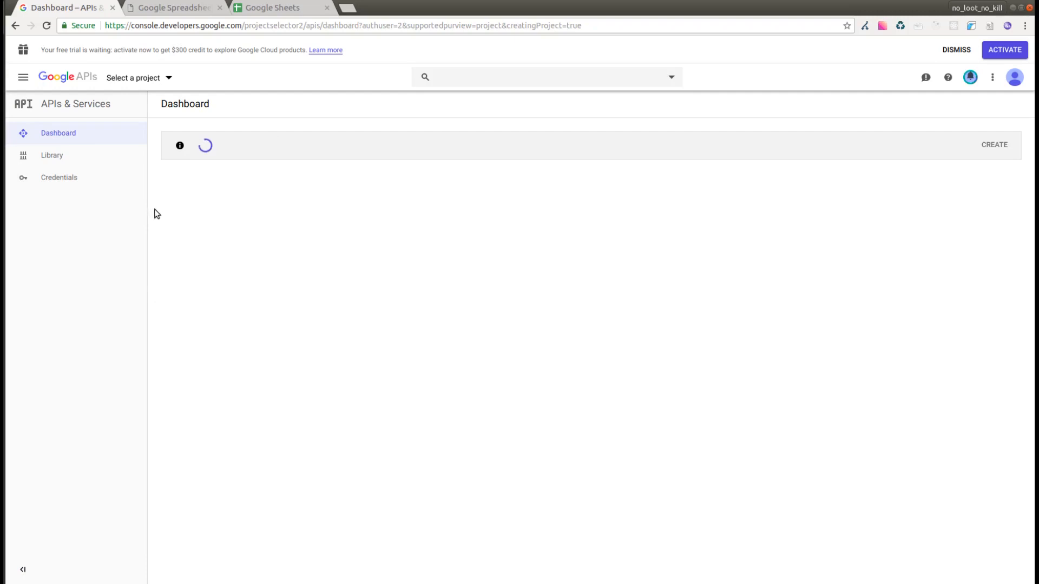
mouse_move(228, 144)
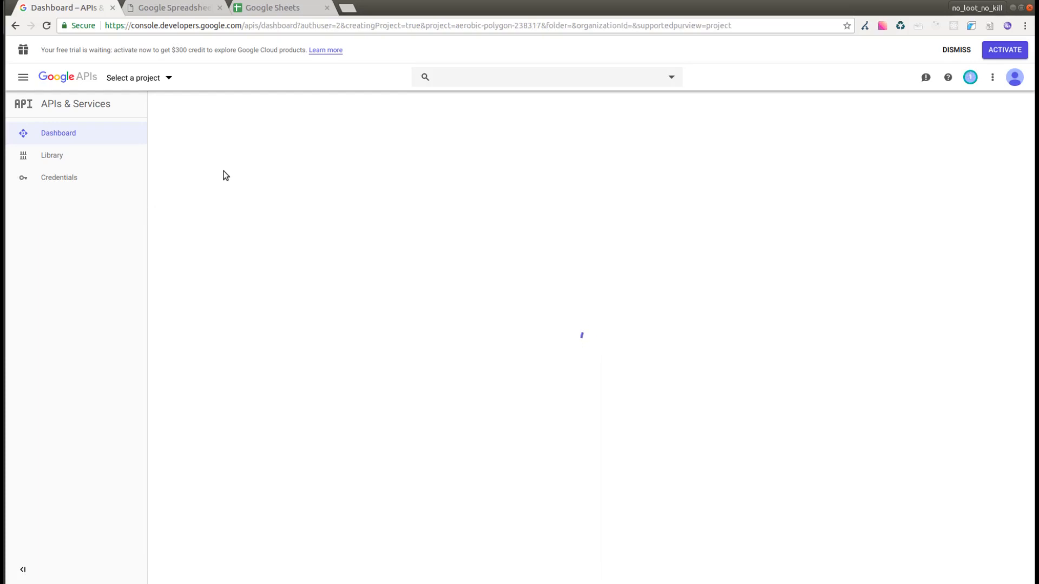
- Find the Google Sheets API in the API library and enable it for My Project 35730
left_click(947, 77)
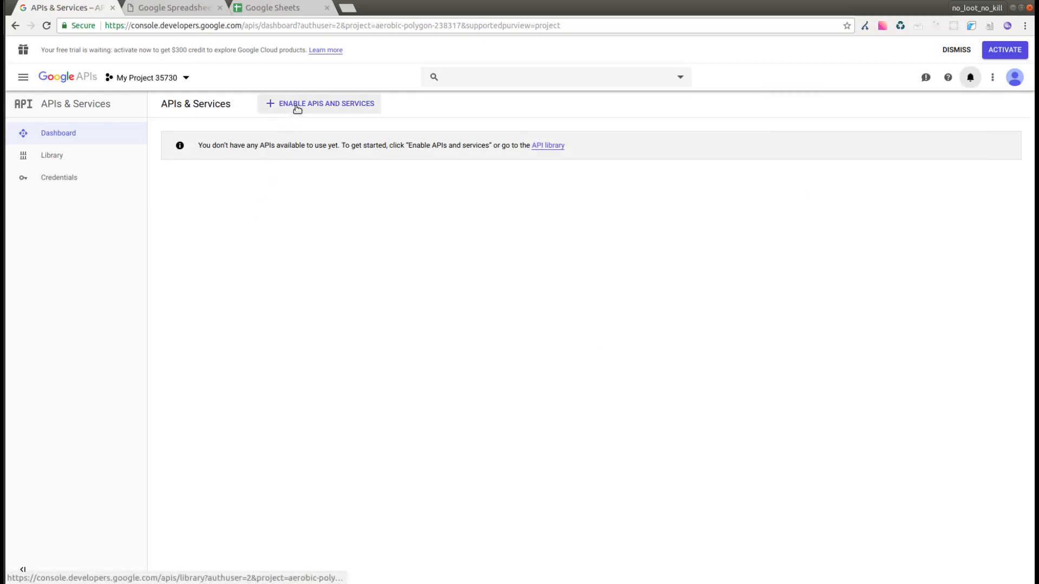
mouse_move(278, 115)
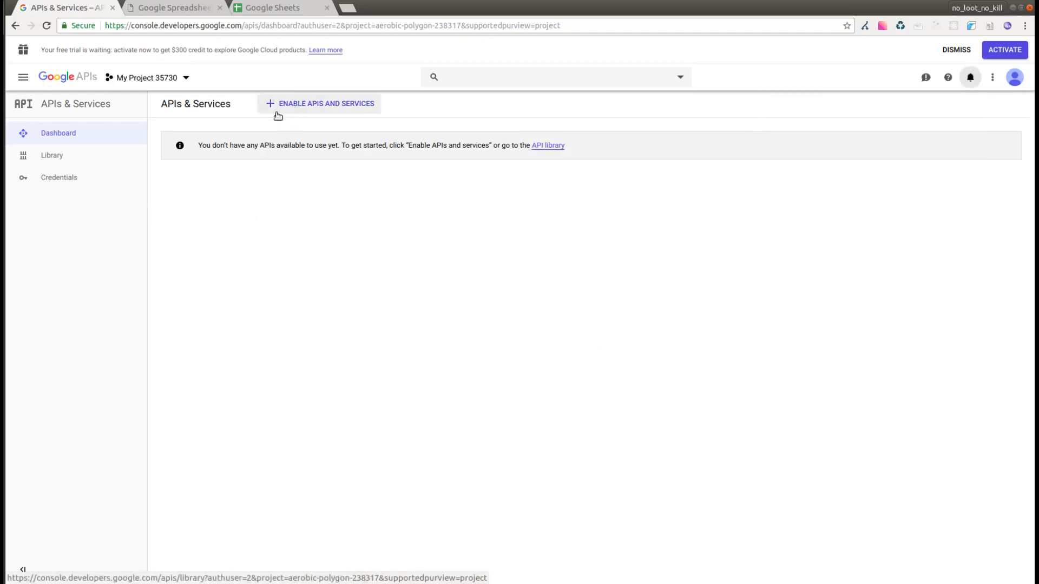
mouse_move(211, 145)
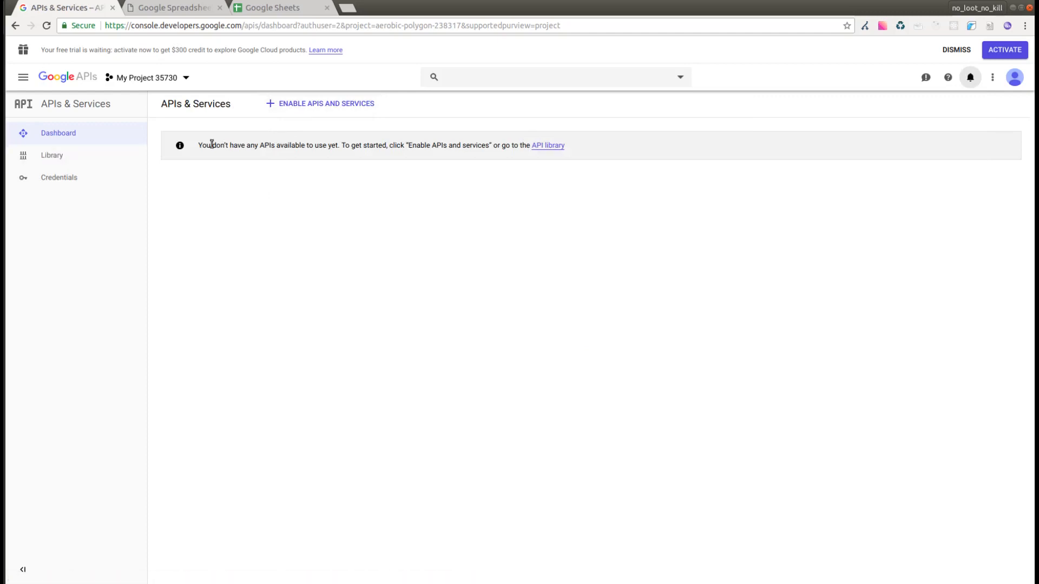
left_click(548, 145)
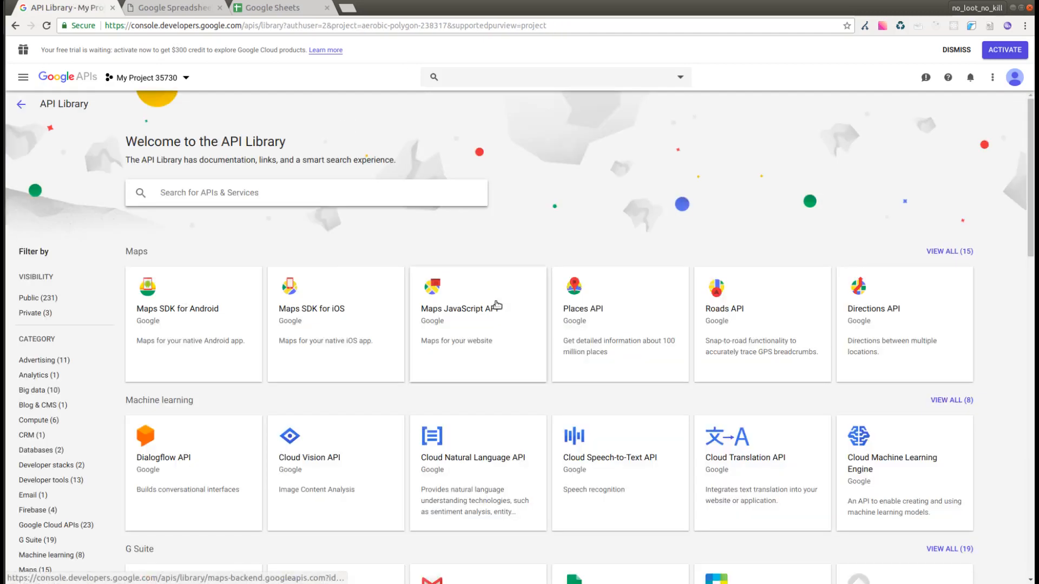
mouse_move(619, 396)
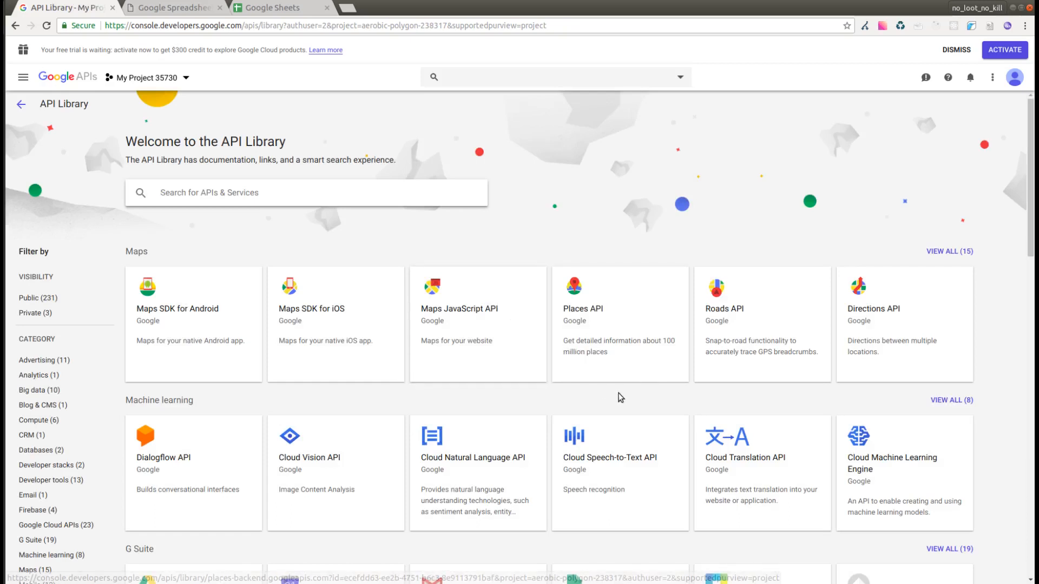
scroll("down", 3)
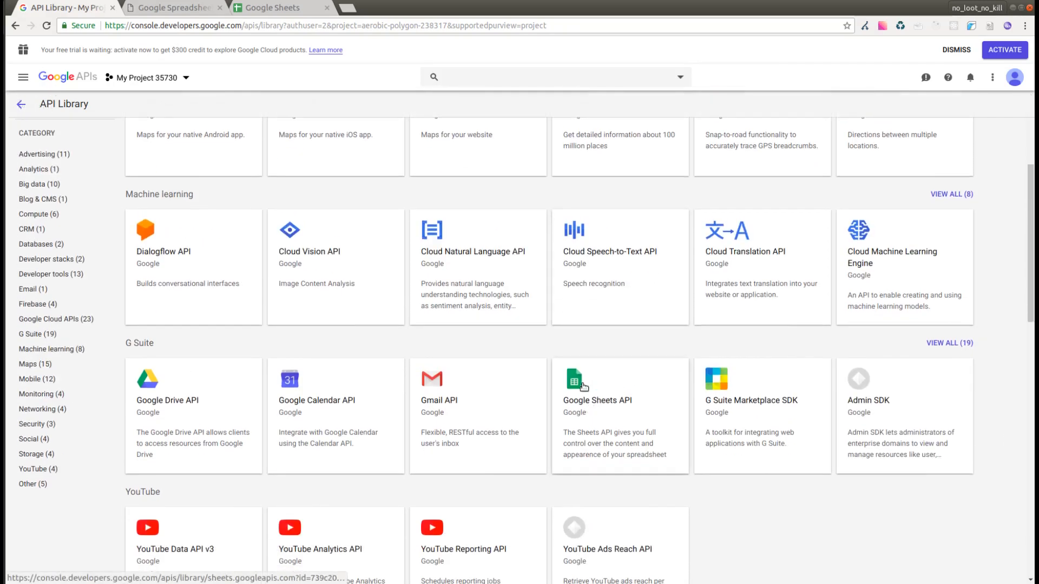
left_click(596, 400)
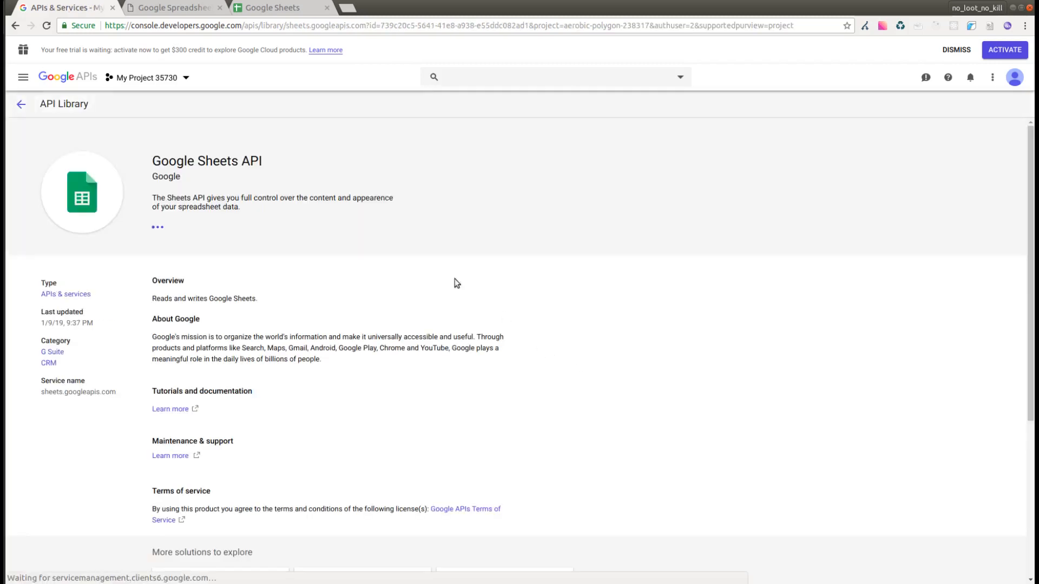
left_click(157, 227)
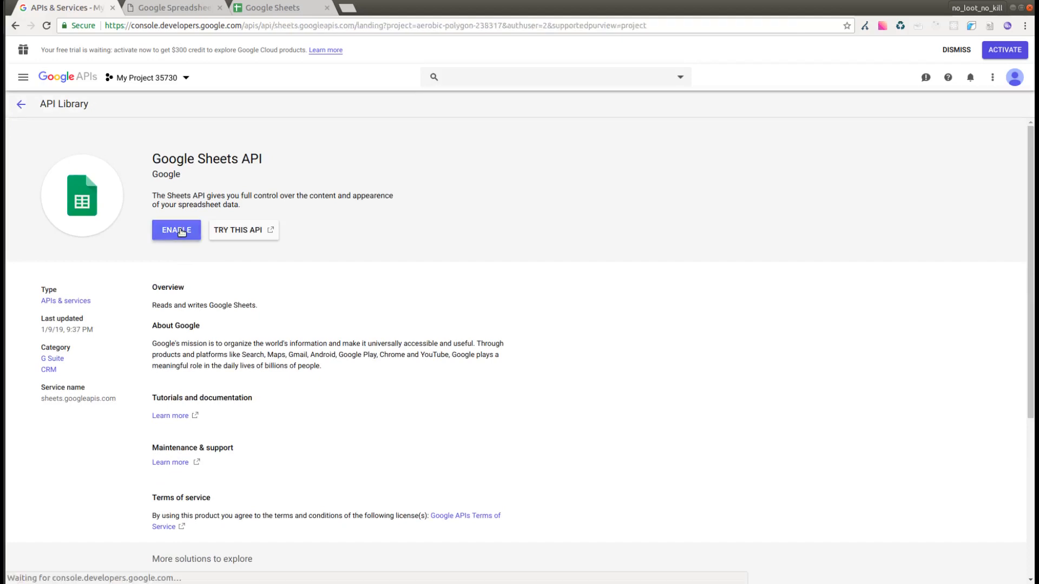
left_click(175, 230)
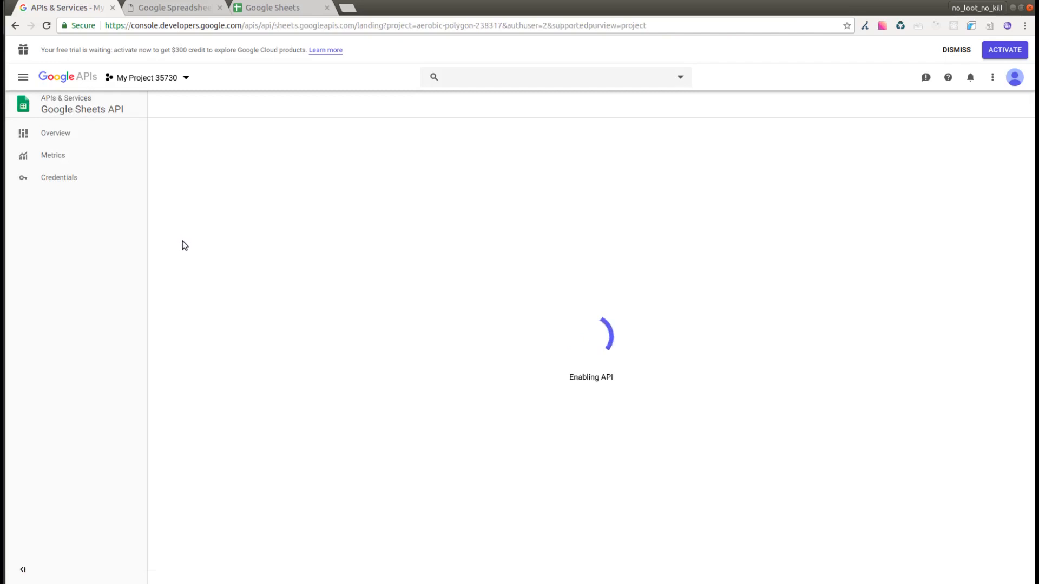
mouse_move(221, 254)
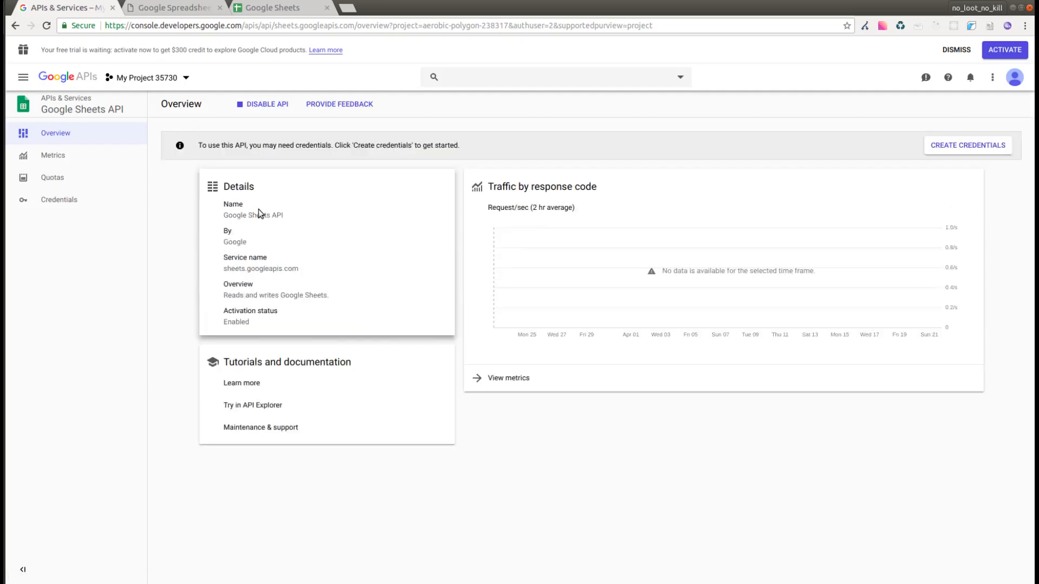
mouse_move(254, 218)
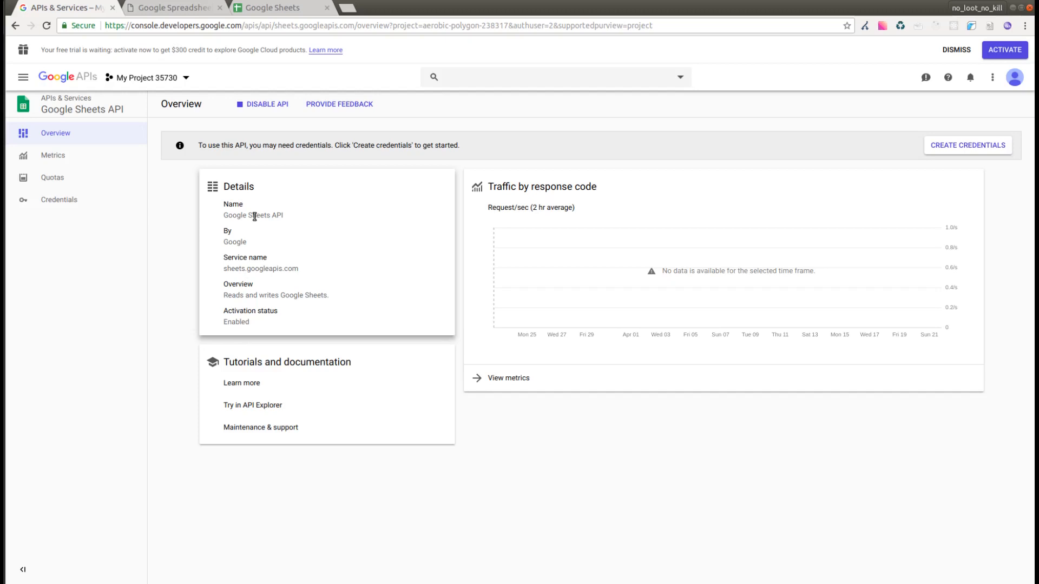
- Start credentials for the Google Sheets API and list the available credential types
left_click(59, 199)
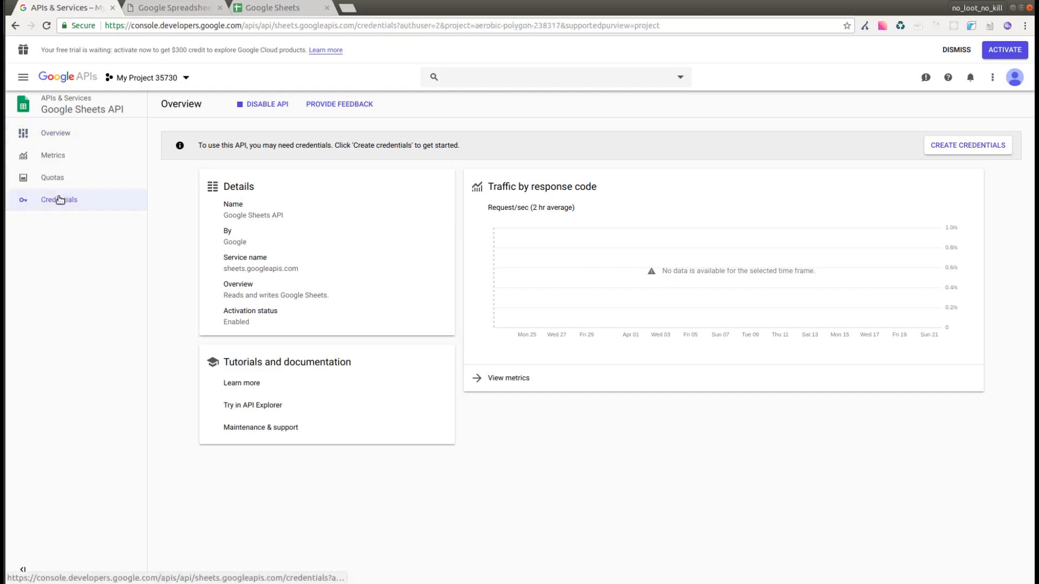
left_click(59, 199)
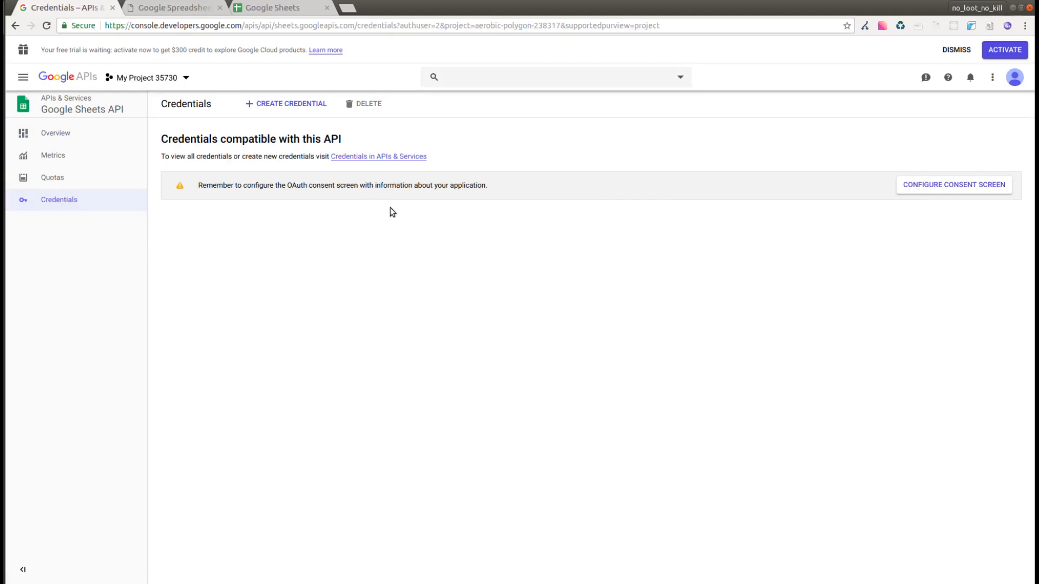
left_click(289, 103)
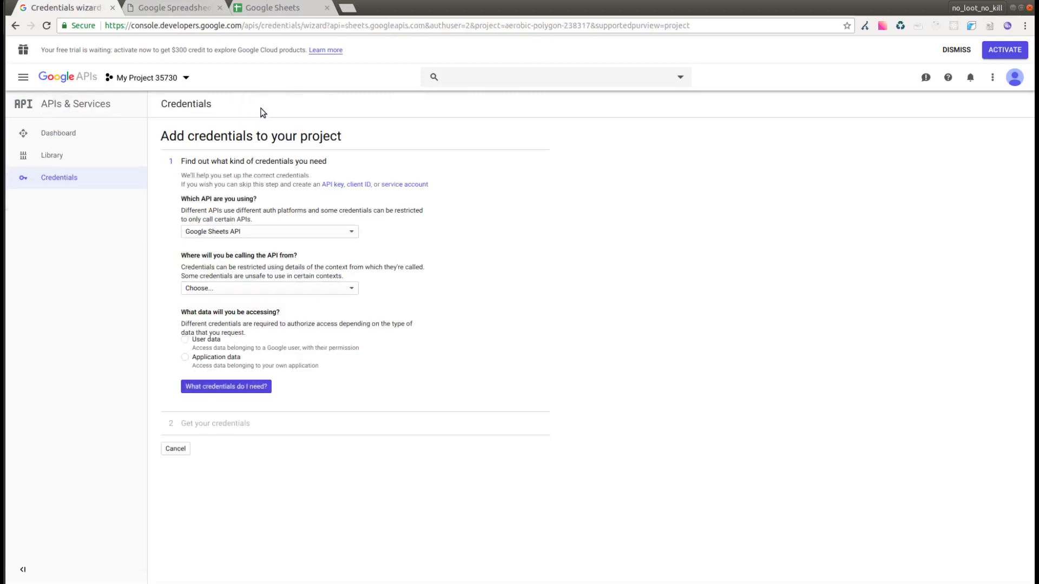
mouse_move(244, 233)
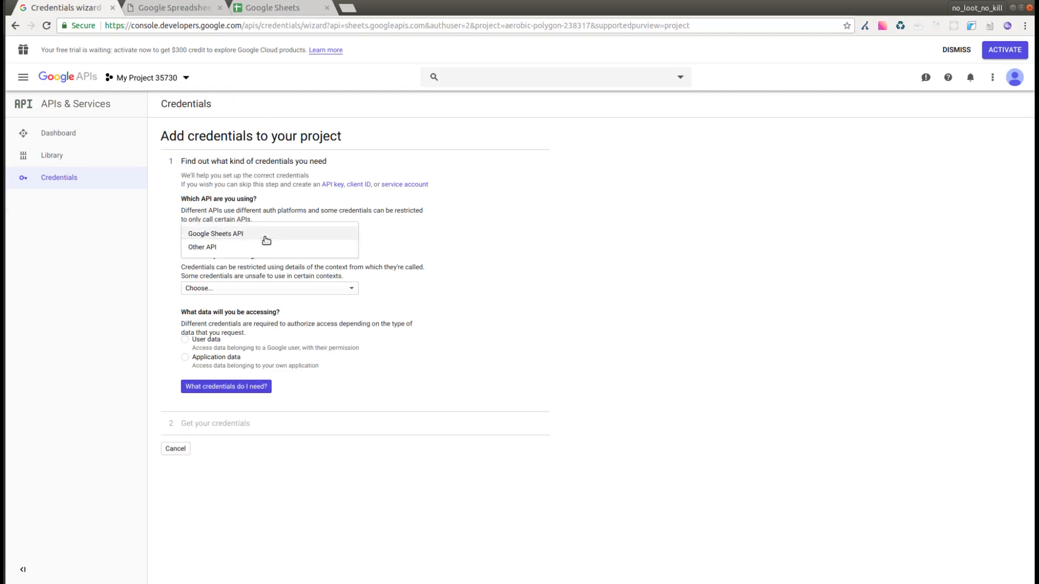
left_click(215, 233)
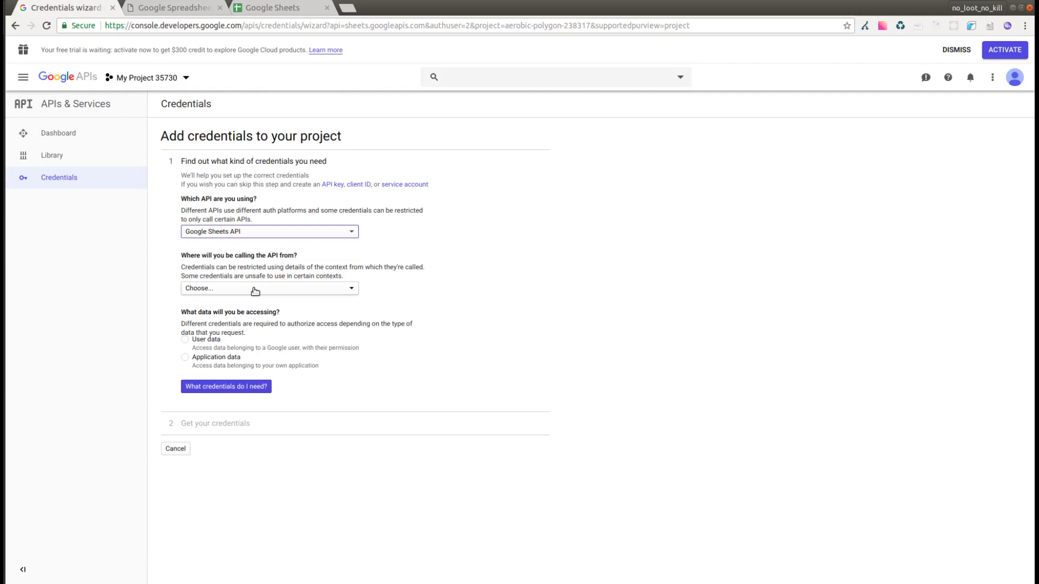
left_click(58, 177)
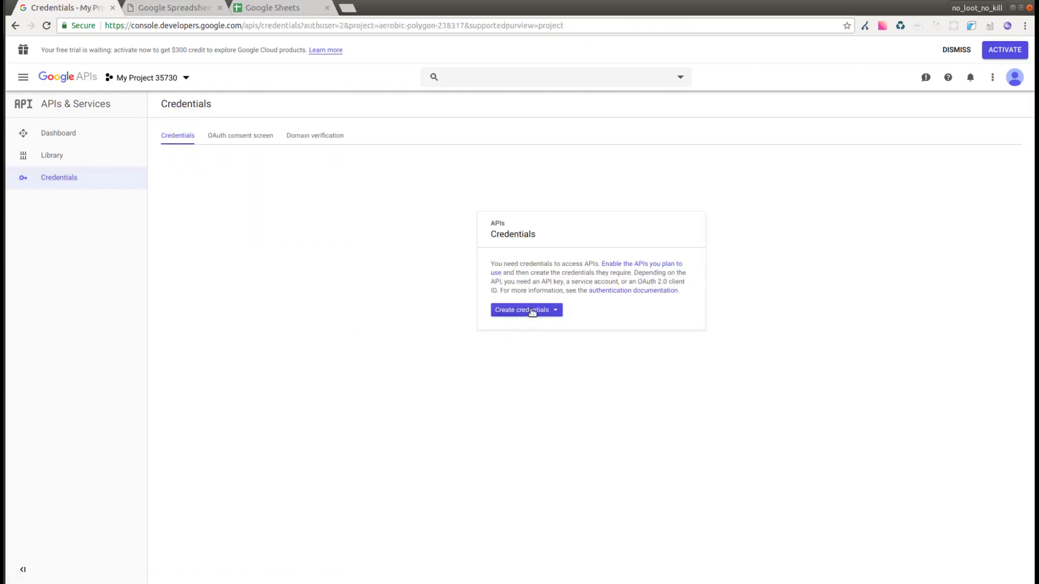
left_click(526, 310)
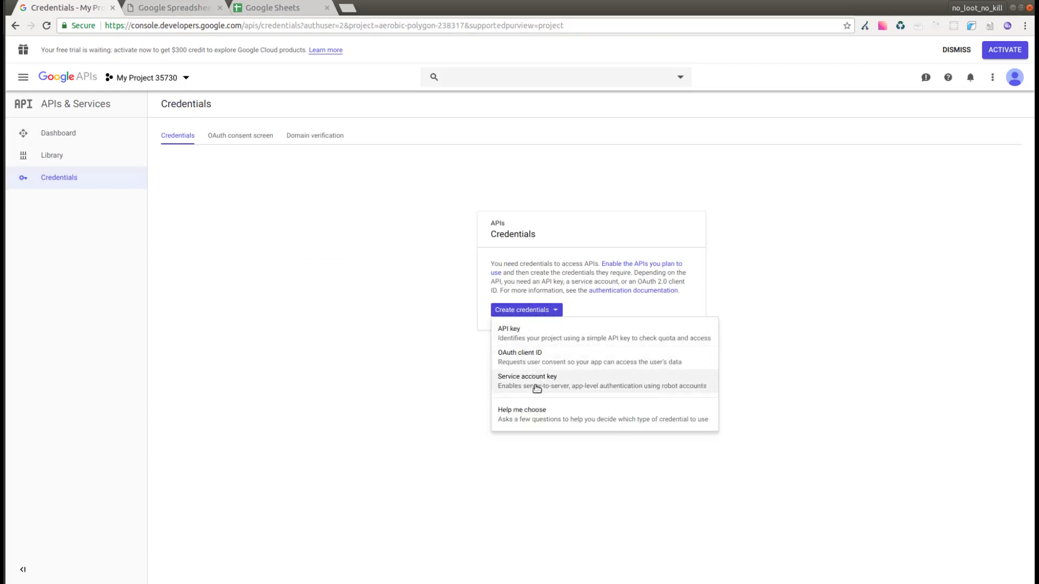
- Create service account 'slkdjfklsjdf' with the App Engine Admin role and download its JSON key
left_click(526, 381)
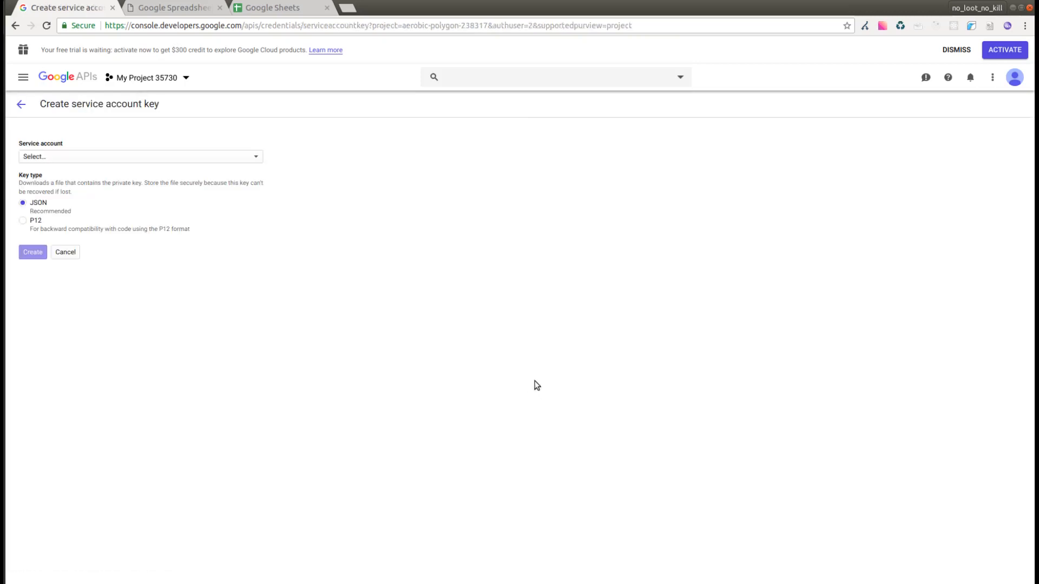
mouse_move(535, 381)
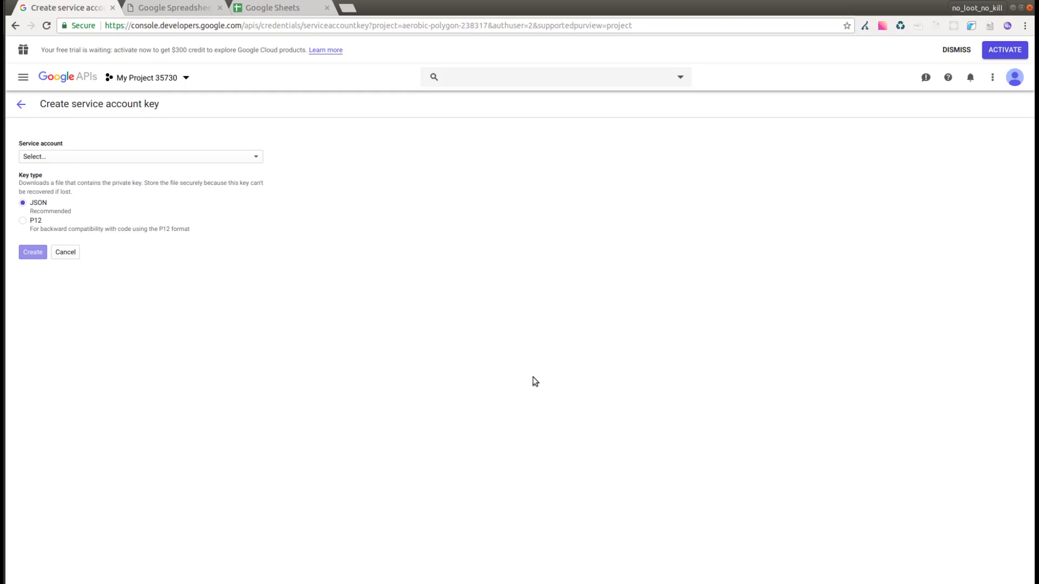
mouse_move(140, 157)
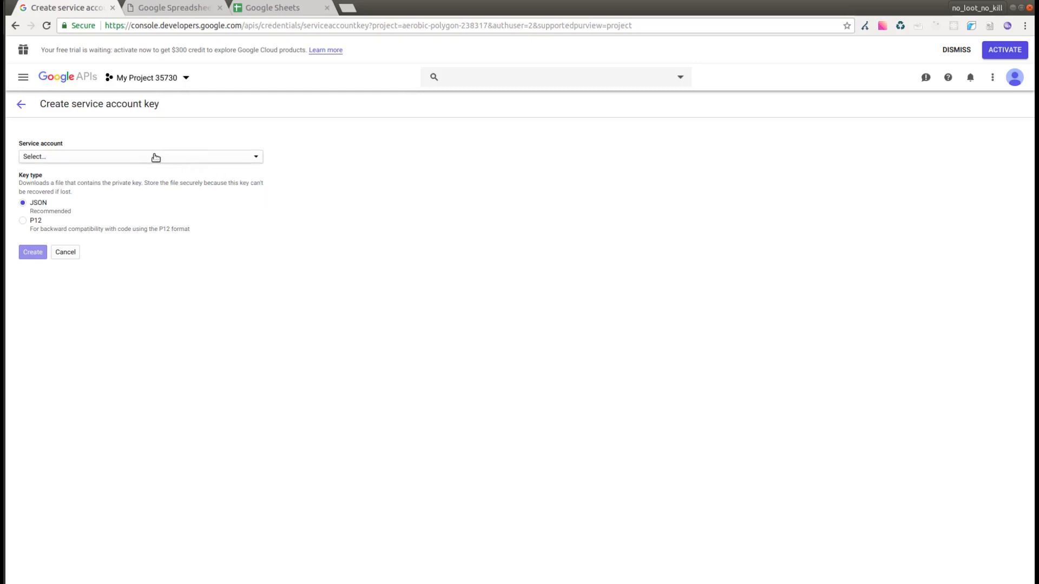
left_click(139, 156)
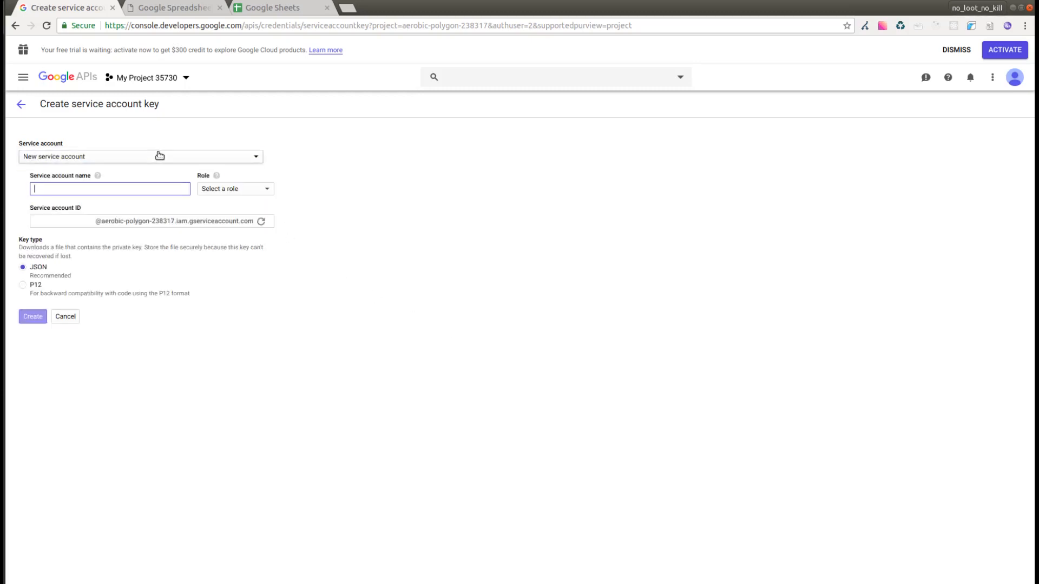
mouse_move(169, 145)
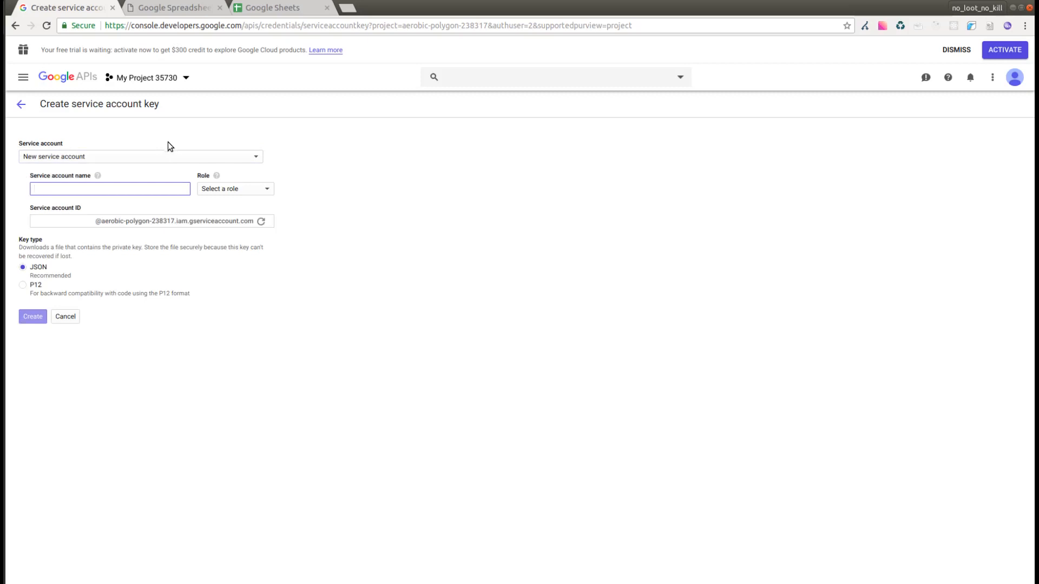
left_click(109, 189)
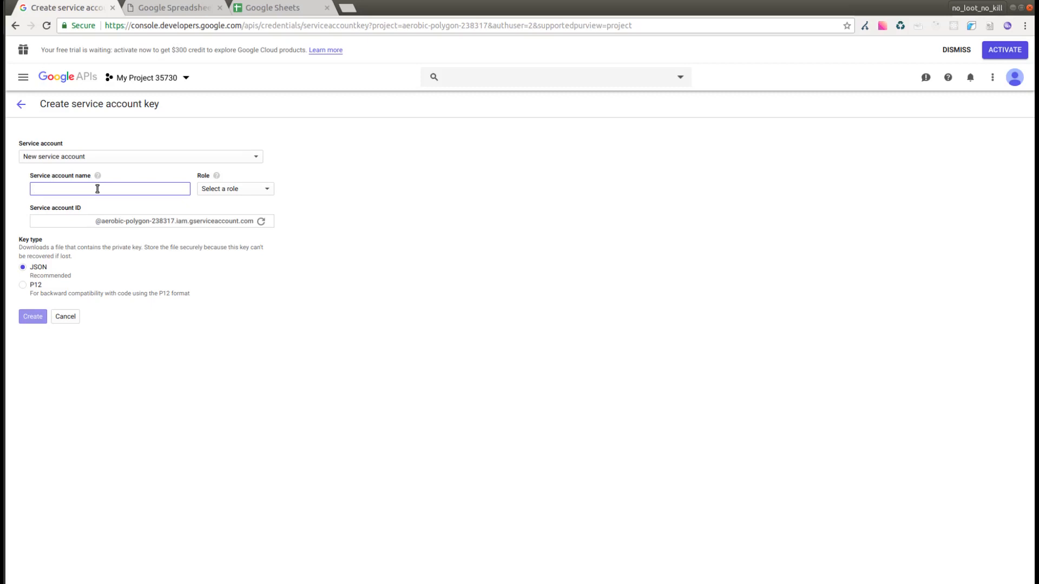
type("slkdjfklsjdf")
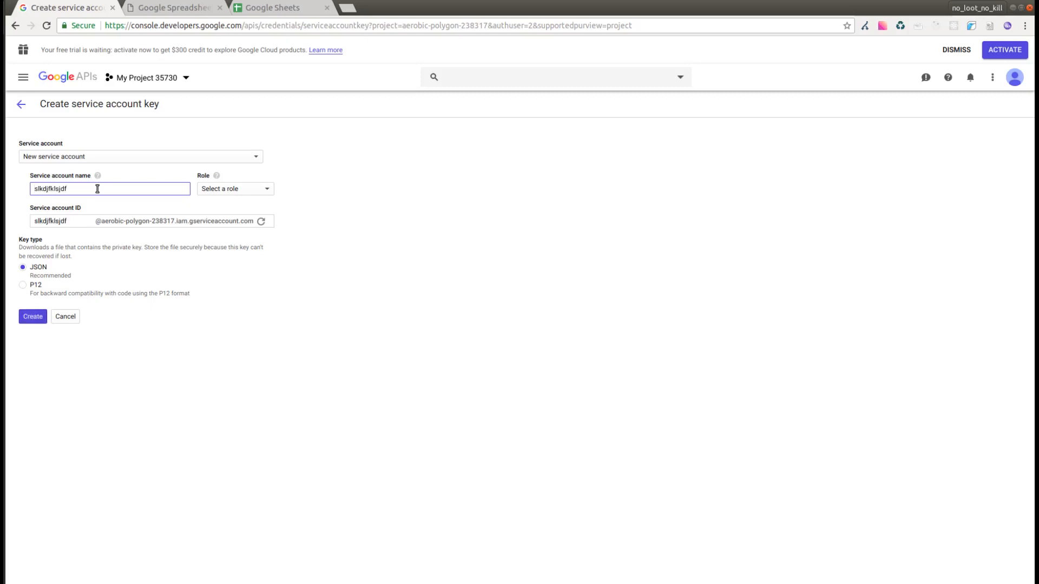
mouse_move(235, 189)
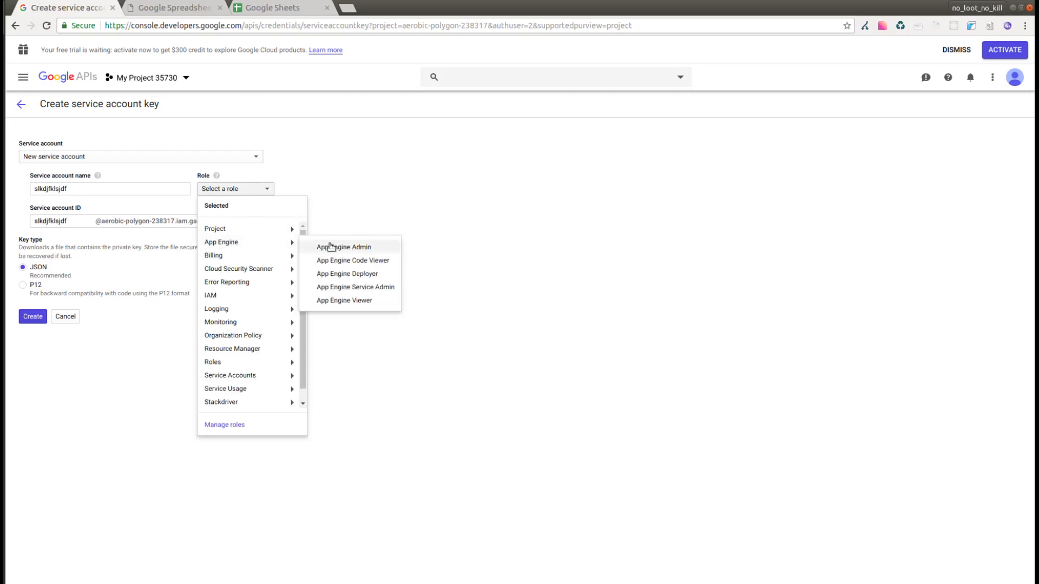
left_click(343, 247)
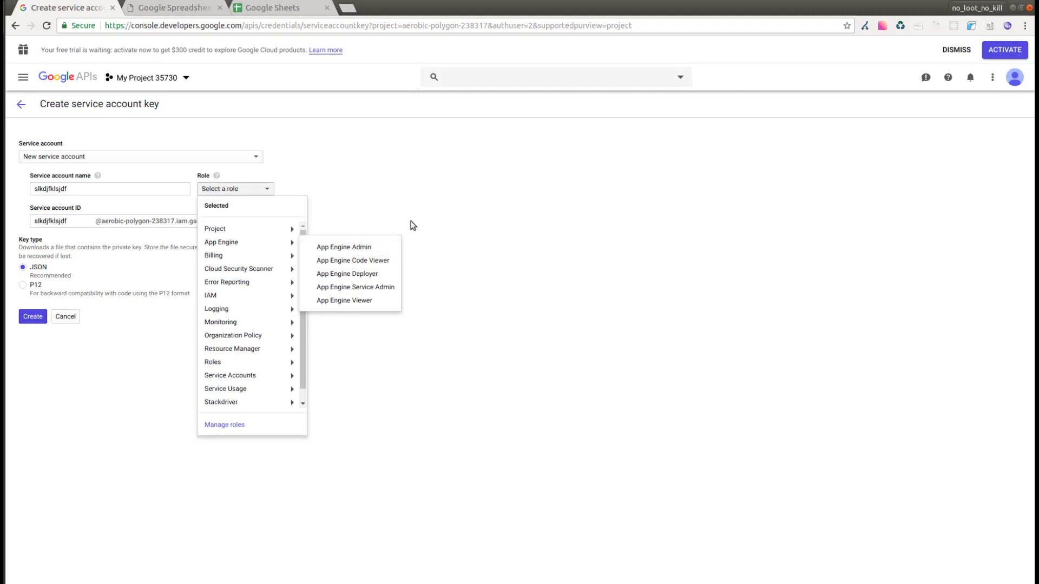
left_click(343, 247)
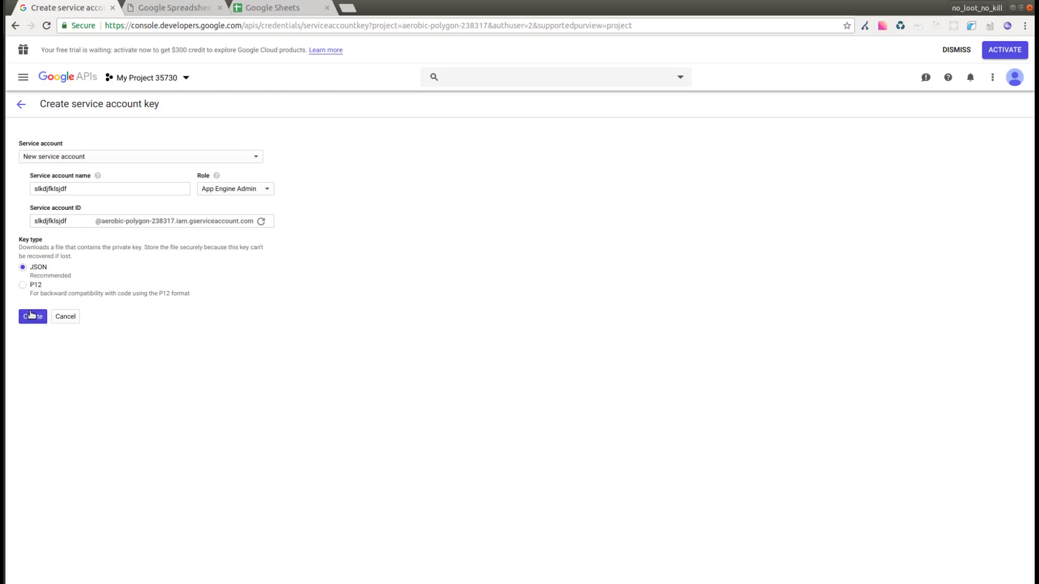
left_click(31, 316)
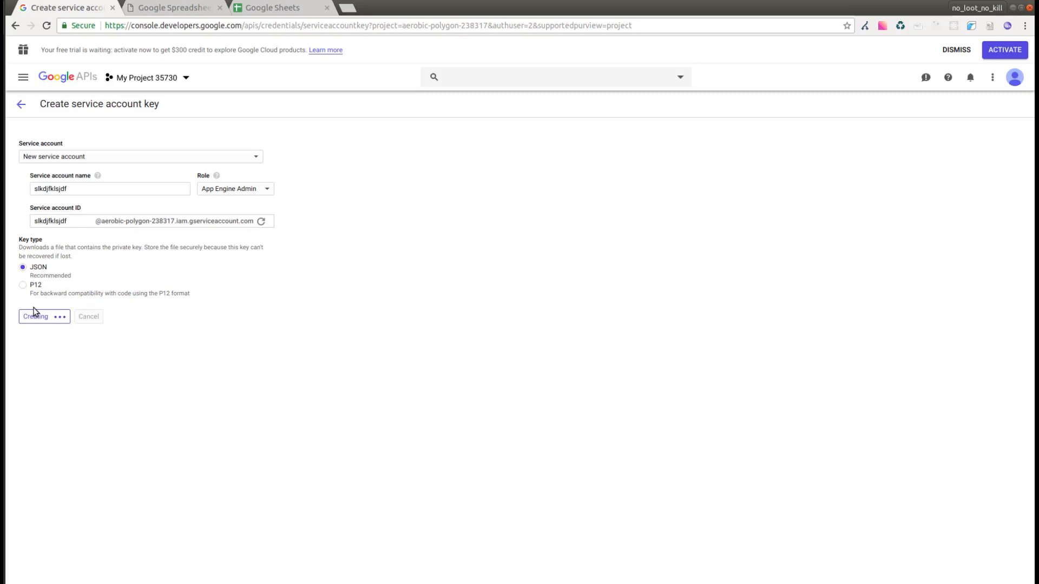
left_click(35, 316)
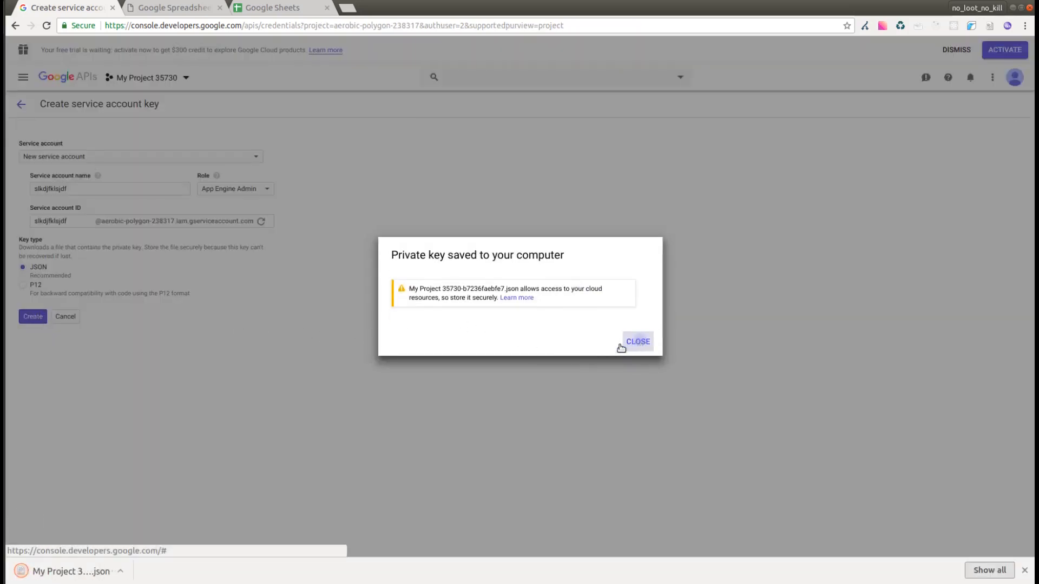
- Close the private-key-saved notice to view the slkdjfklsjdf key in Credentials
left_click(636, 342)
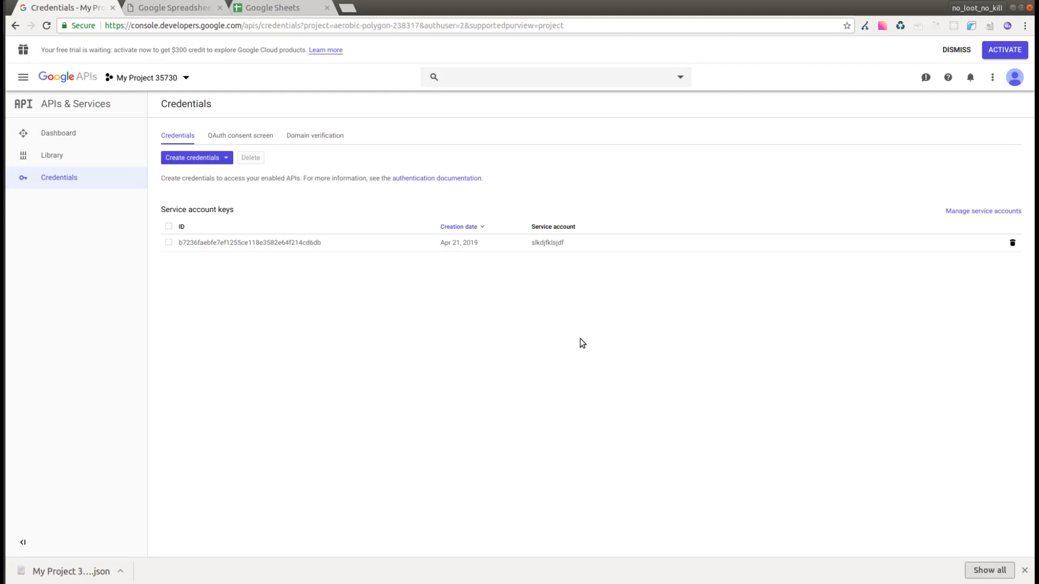
- Upload the downloaded service account JSON key on the Google API tab and save it
left_click(172, 7)
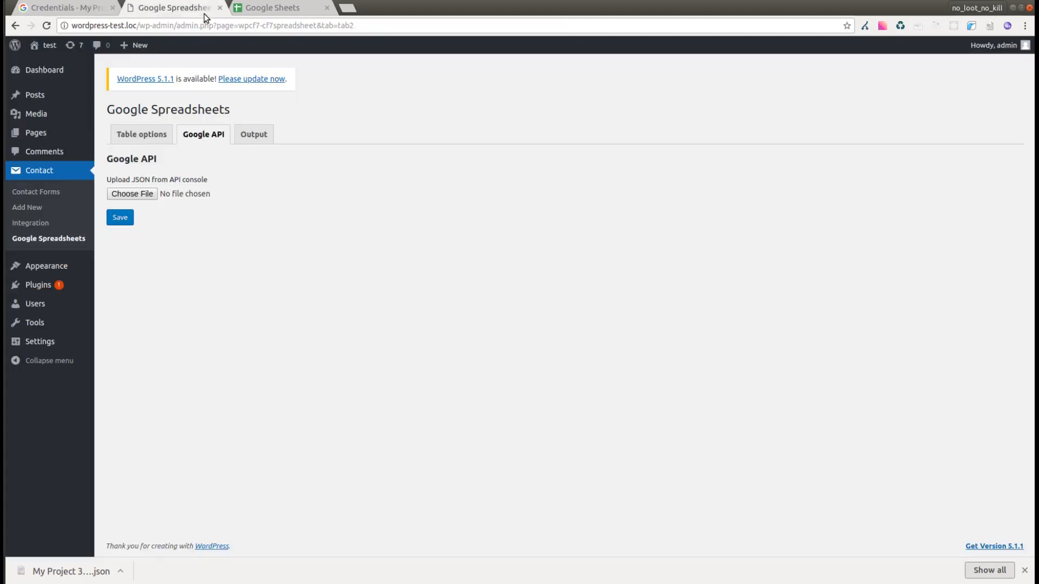
mouse_move(62, 575)
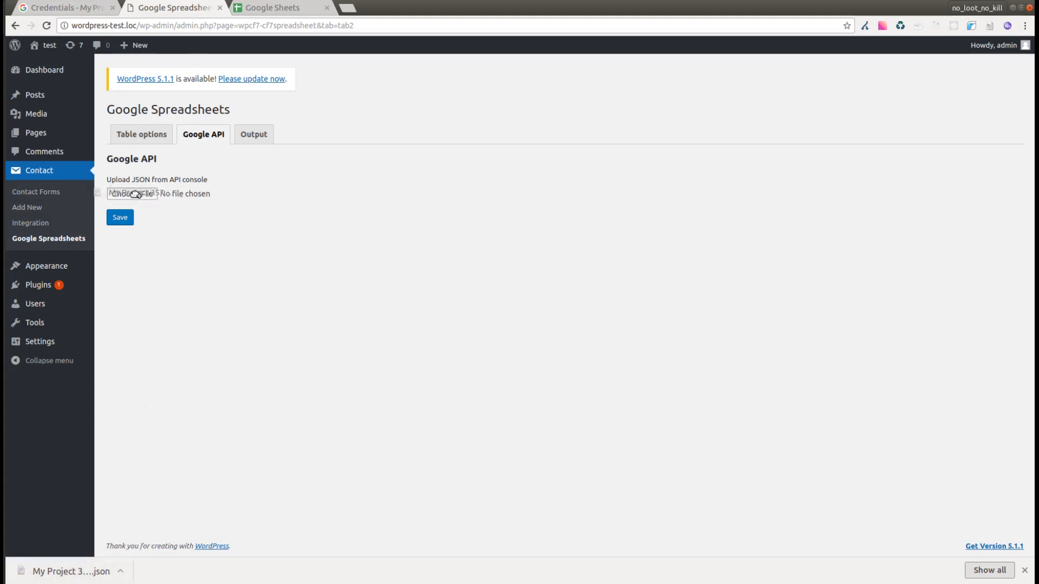
left_click(132, 193)
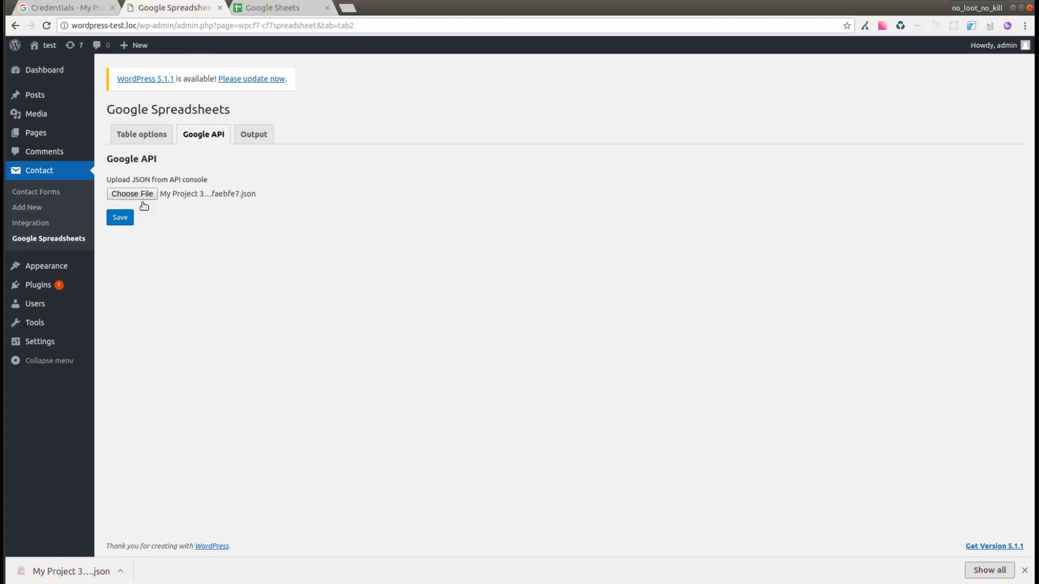
left_click(119, 217)
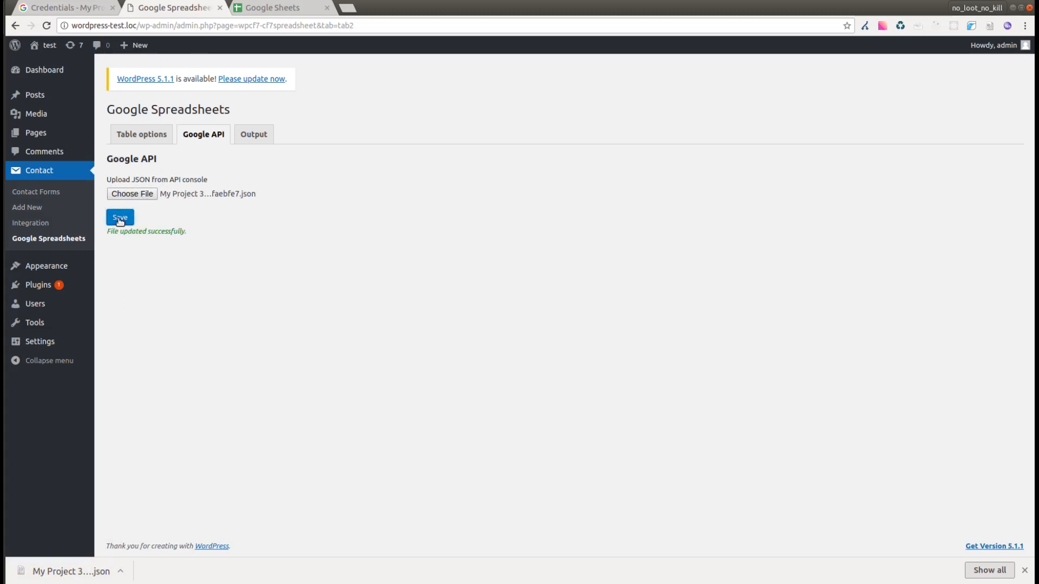
double_click(146, 231)
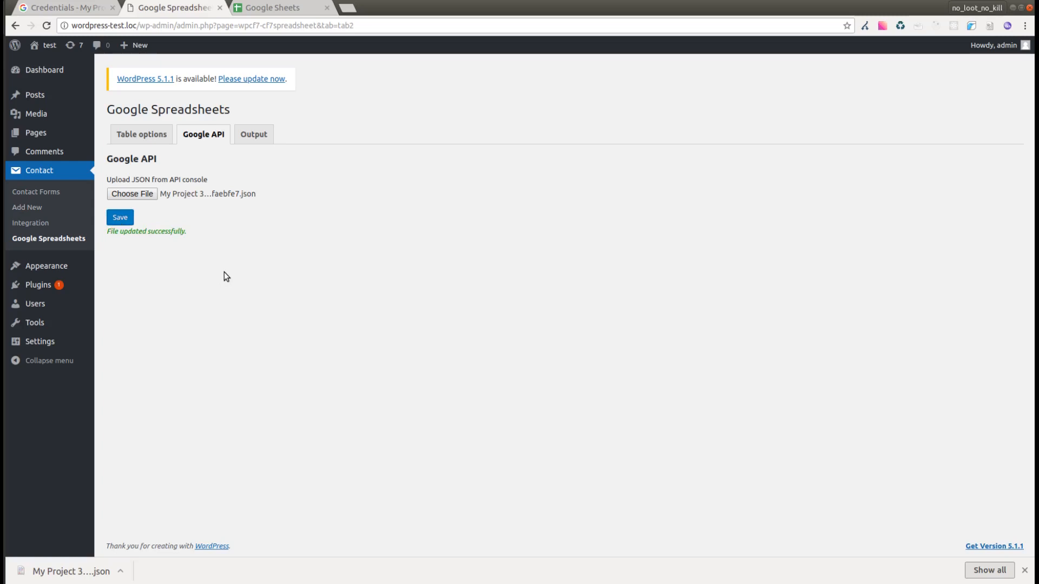
mouse_move(141, 134)
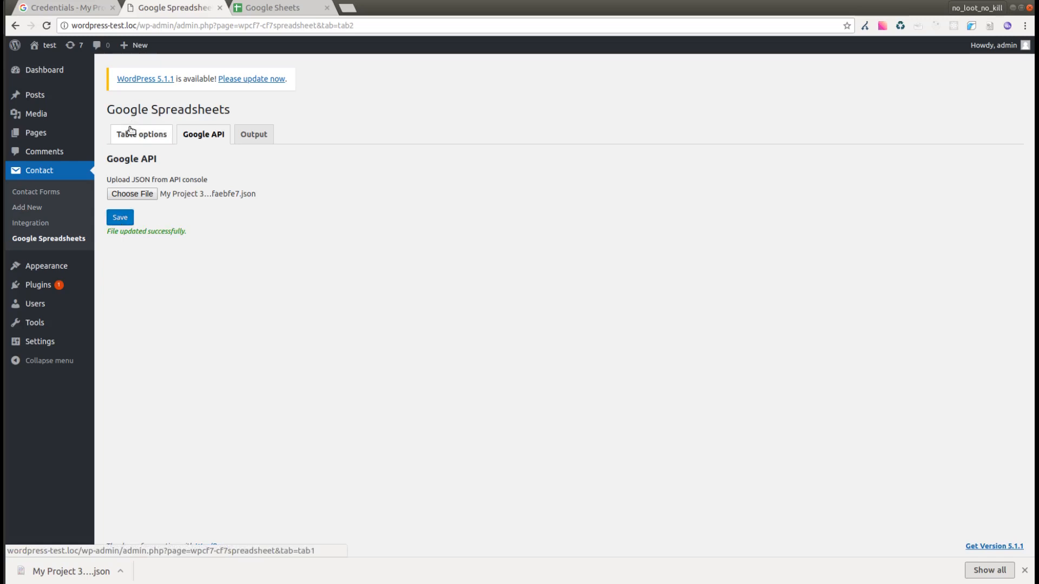
- Switch on 'Enable sending to google tables' in the plugin's Table options
left_click(142, 134)
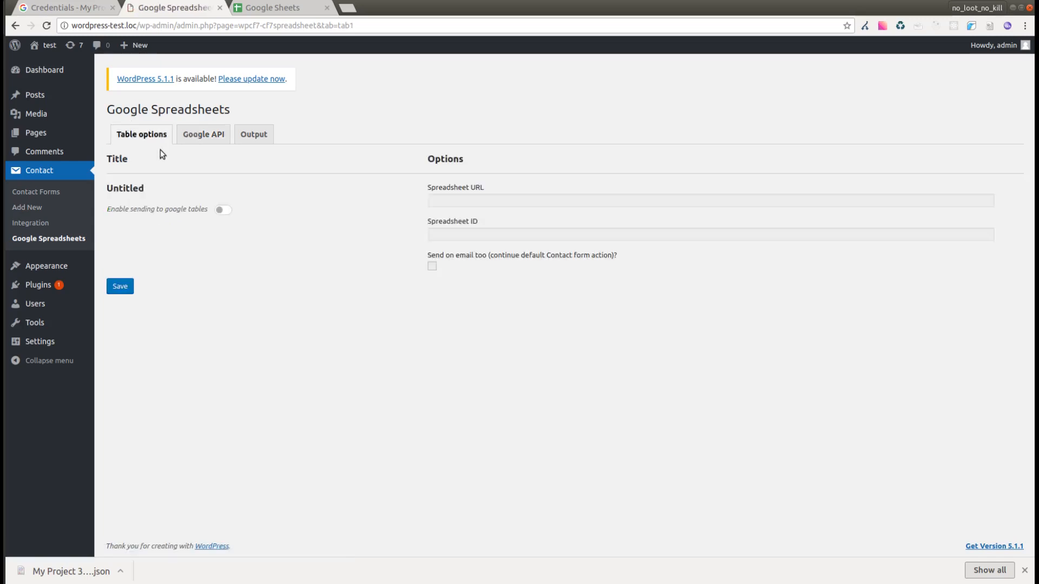
mouse_move(219, 209)
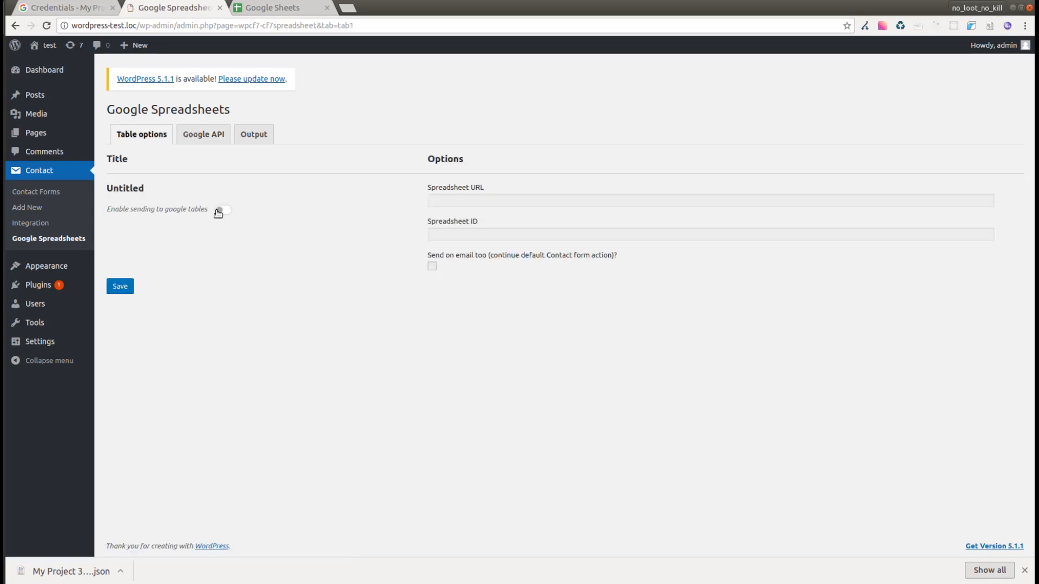
left_click(222, 210)
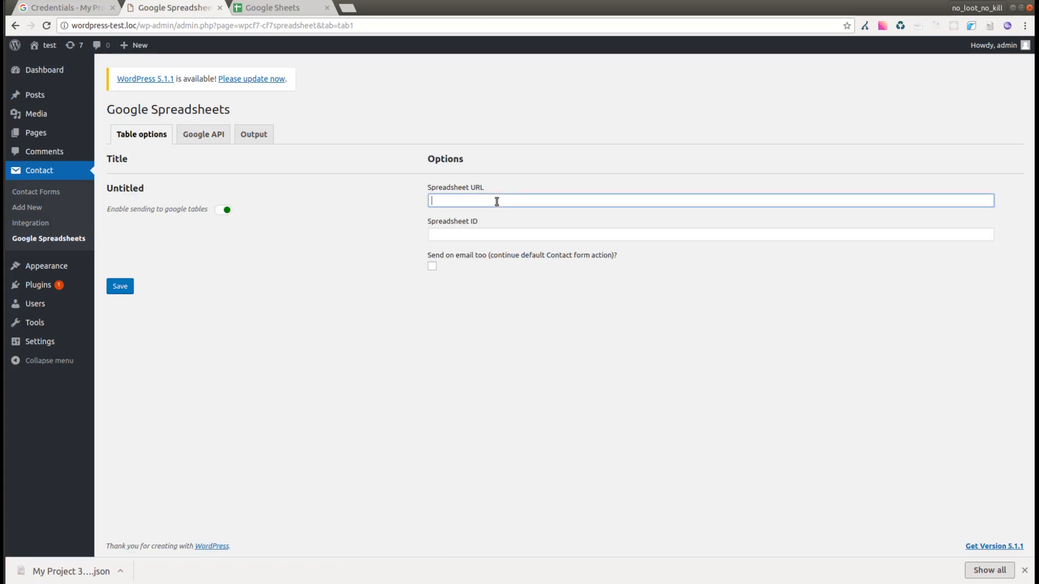
mouse_move(447, 188)
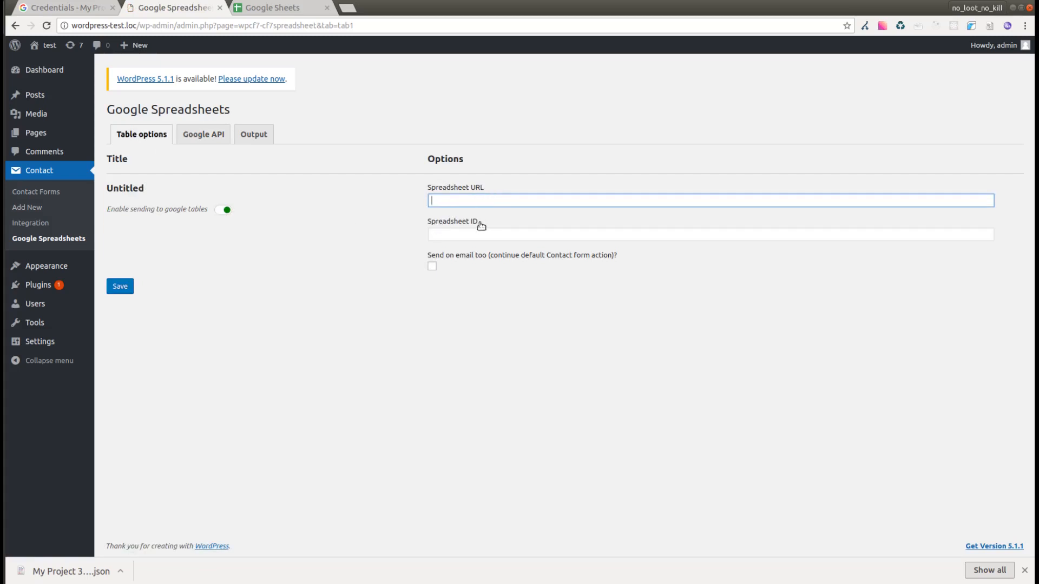
mouse_move(349, 140)
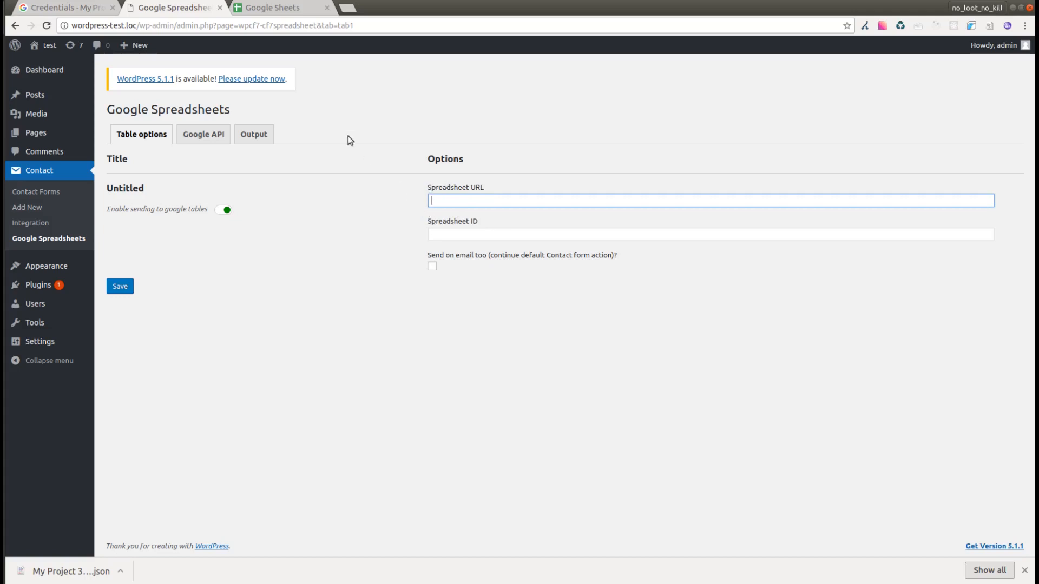
- Create a new blank Google Sheets spreadsheet to supply its long ID
left_click(272, 7)
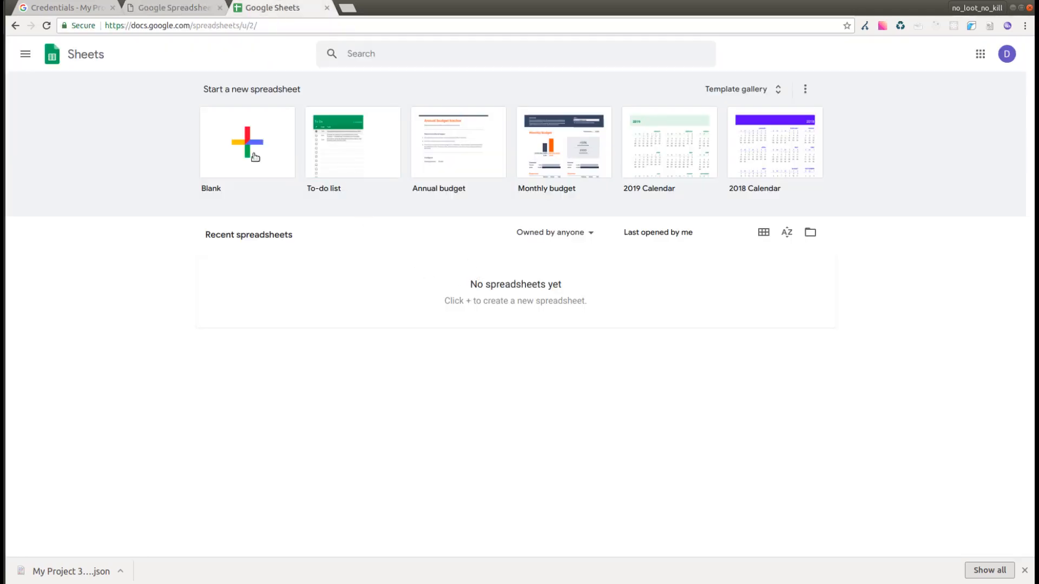
left_click(246, 141)
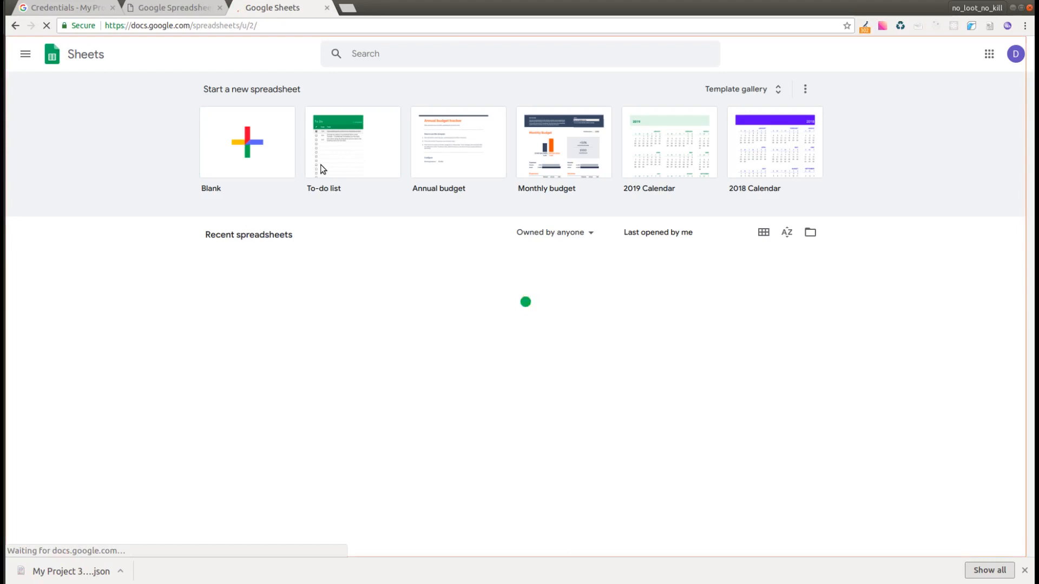
left_click(247, 142)
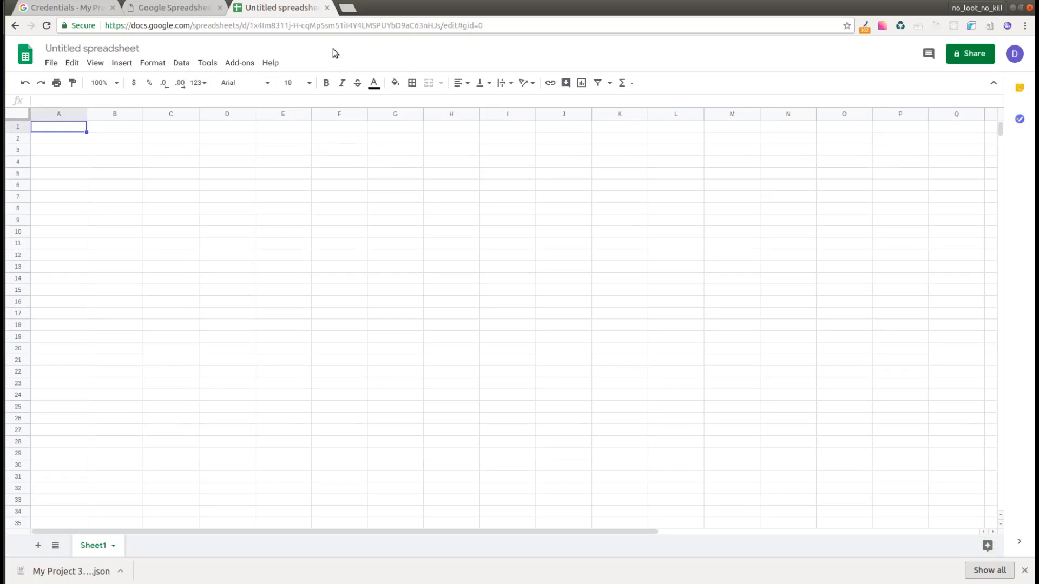
mouse_move(260, 45)
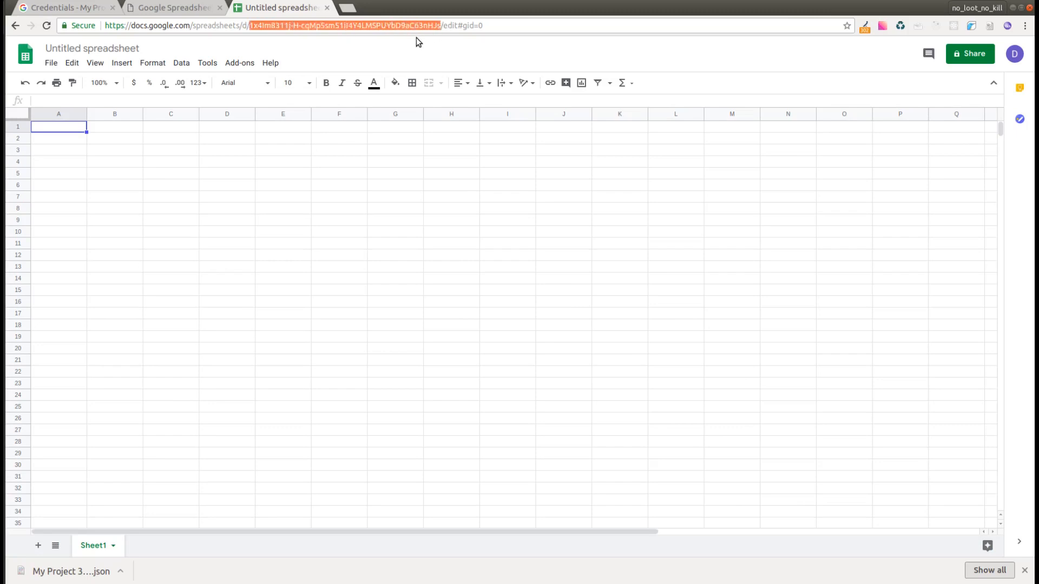
mouse_move(230, 20)
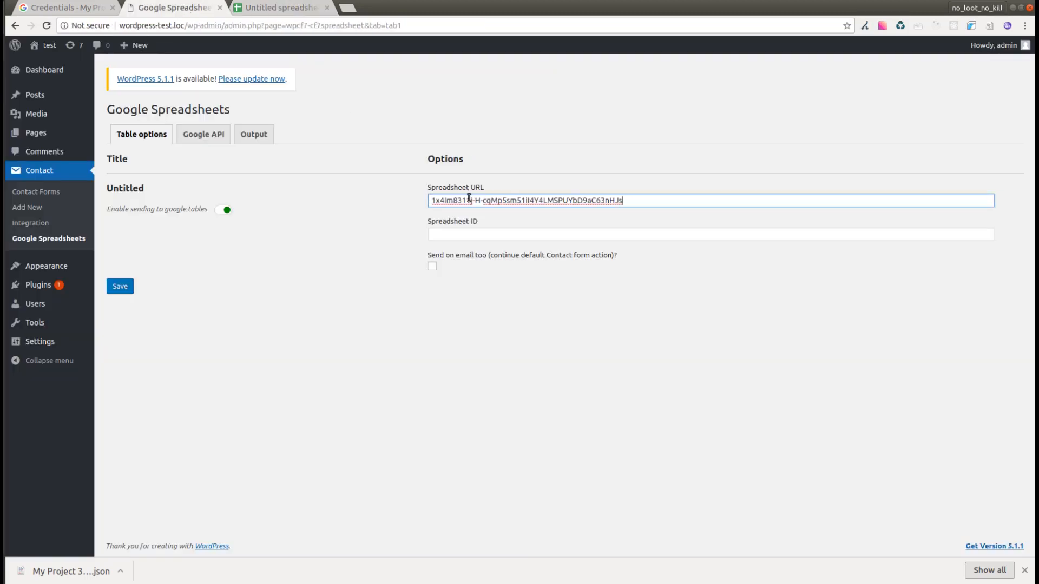
left_click(282, 7)
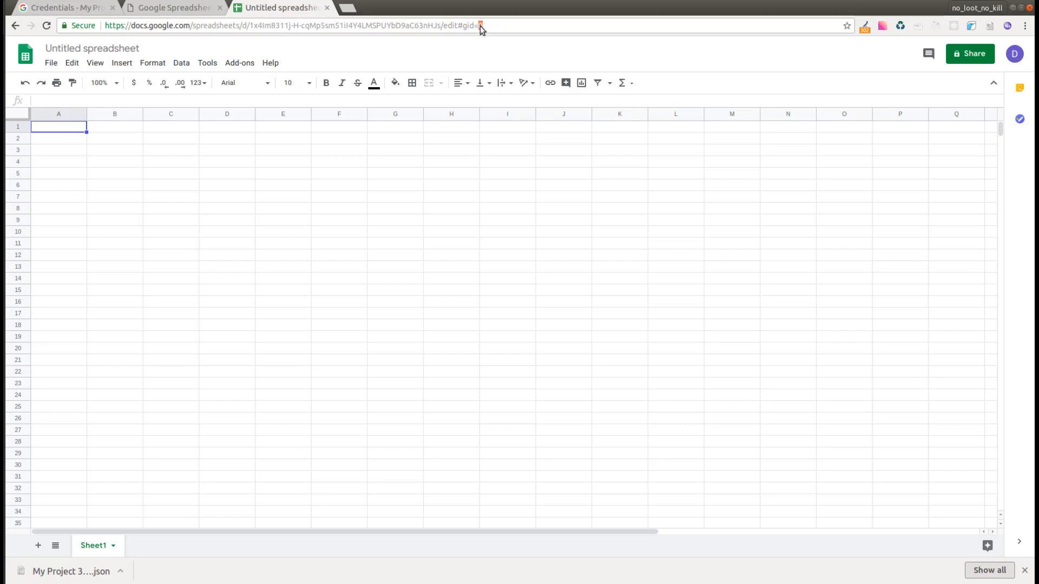
mouse_move(500, 44)
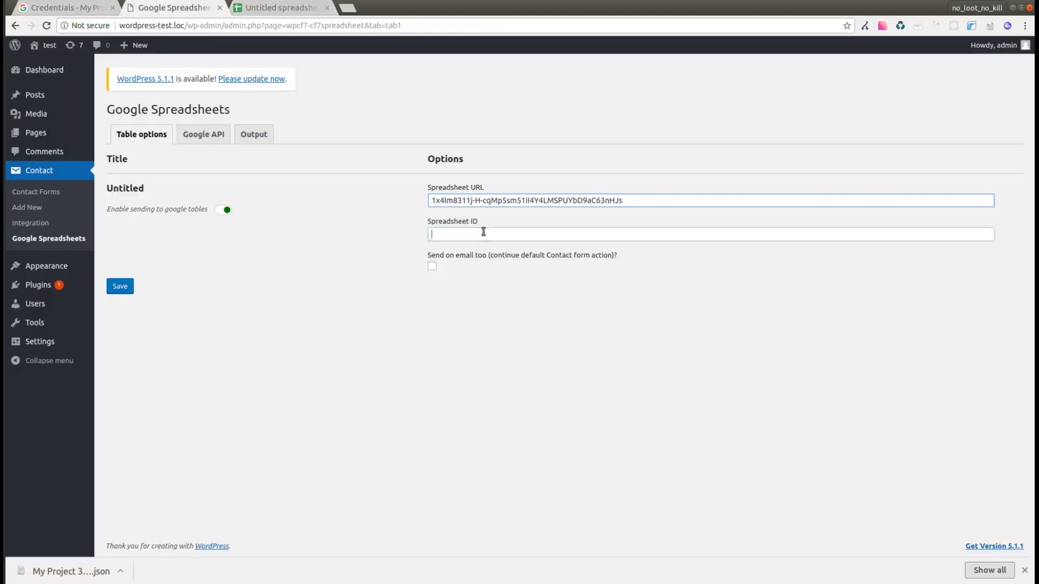
- Save the table options with the spreadsheet ID and sheet ID 0
type("0")
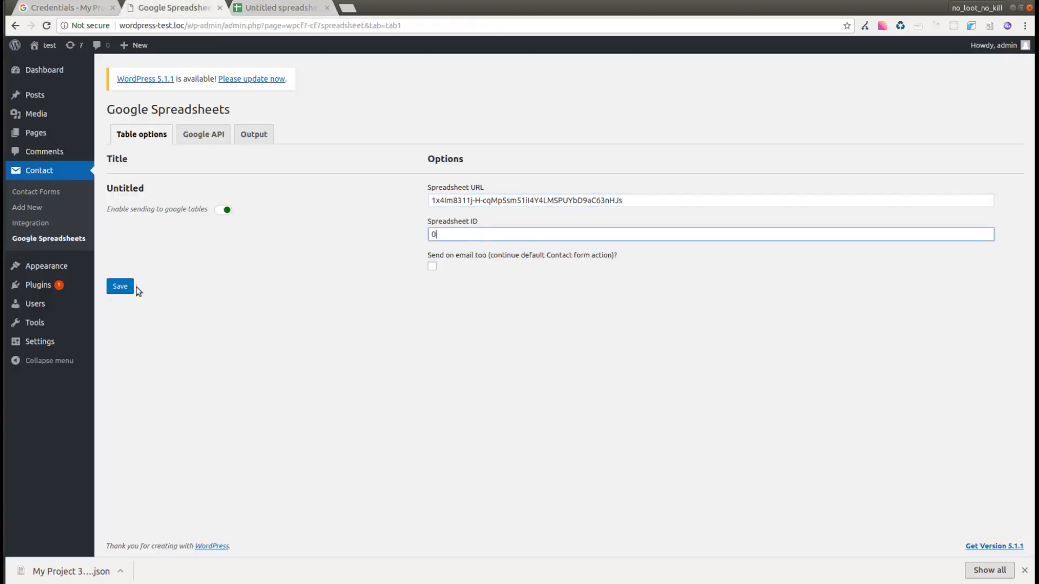
left_click(119, 285)
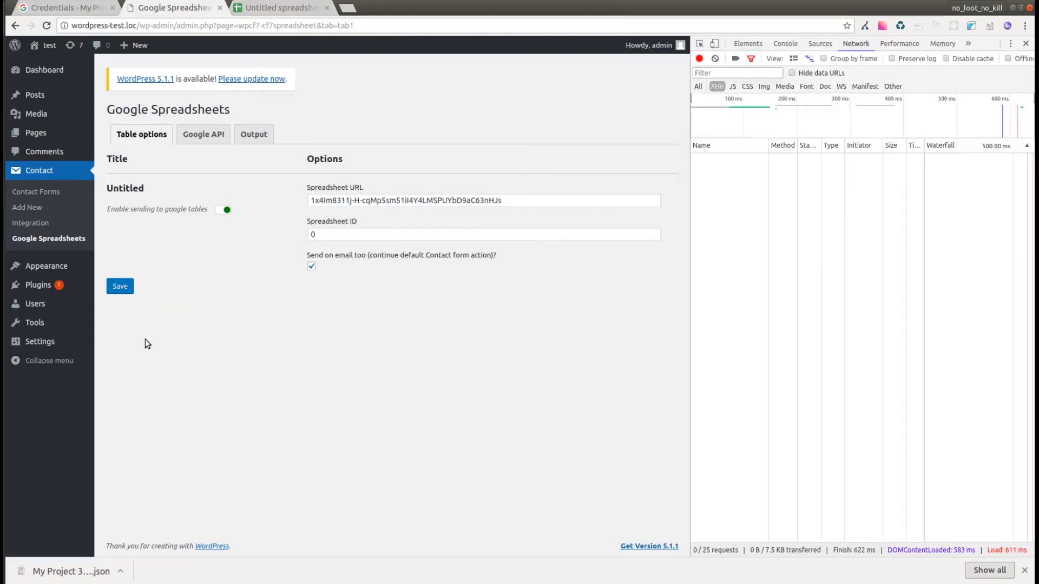
left_click(203, 134)
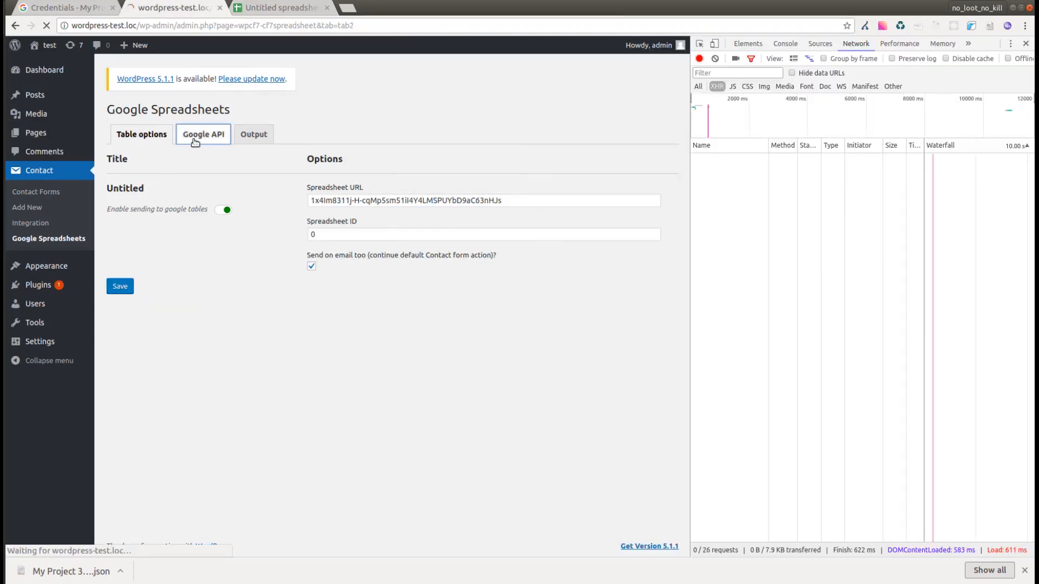
- Copy the service account email from Google API settings and return to the spreadsheet
left_click(203, 133)
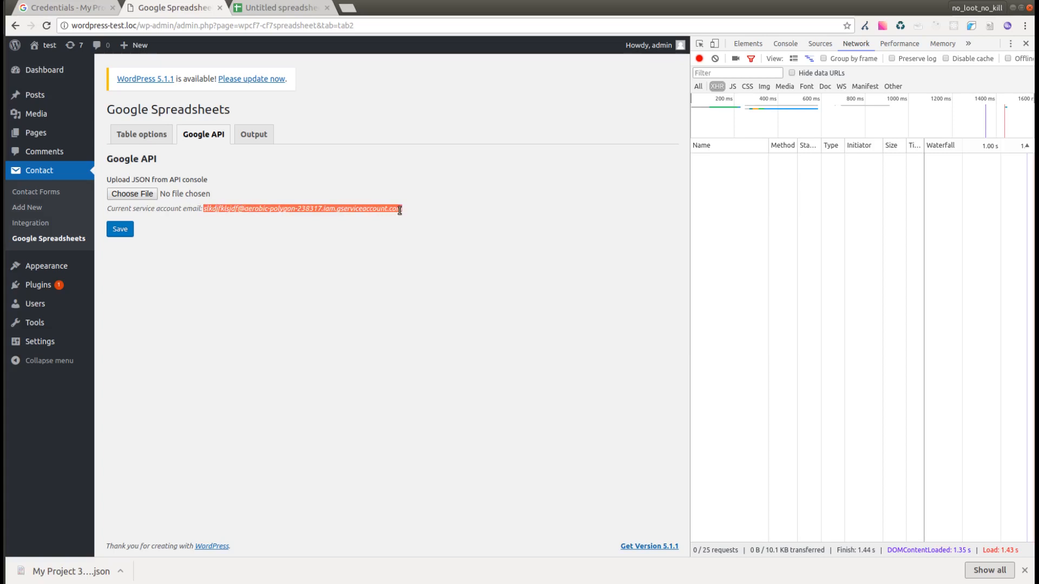
left_click(280, 7)
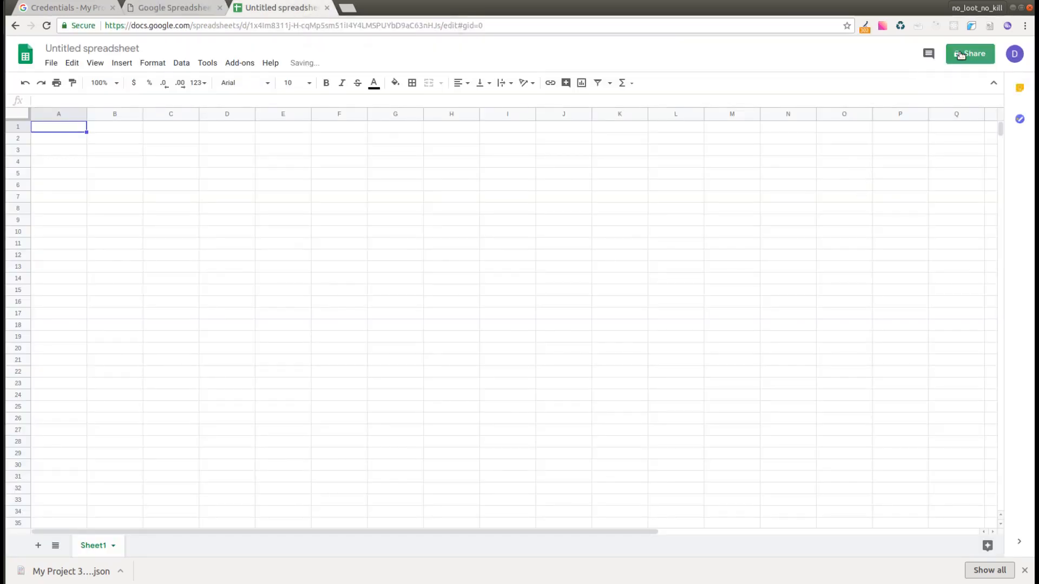
- Share the untitled spreadsheet with the service account as editor, noting 'Service account'
left_click(969, 53)
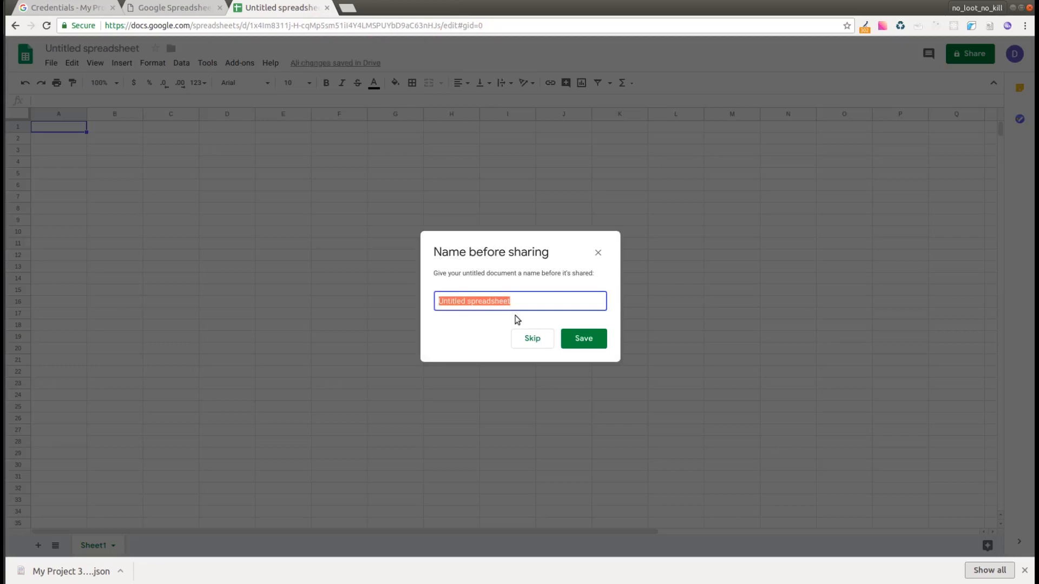
left_click(532, 339)
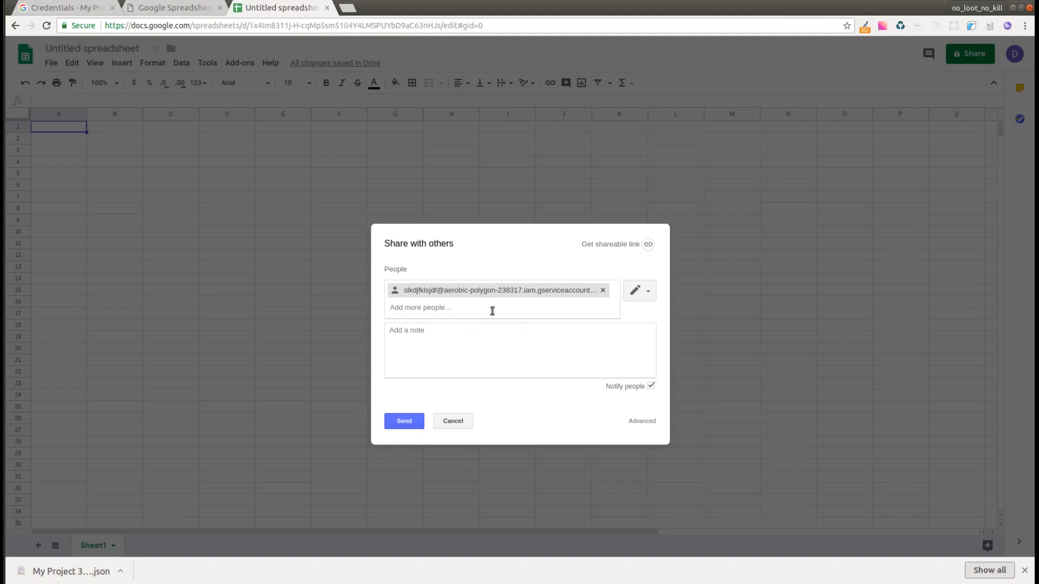
left_click(638, 290)
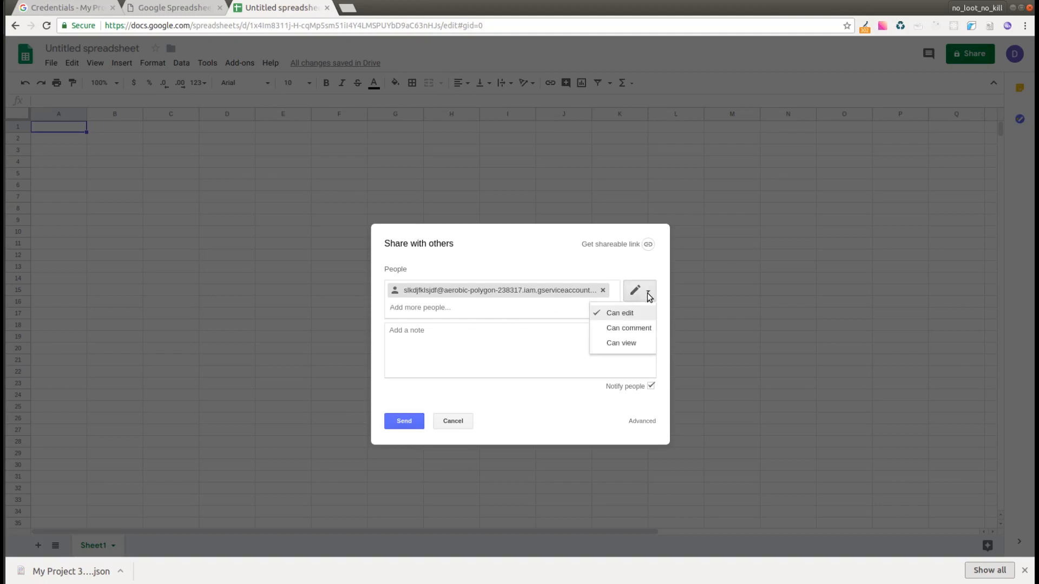
mouse_move(619, 313)
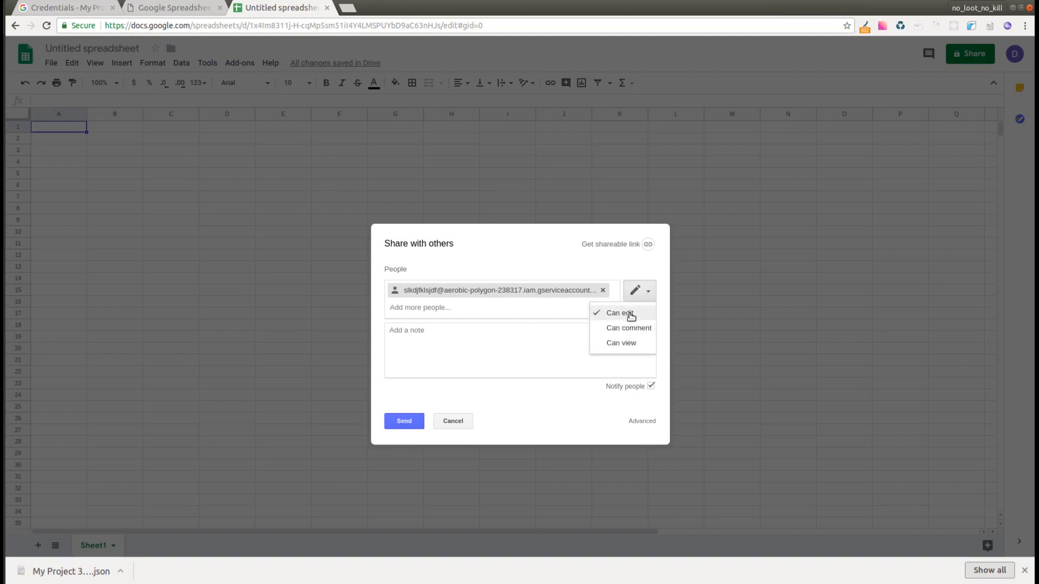
left_click(619, 313)
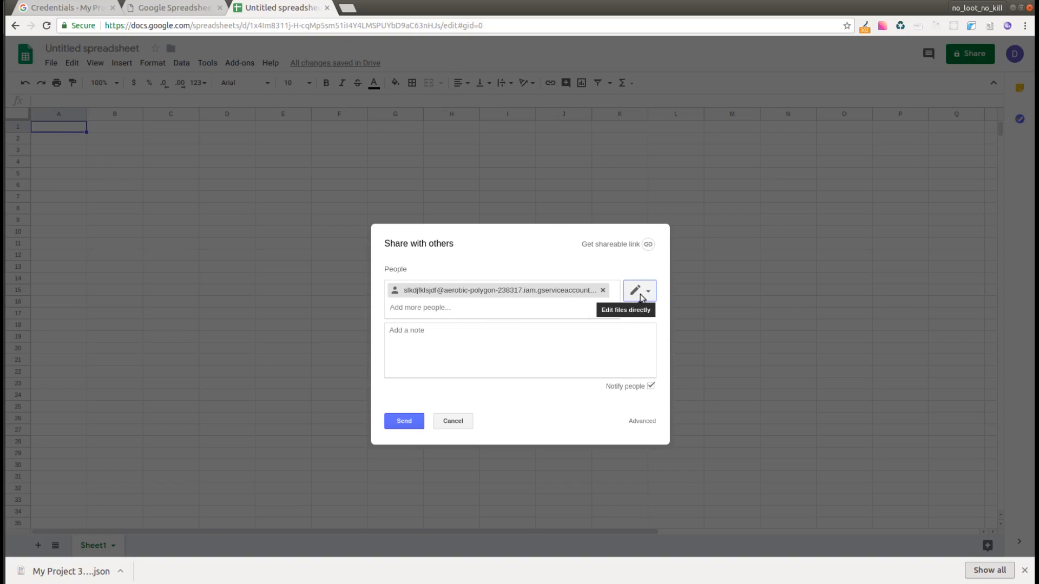
mouse_move(473, 377)
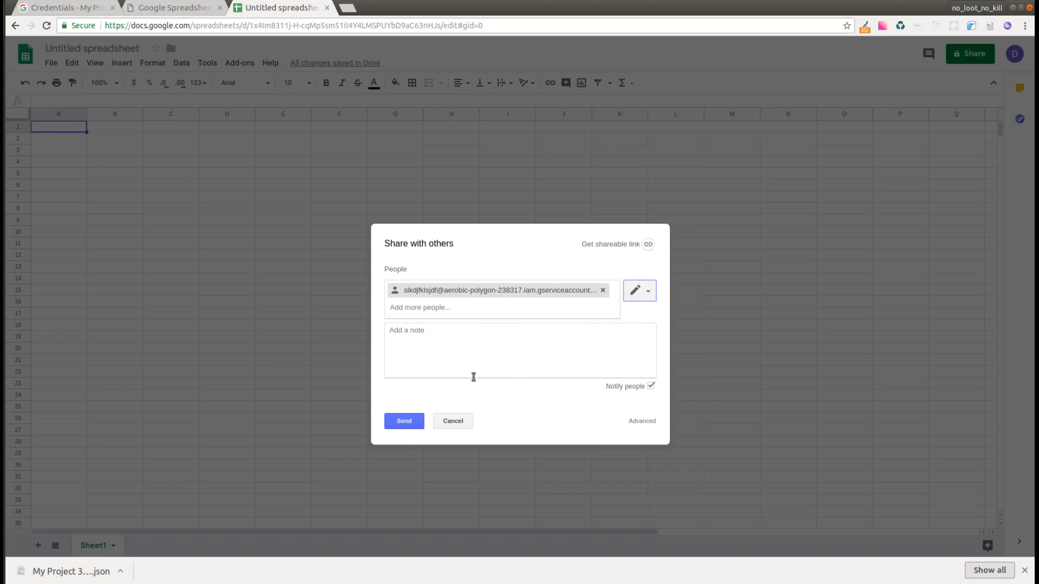
left_click(519, 350)
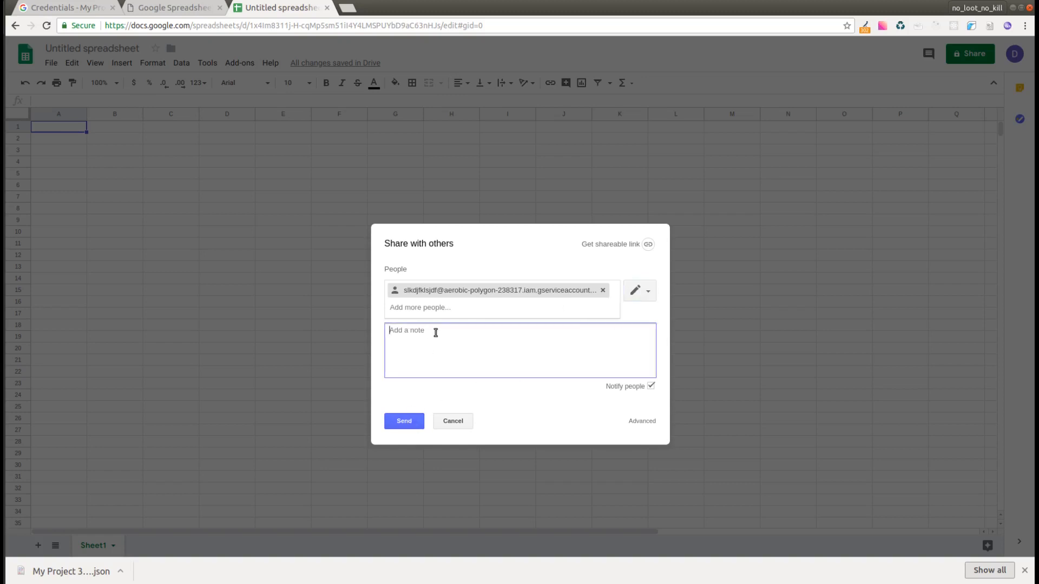
type("Service accou")
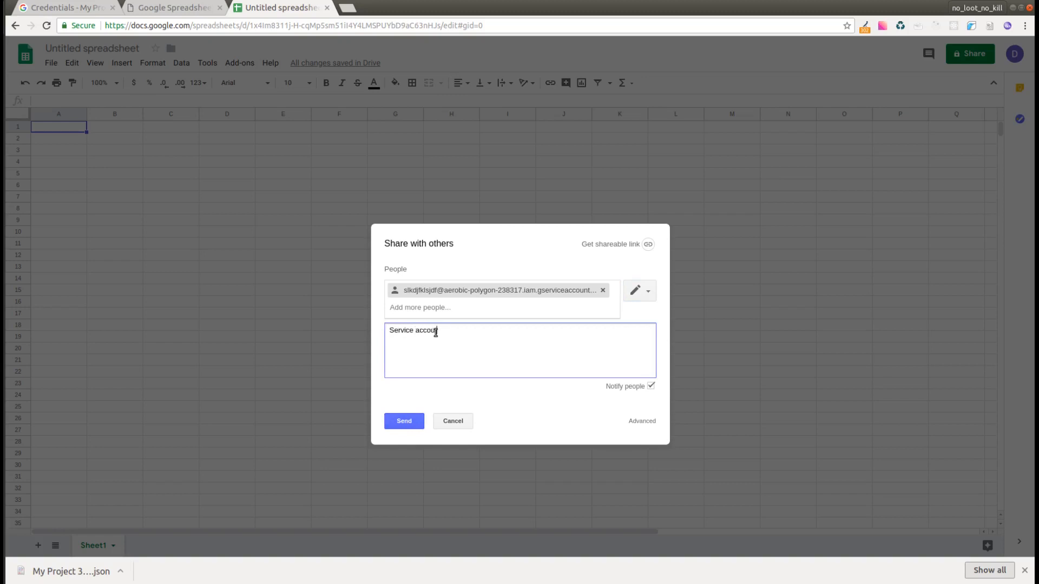
type("t")
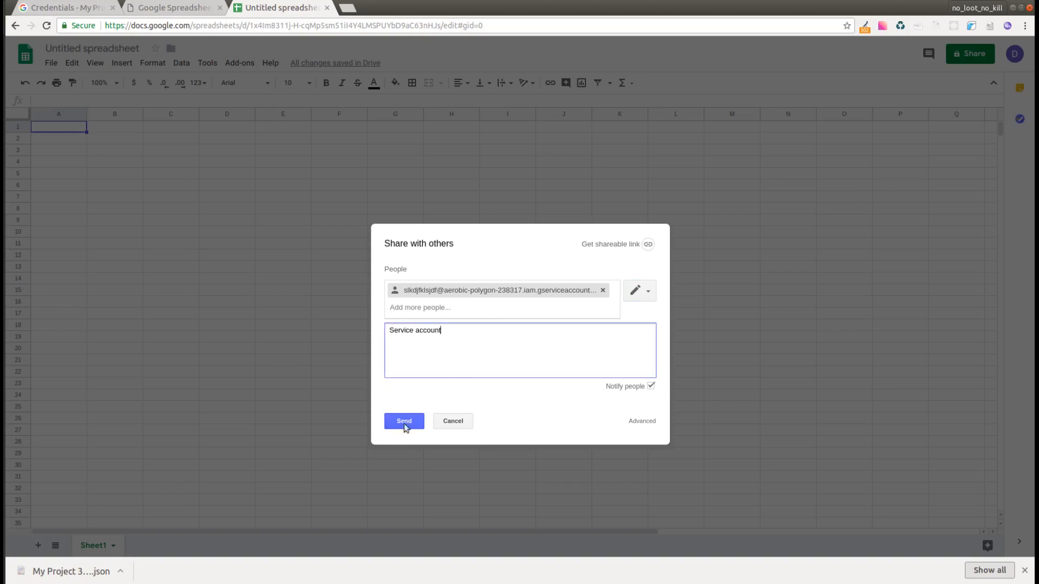
left_click(403, 421)
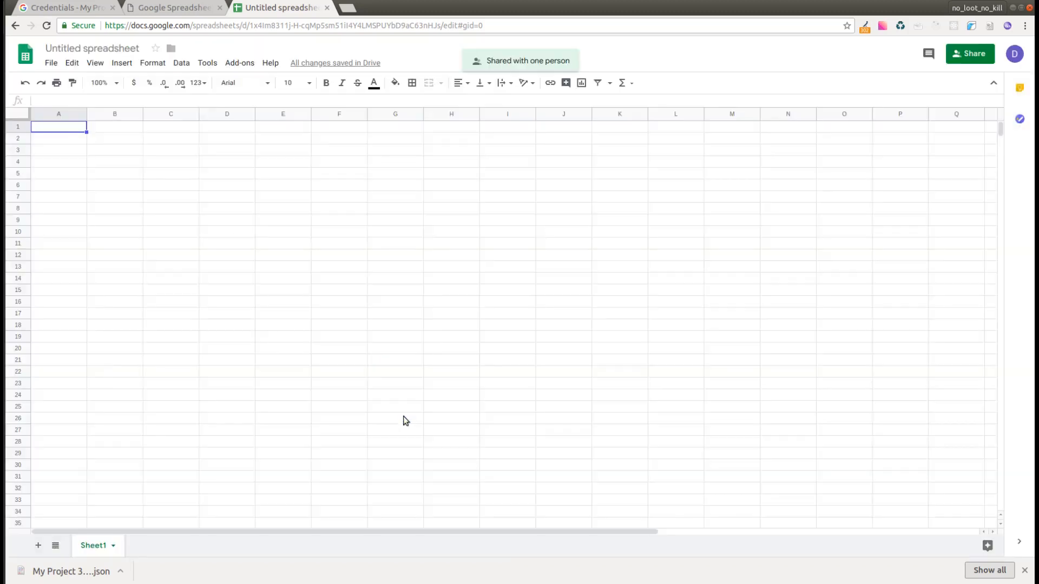
mouse_move(344, 194)
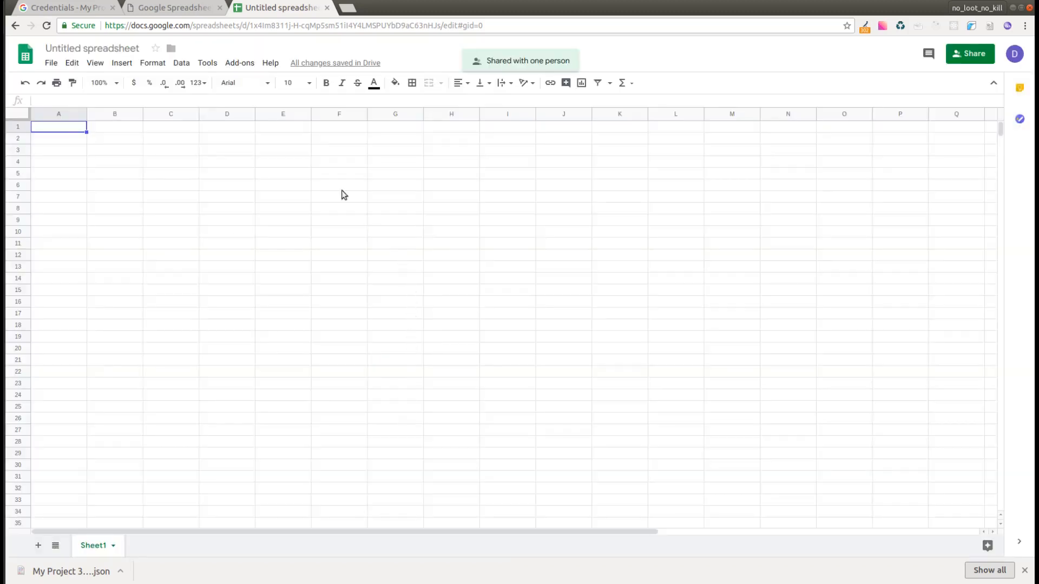
left_click(172, 7)
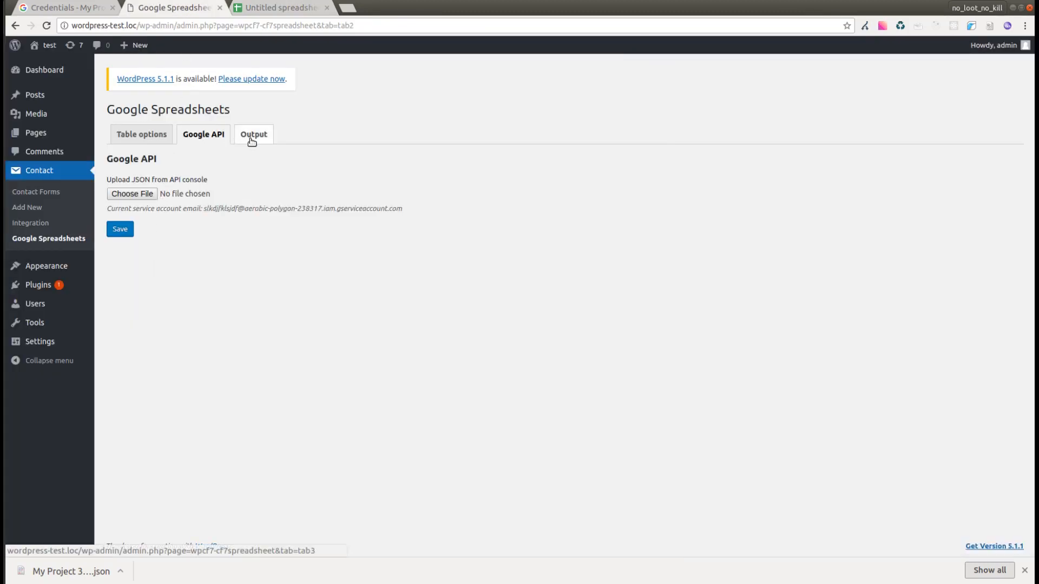
- Choose the Untitled form in the plugin's Output settings
left_click(253, 134)
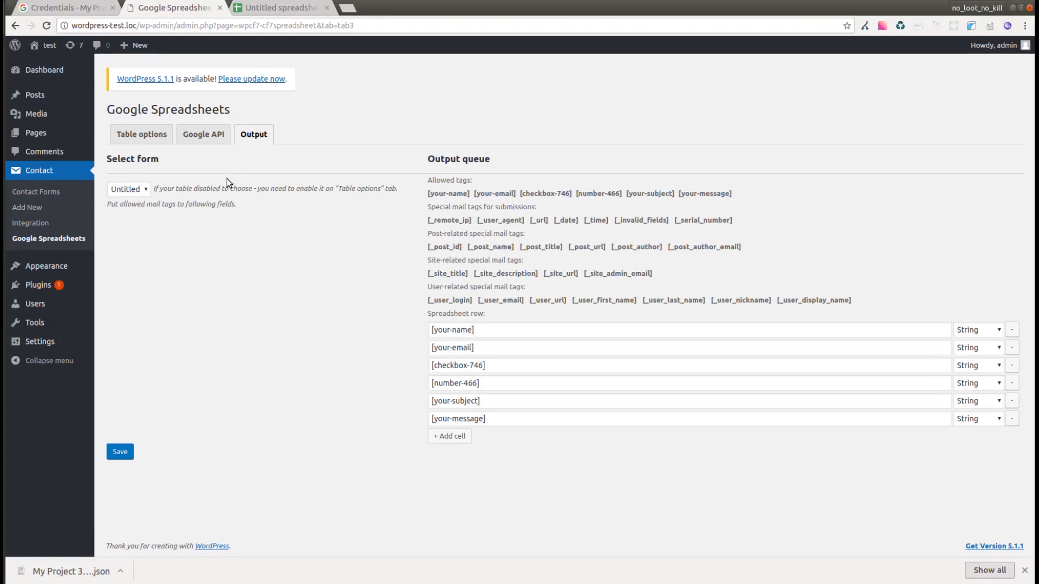
mouse_move(135, 195)
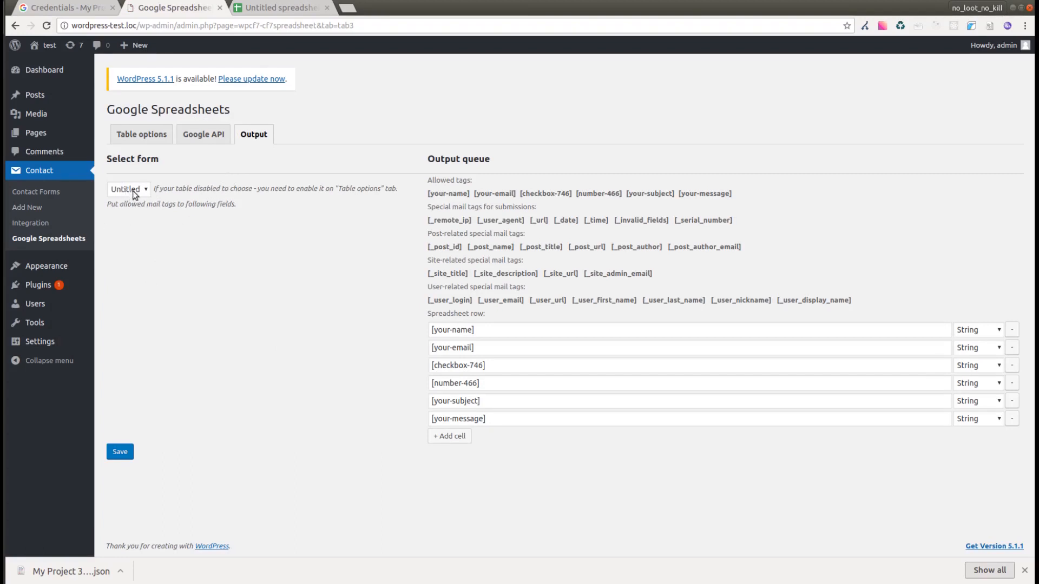
left_click(128, 189)
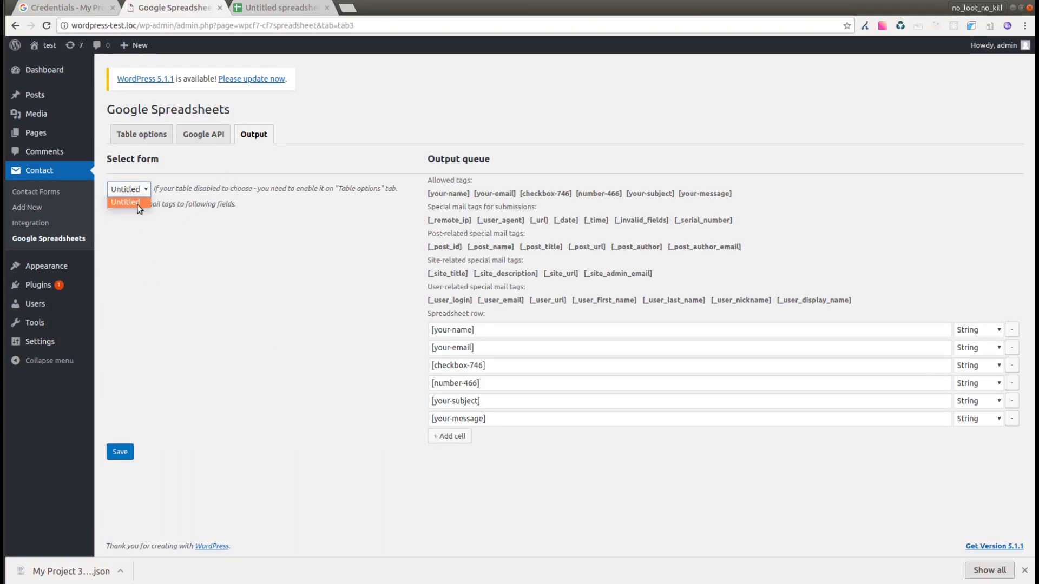
left_click(129, 201)
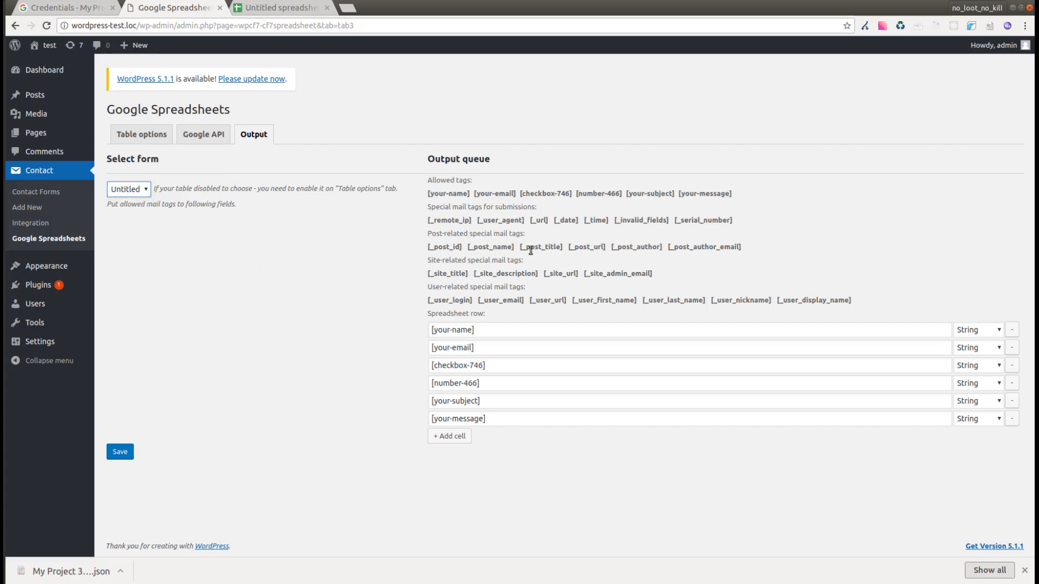
mouse_move(585, 274)
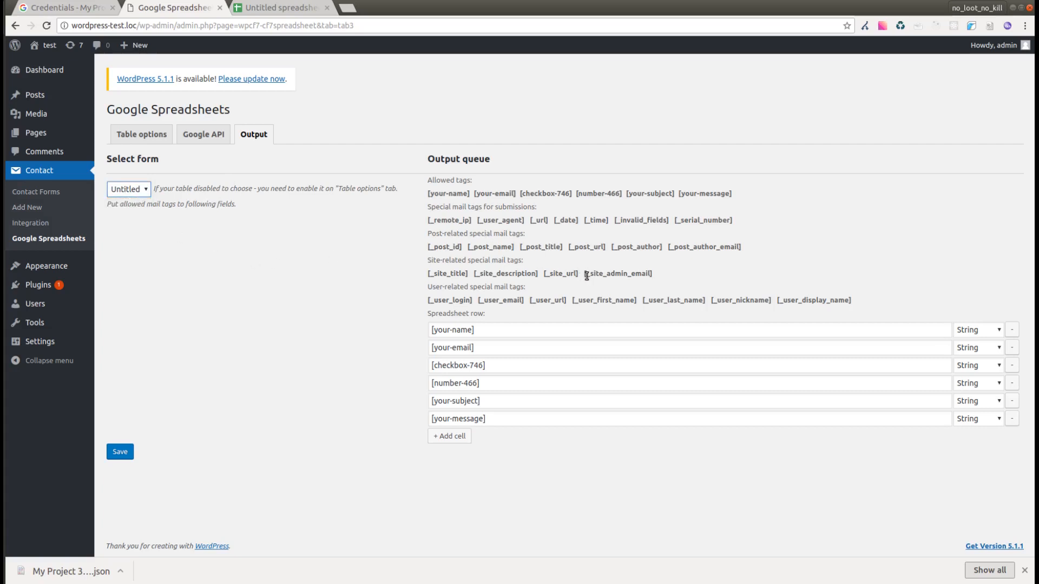
mouse_move(517, 285)
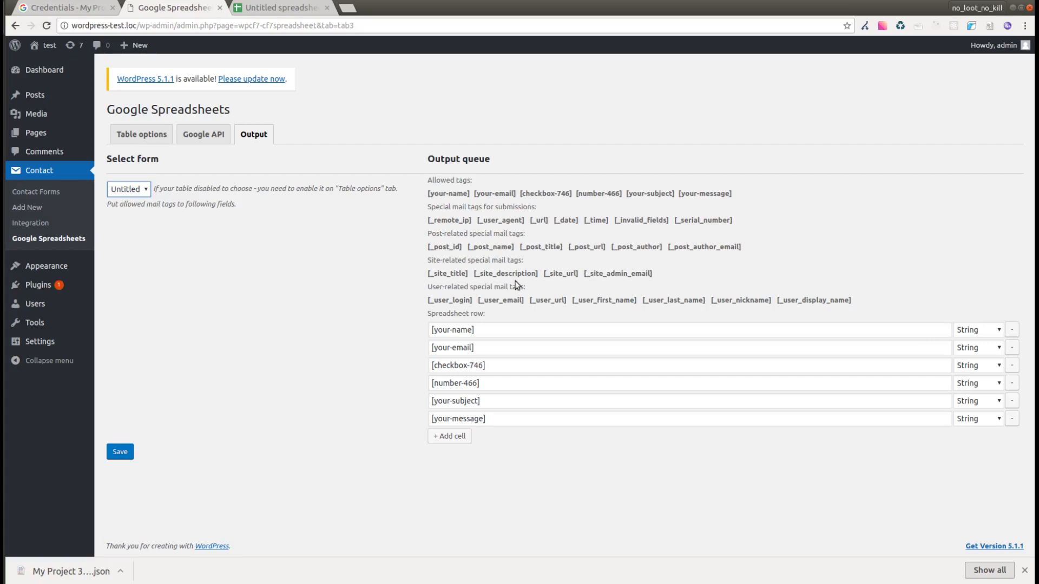
mouse_move(540, 278)
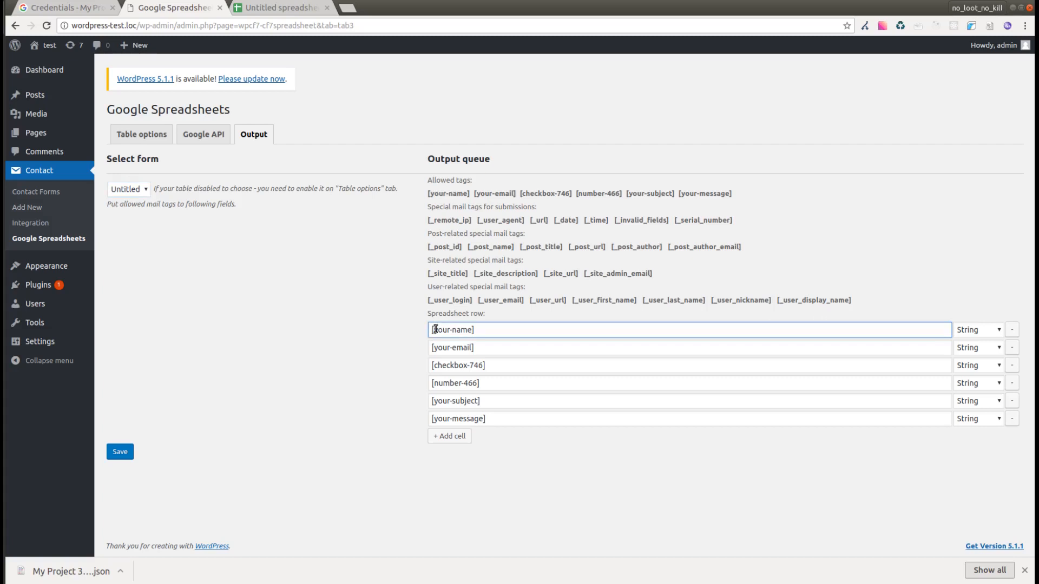
- Change the first spreadsheet row cell to 'Name: [your-name]'
type("name")
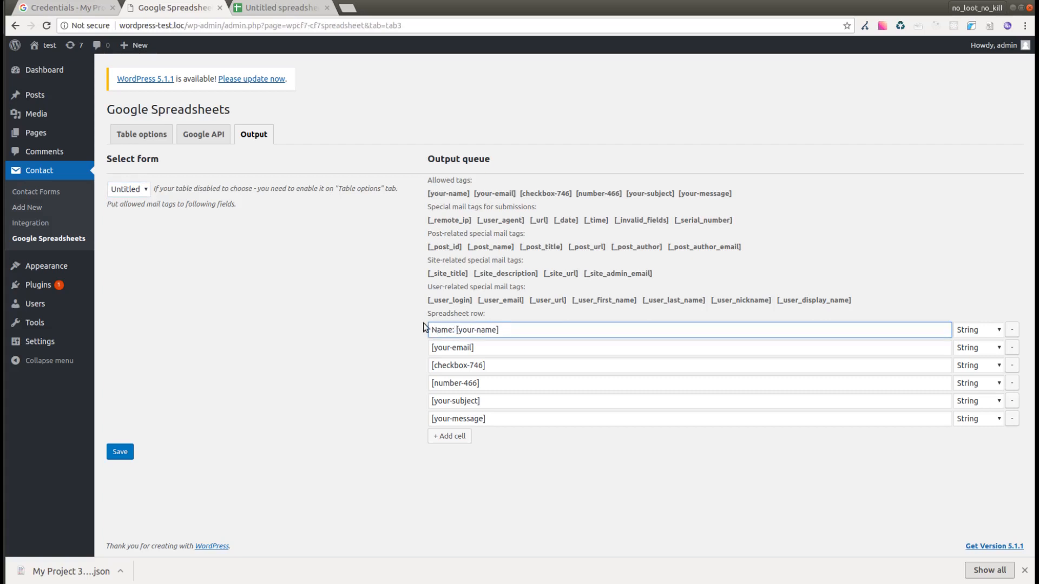
double_click(442, 330)
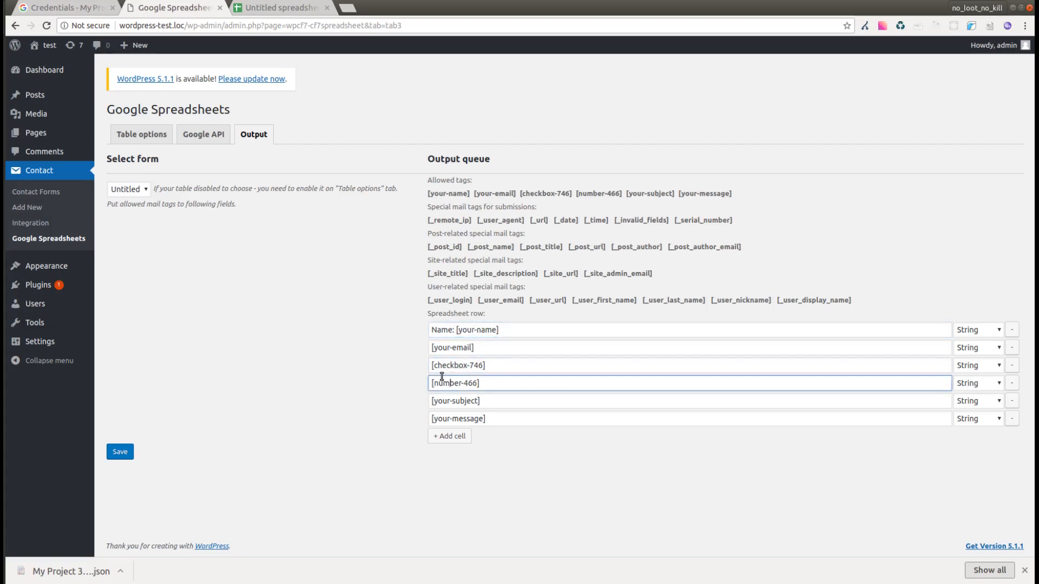
- Set the checkbox cell to True/False, number cell to Number, subject cell to Formula
left_click(976, 365)
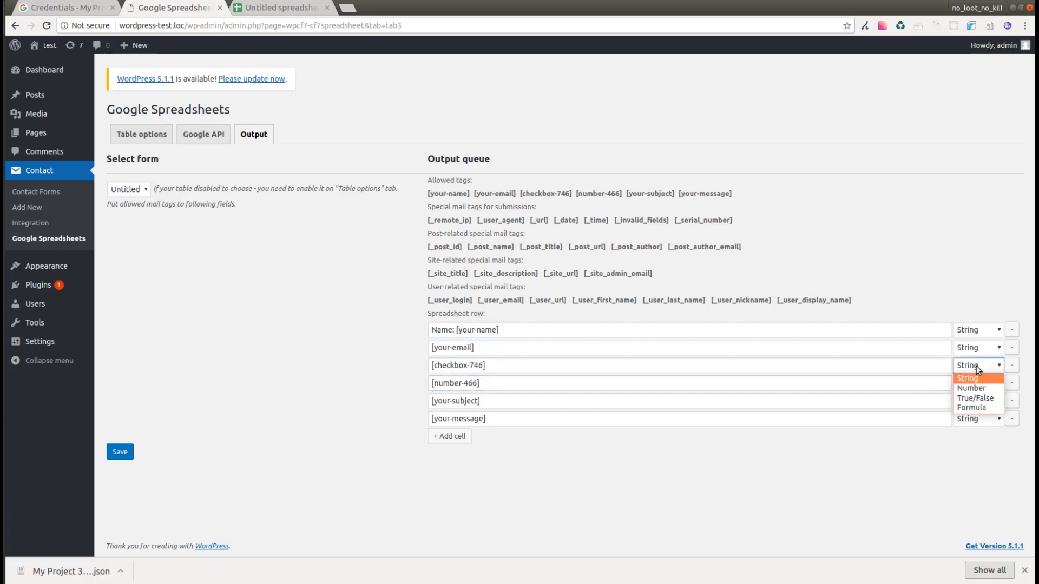
mouse_move(976, 369)
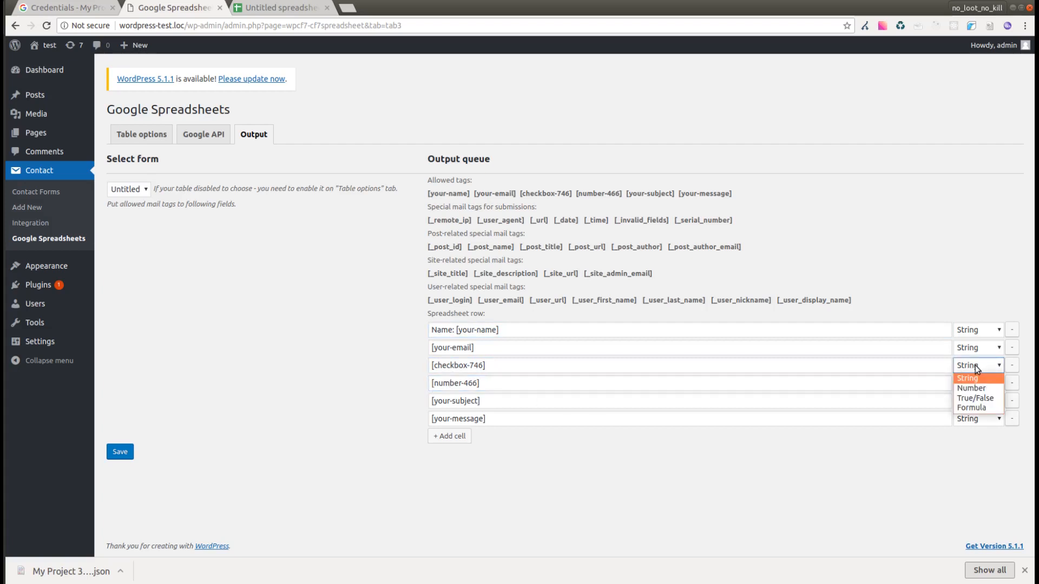
left_click(974, 398)
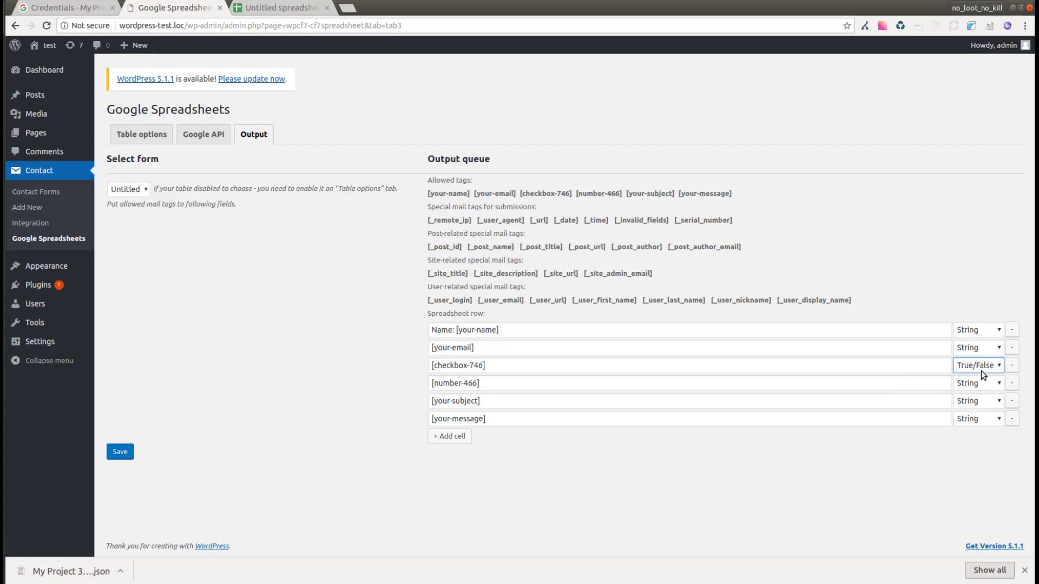
left_click(977, 383)
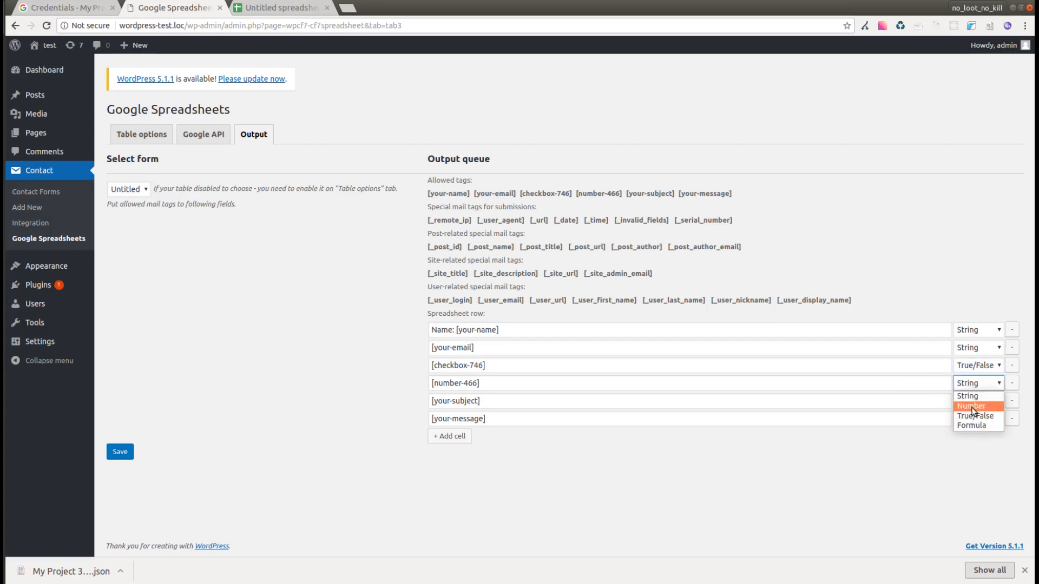
left_click(971, 405)
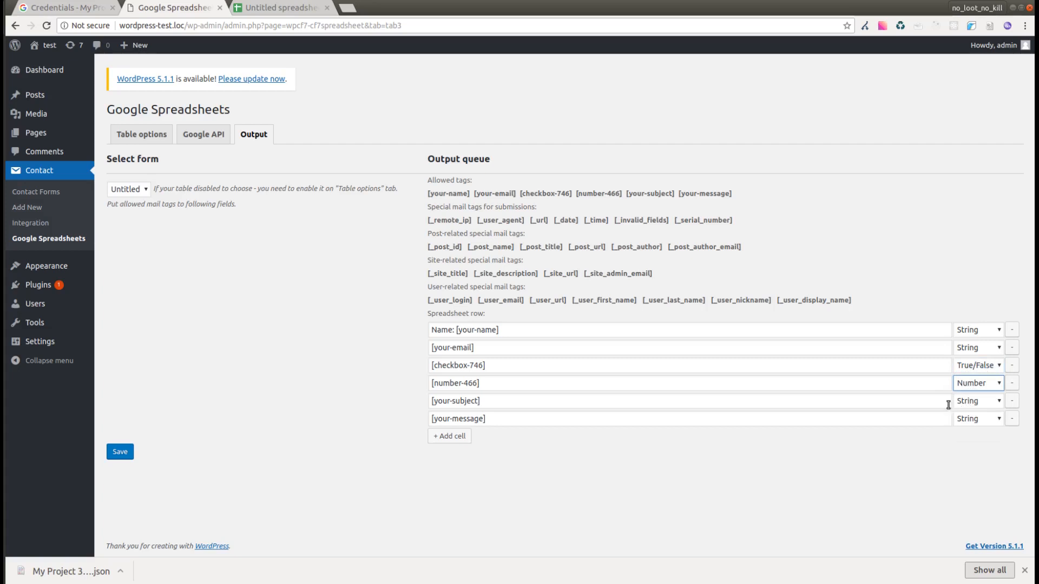
mouse_move(947, 413)
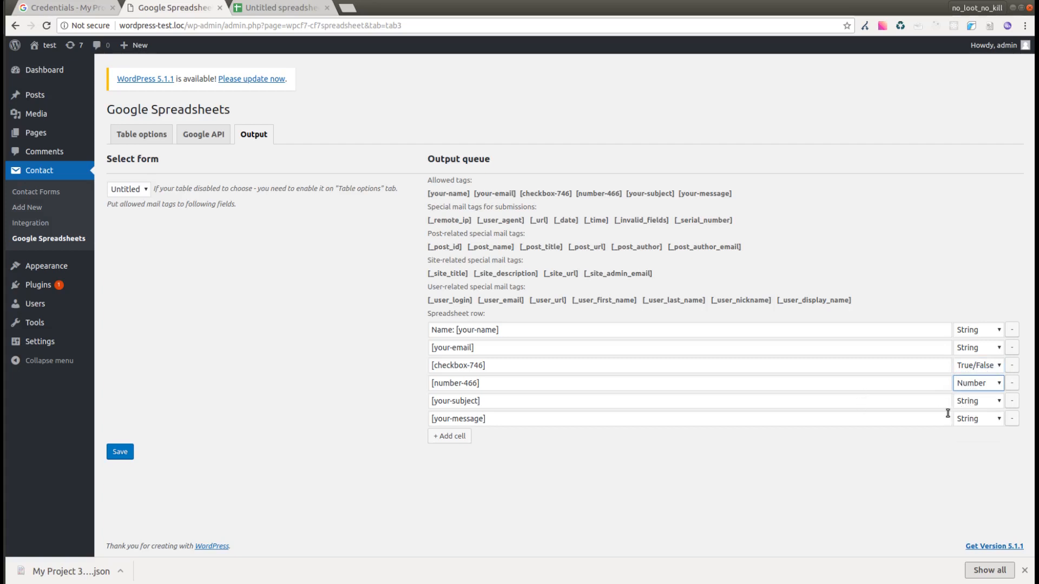
left_click(978, 401)
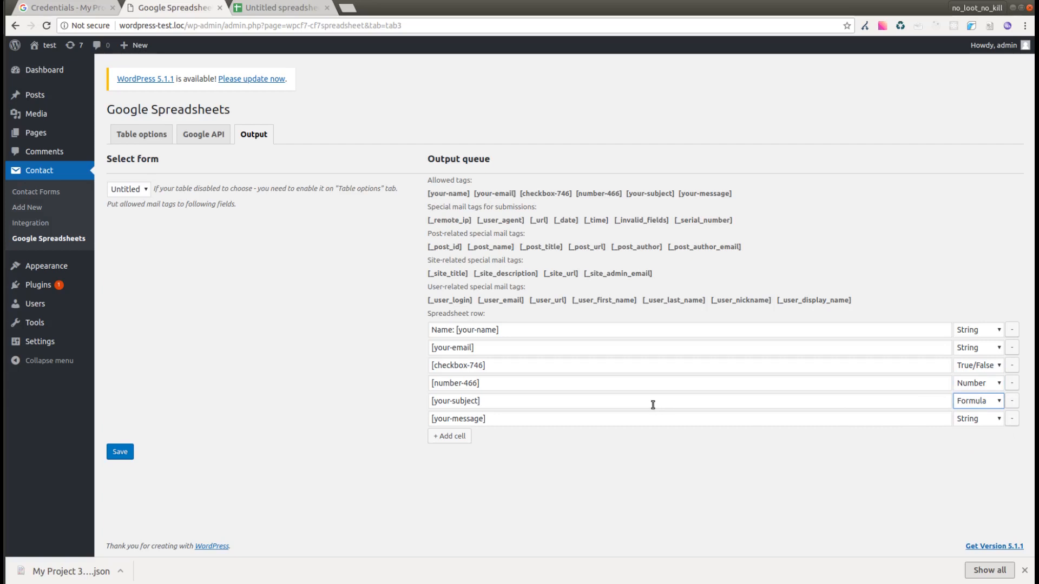
mouse_move(483, 402)
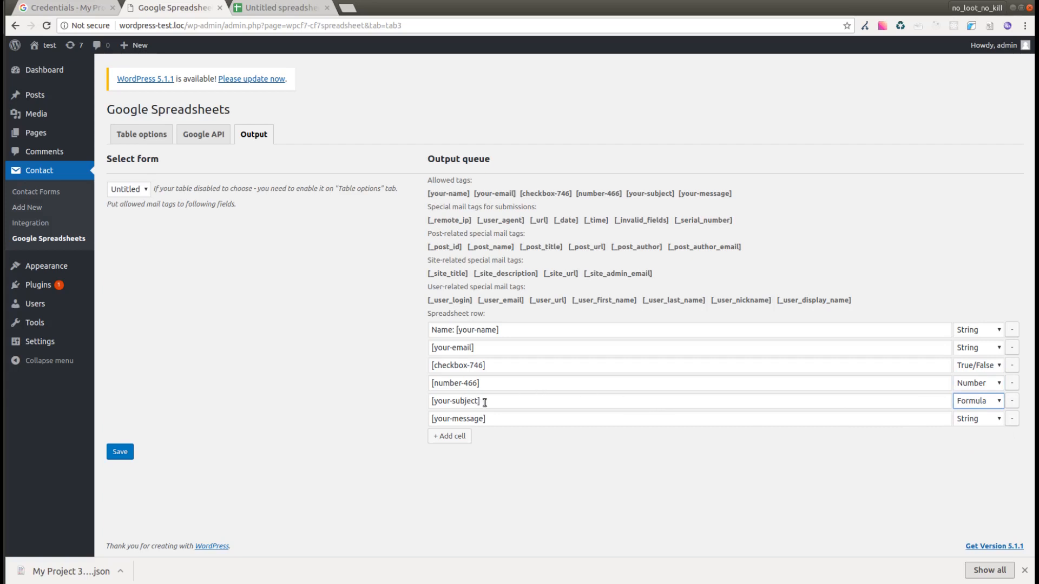
- Make the subject cell =[your-subject]*2, replace the message with [_date], and save
type("=")
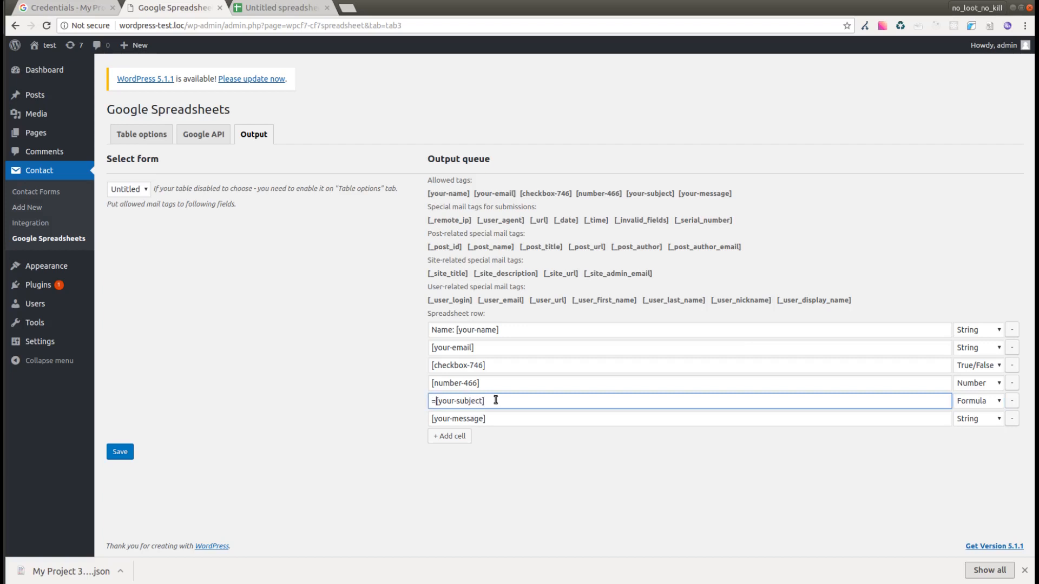
type("*2")
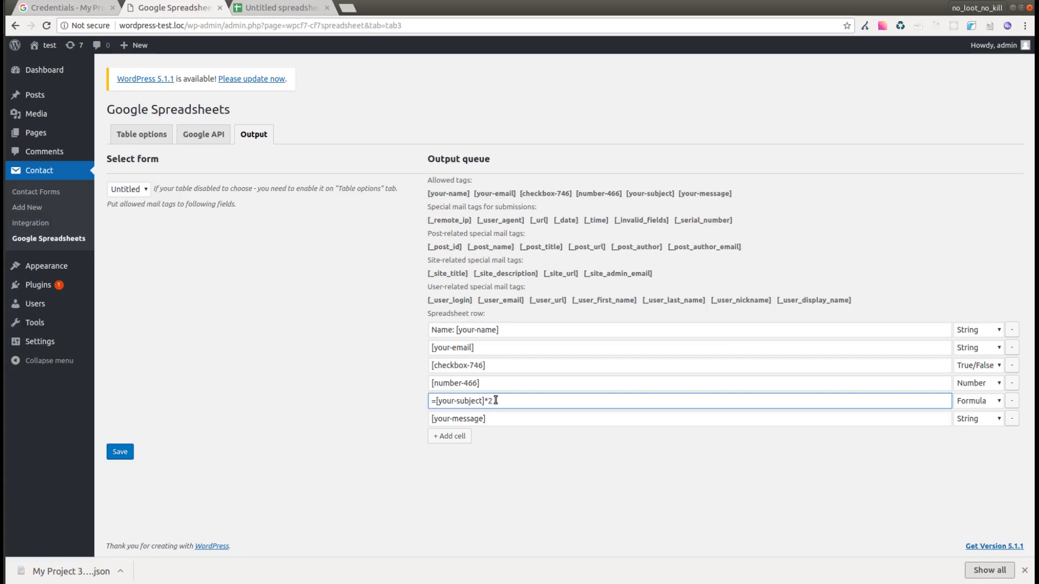
key("Backspace")
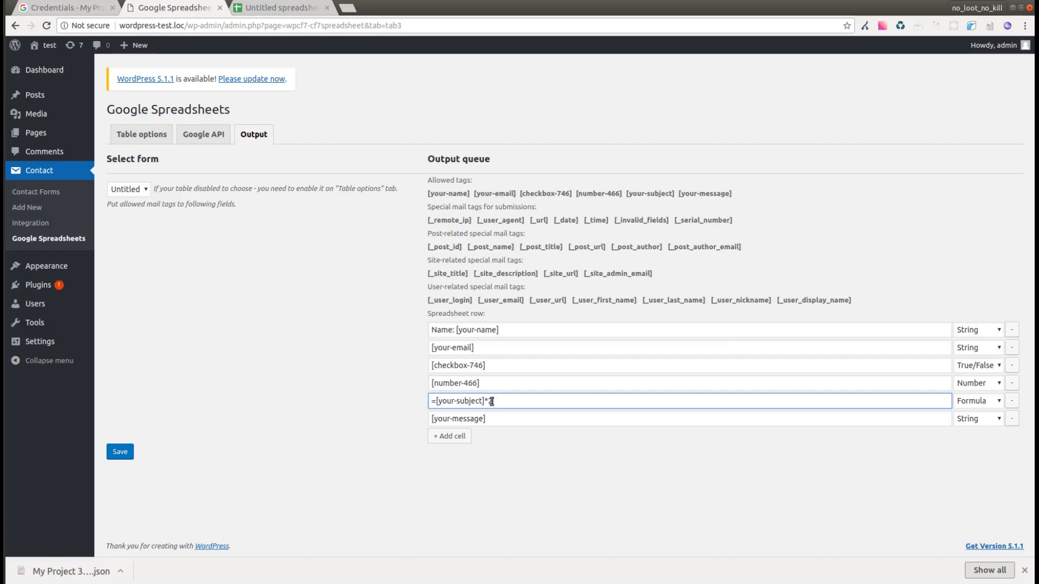
type("2")
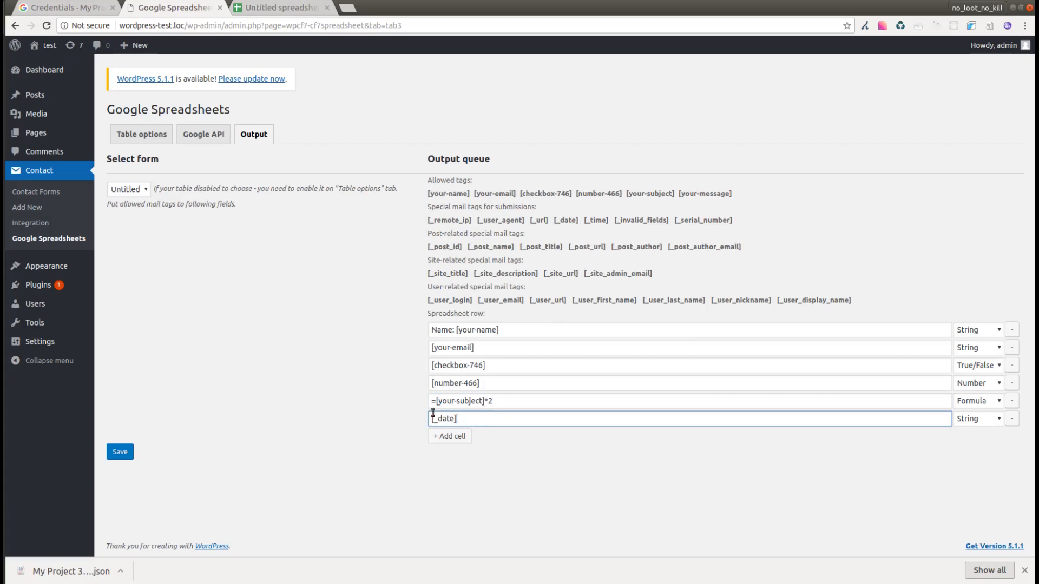
mouse_move(290, 419)
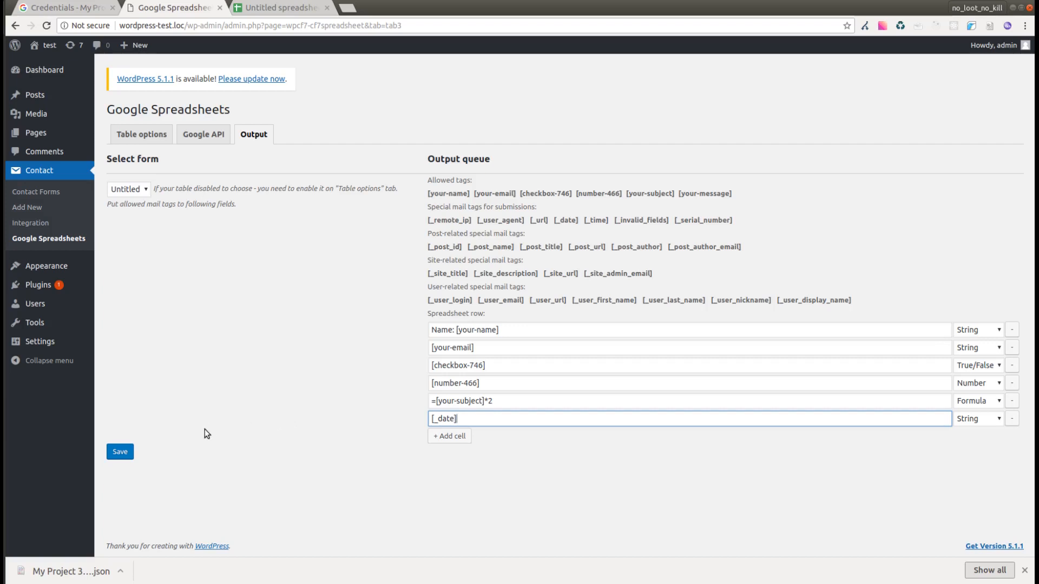
left_click(120, 451)
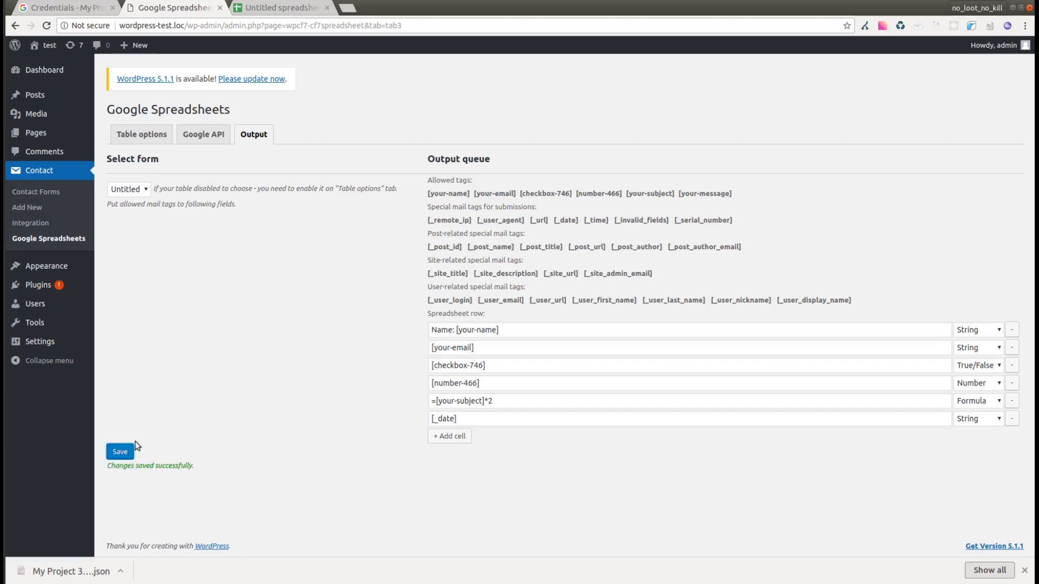
mouse_move(44, 151)
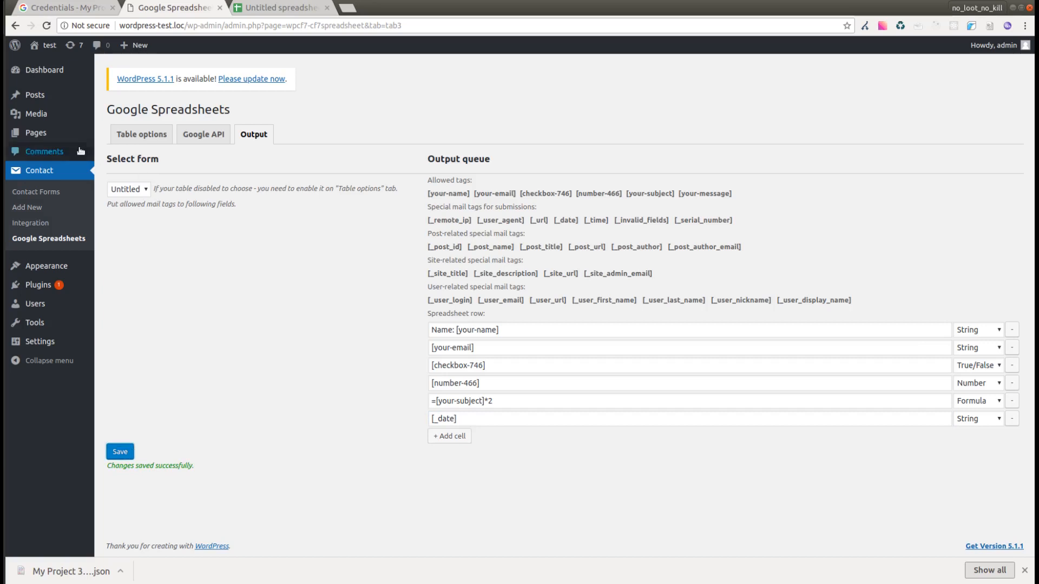
left_click(36, 192)
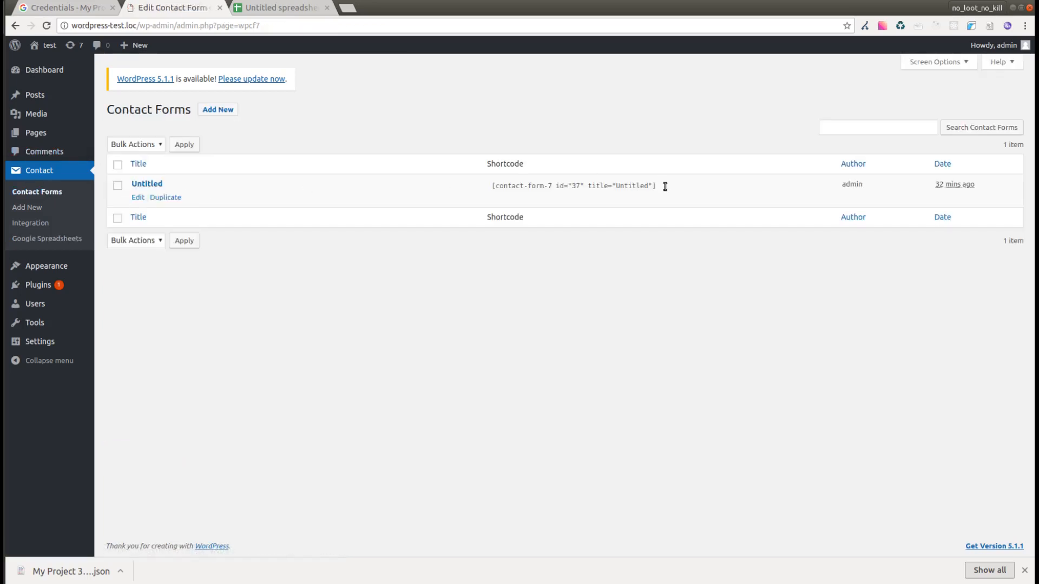
- Paste [contact-form-7 id="37" title="Untitled"] into the Hello 2 post's shortcode block and update it
triple_click(572, 186)
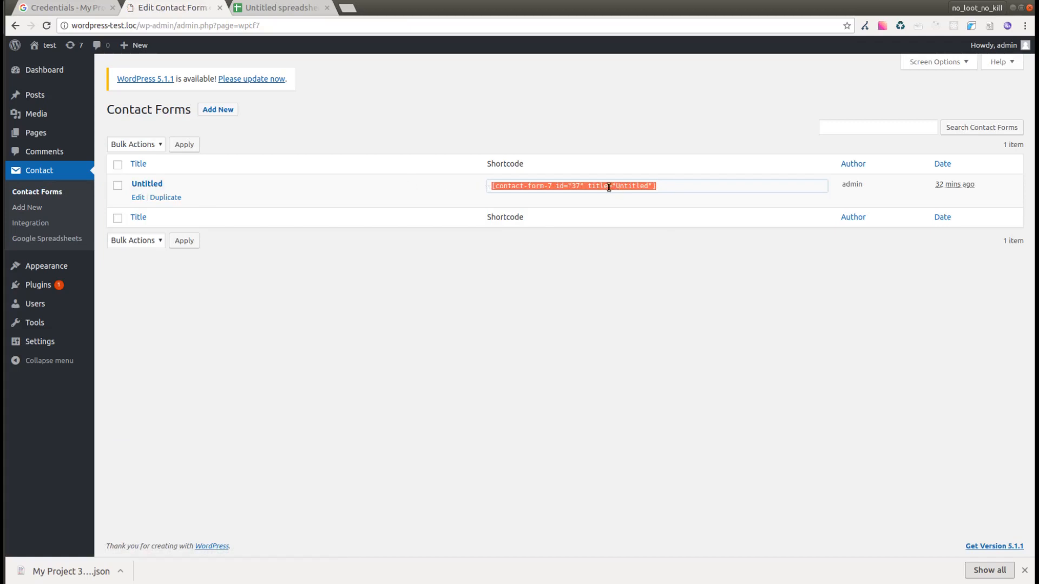
mouse_move(32, 94)
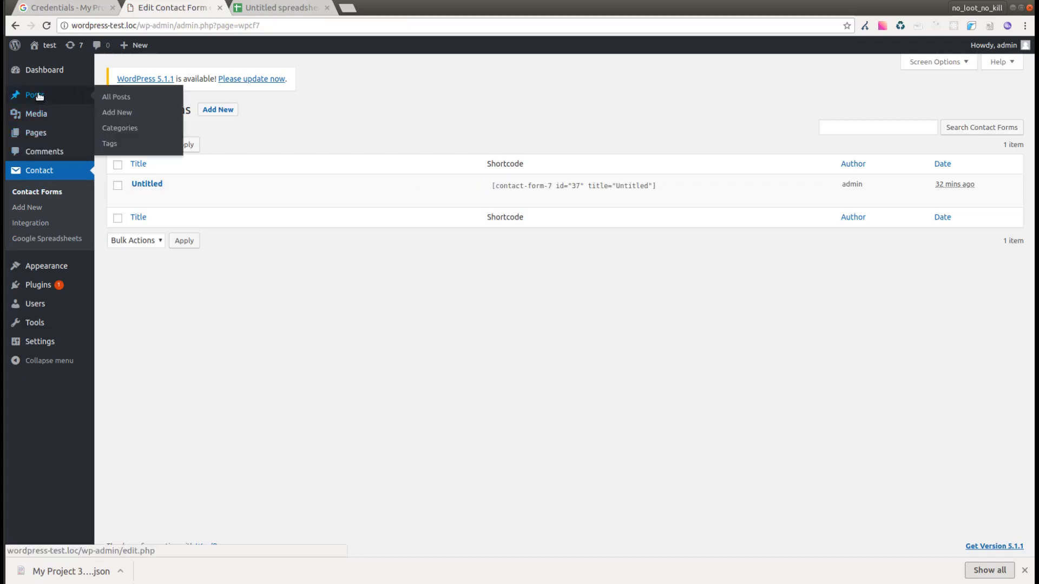
left_click(117, 97)
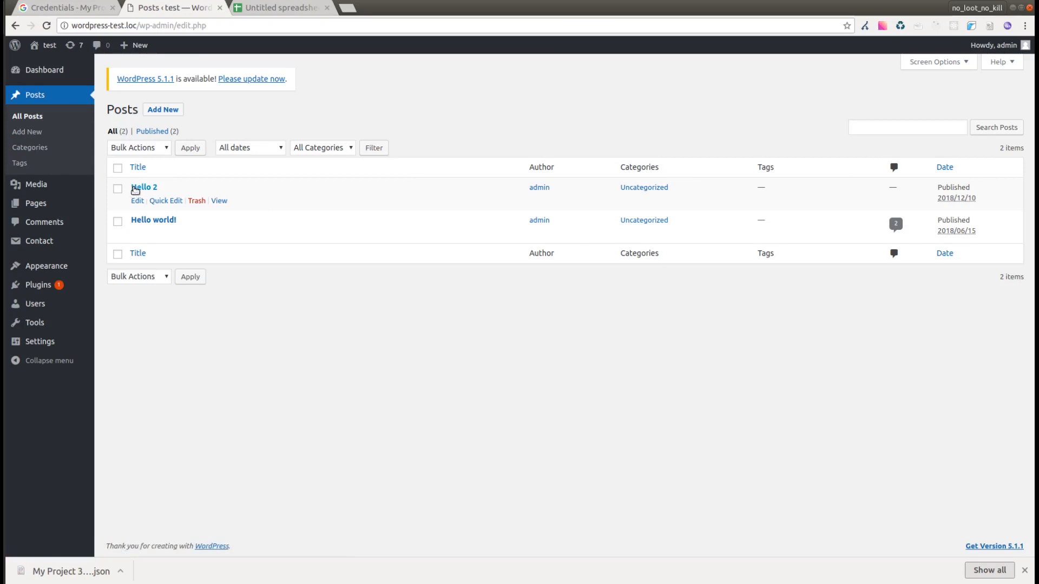
left_click(144, 187)
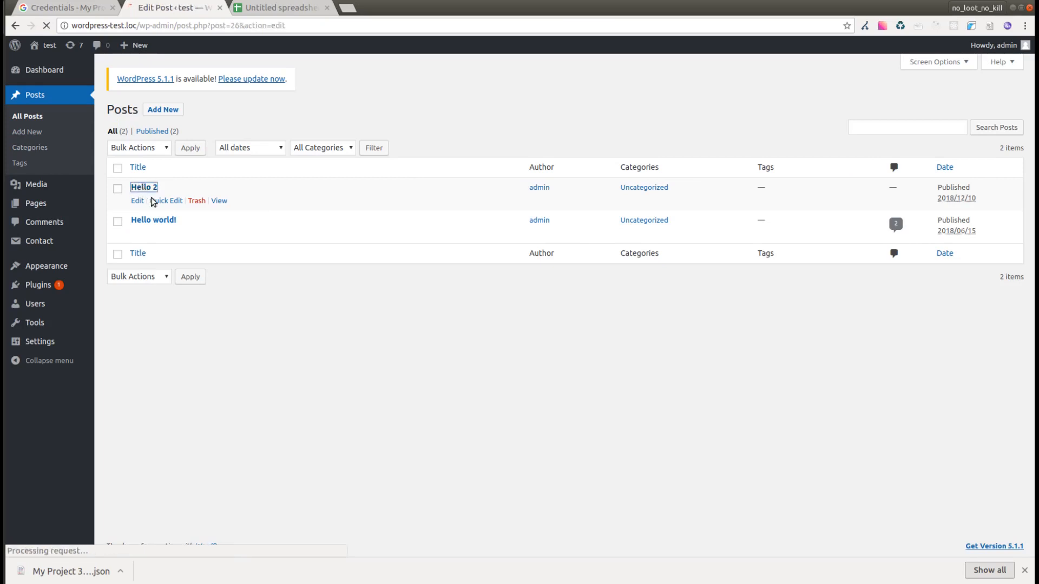
left_click(136, 200)
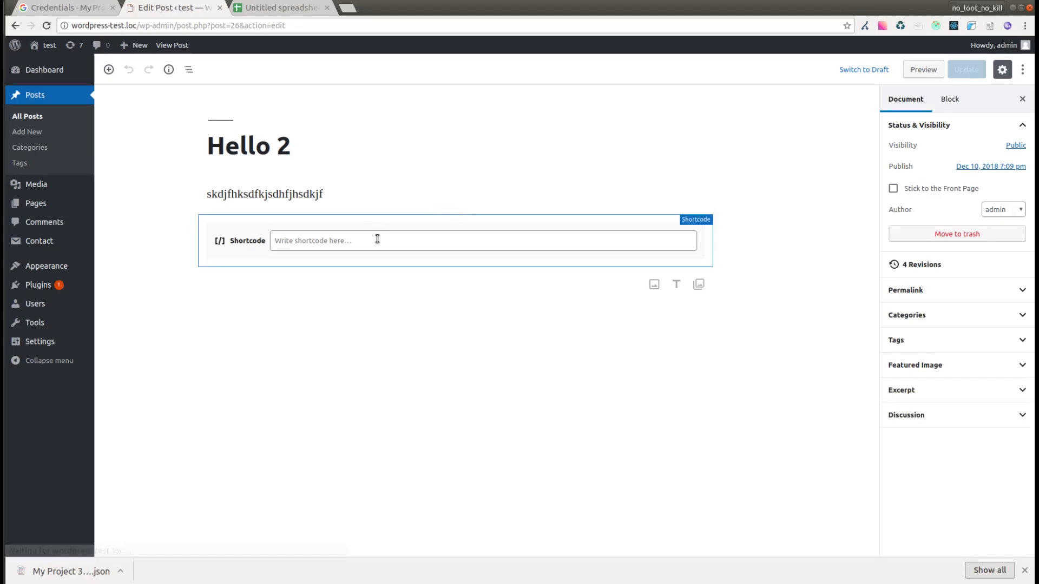
type("[contact-form-7 id=\"37\" title=\"Untitled\"]")
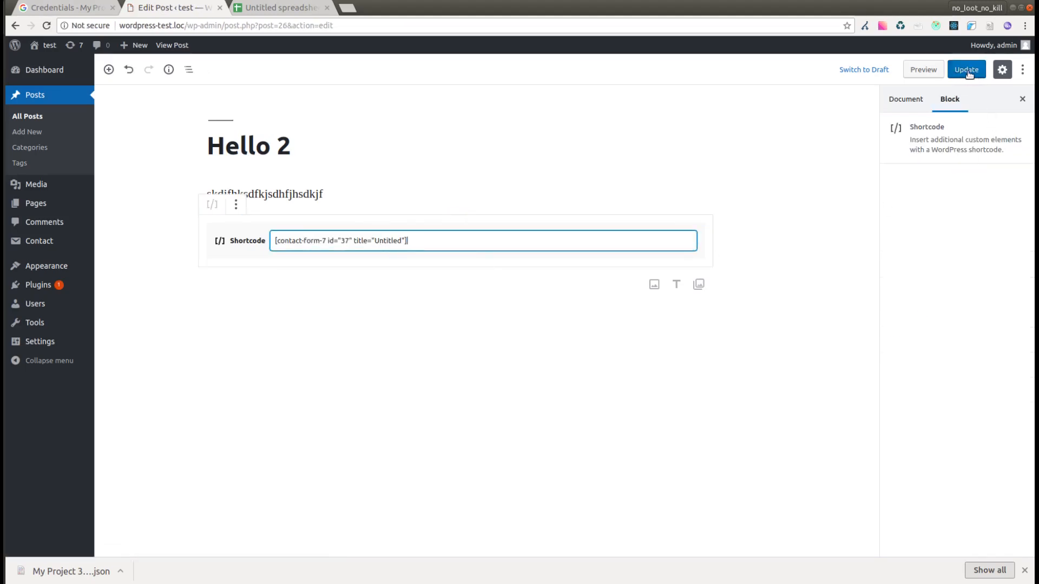
left_click(965, 69)
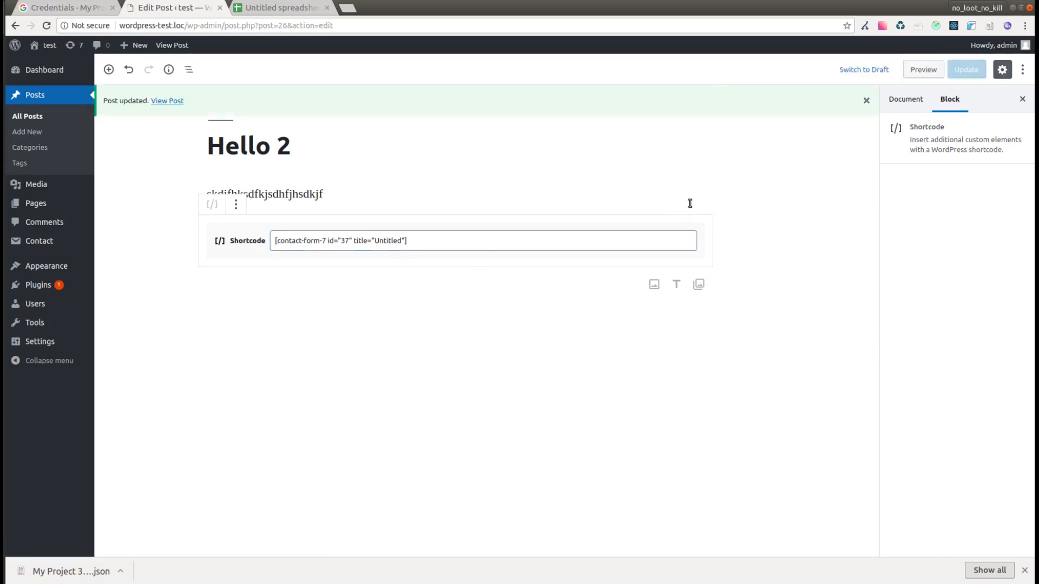
mouse_move(863, 69)
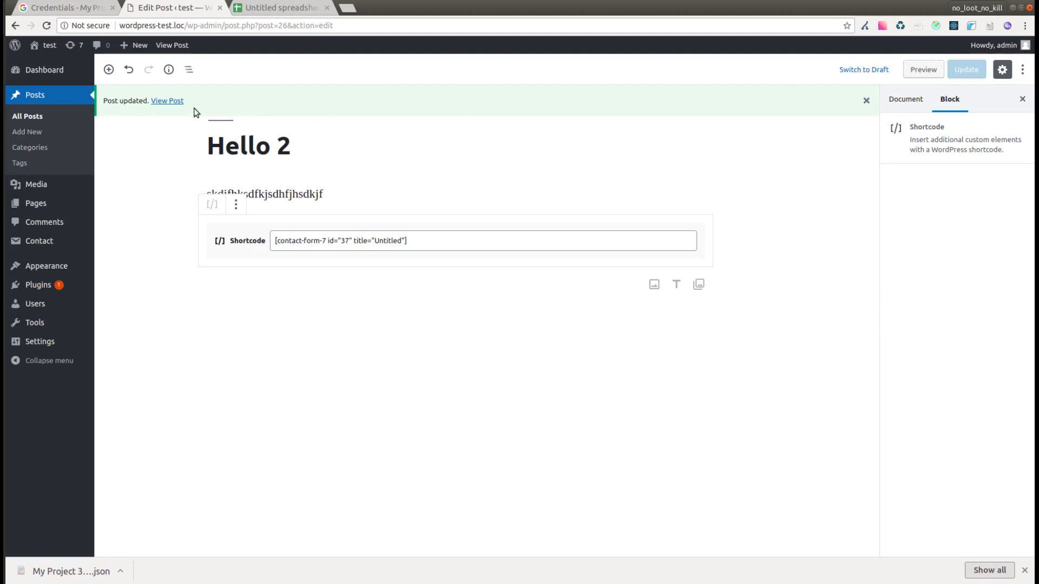
left_click(167, 100)
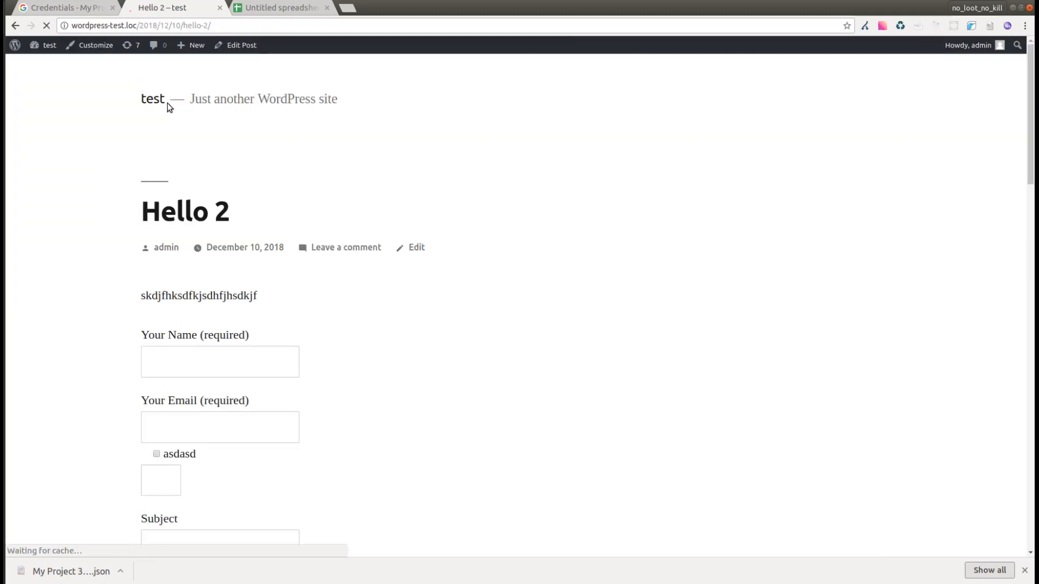
scroll("down", 3)
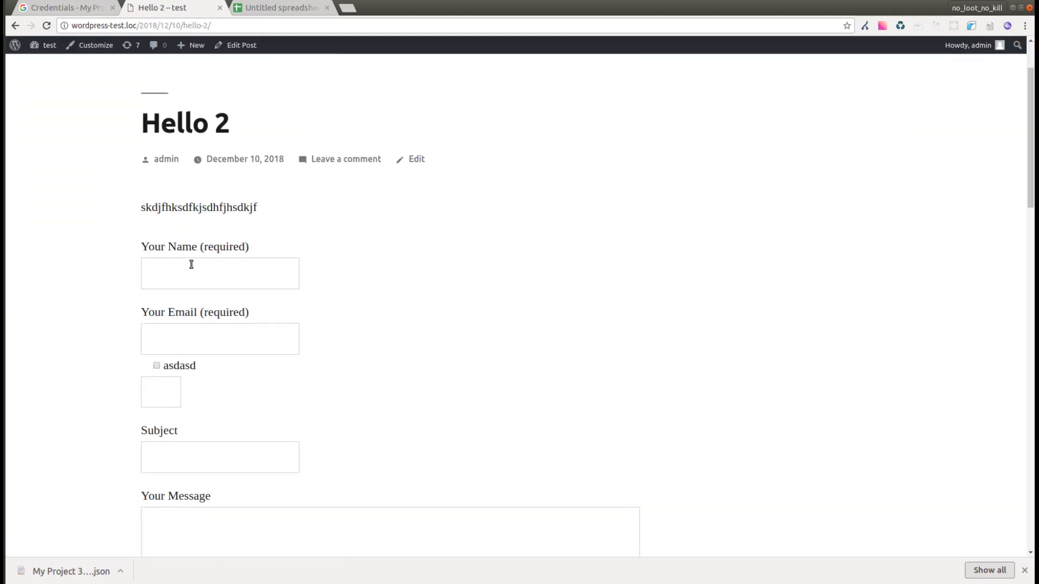
left_click(219, 273)
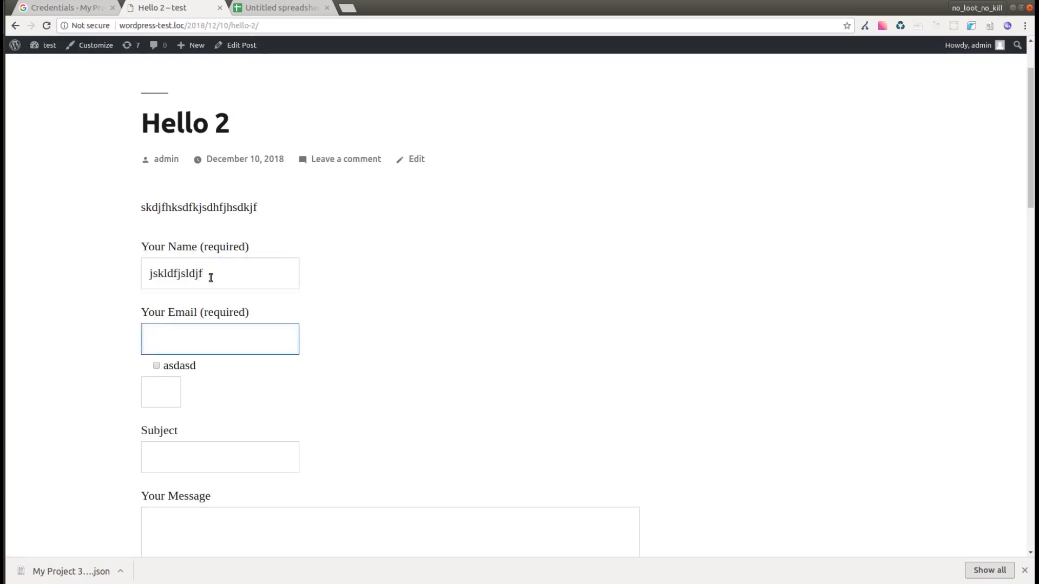
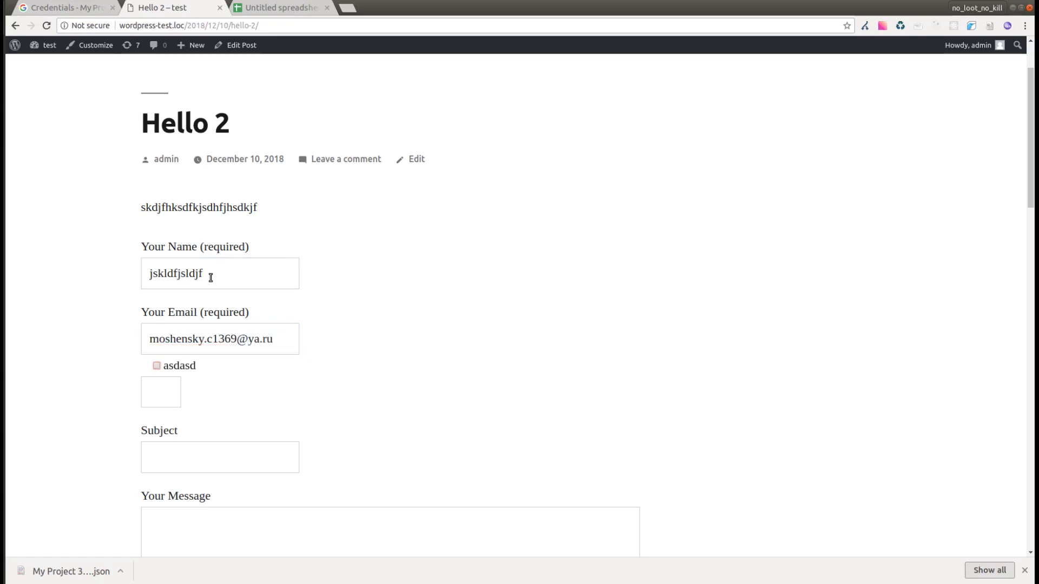
left_click(156, 365)
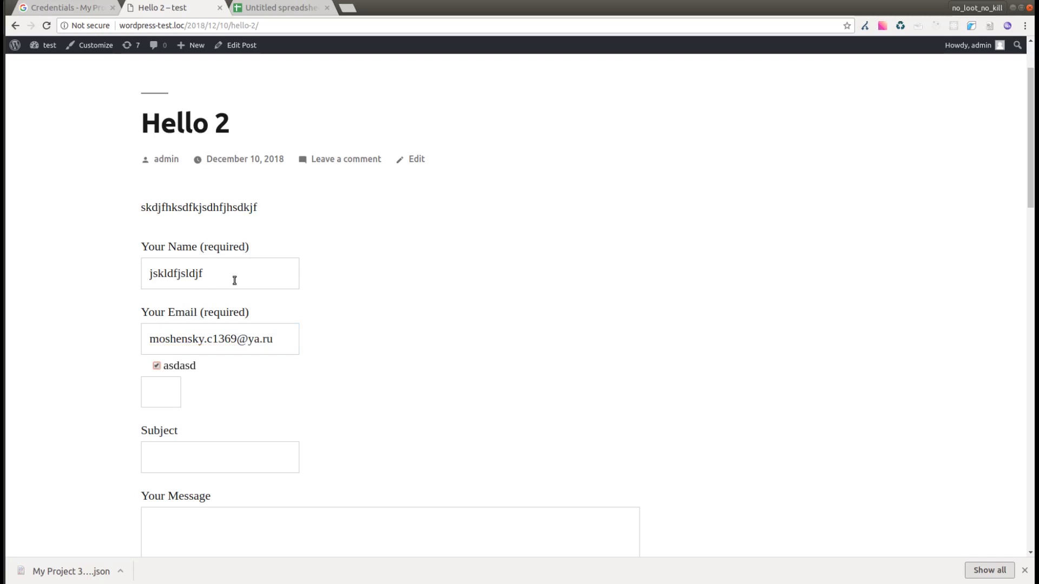
- Enter Subject 30 and message 'gjhgjhgh', send the form, and select the error notice
scroll("down", 3)
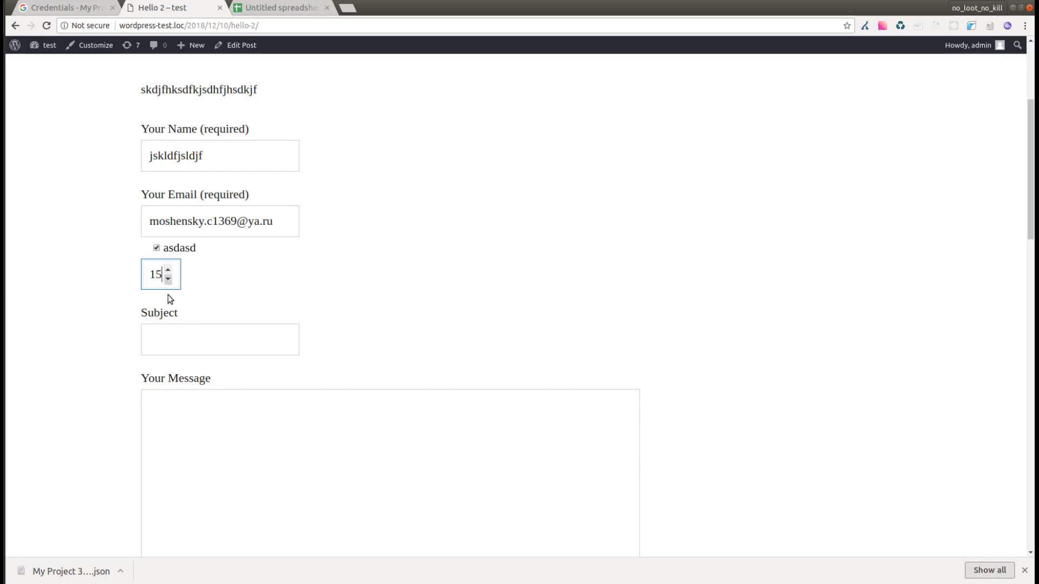
left_click(219, 339)
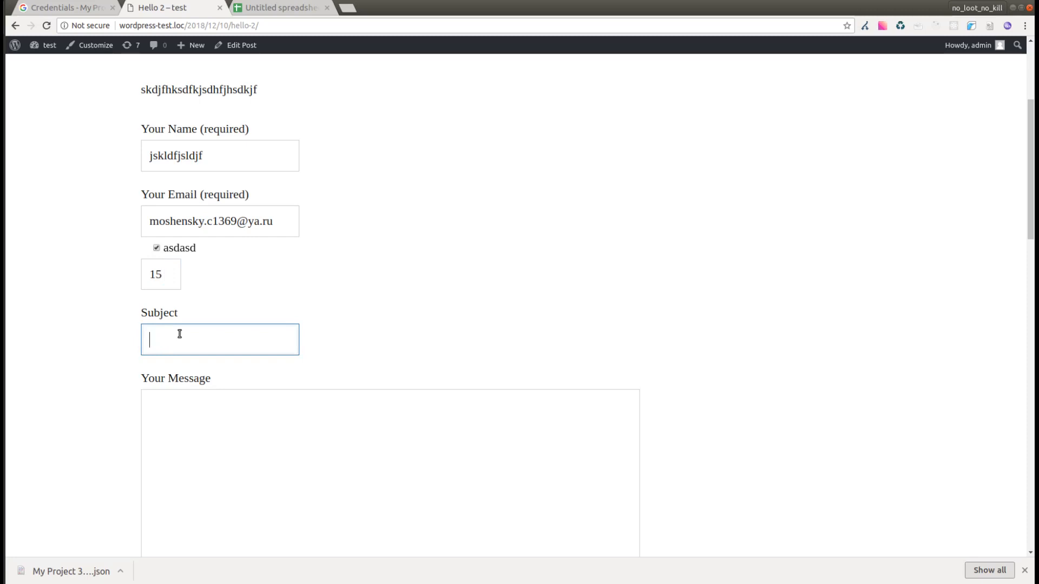
type("30")
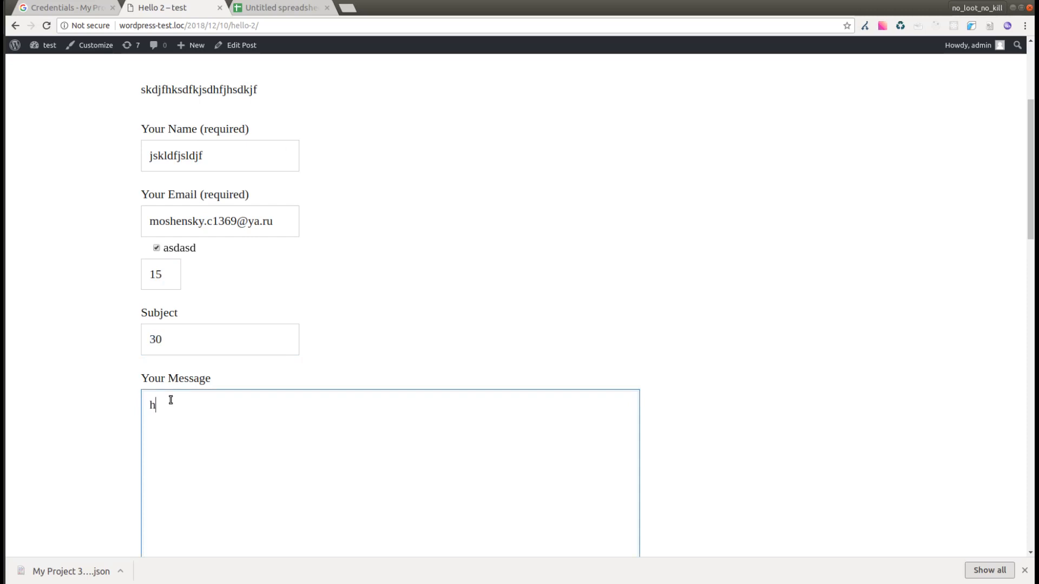
type("gjhgjhgh")
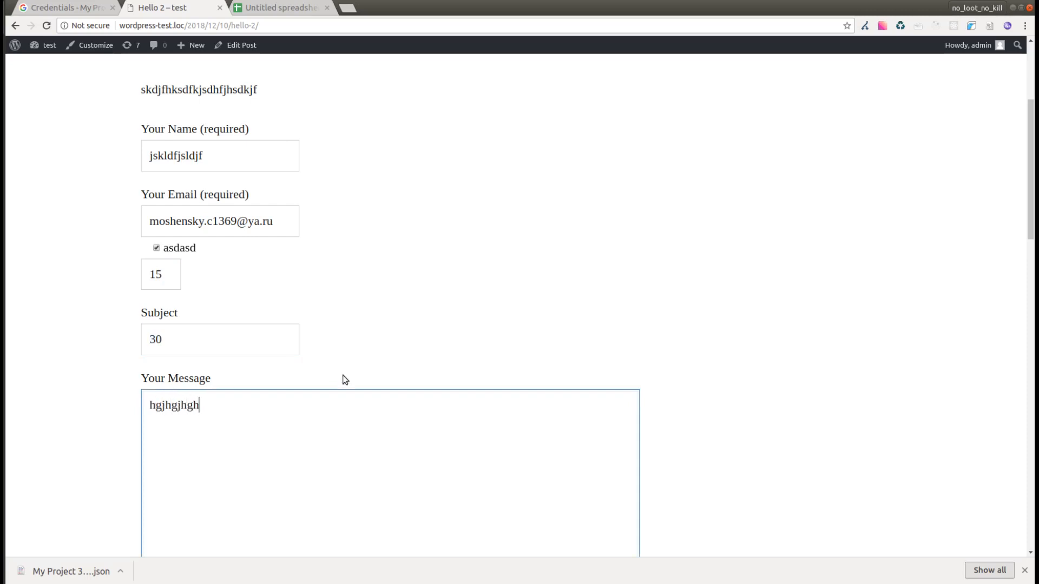
scroll("down", 3)
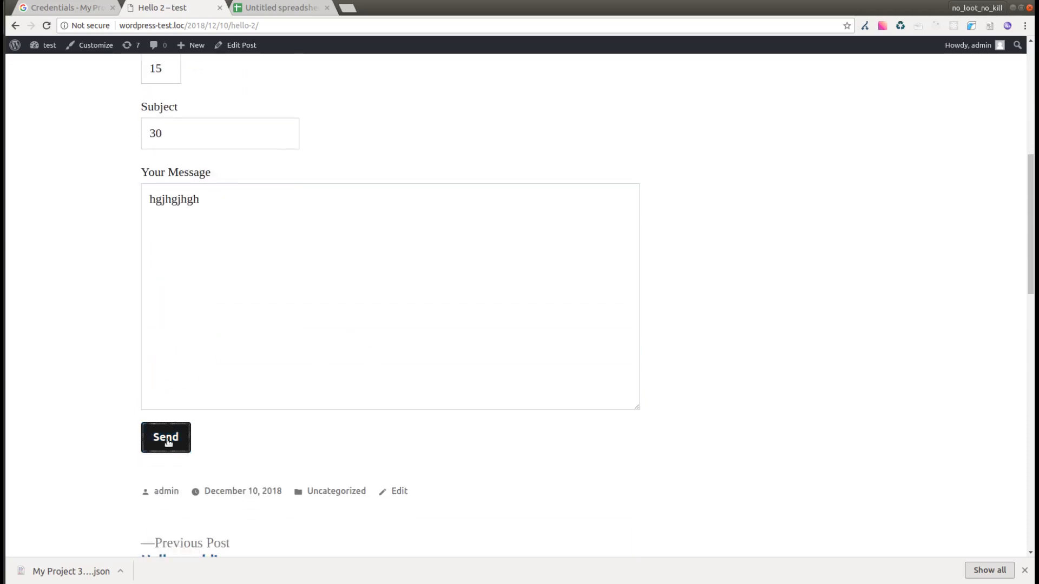
left_click(166, 437)
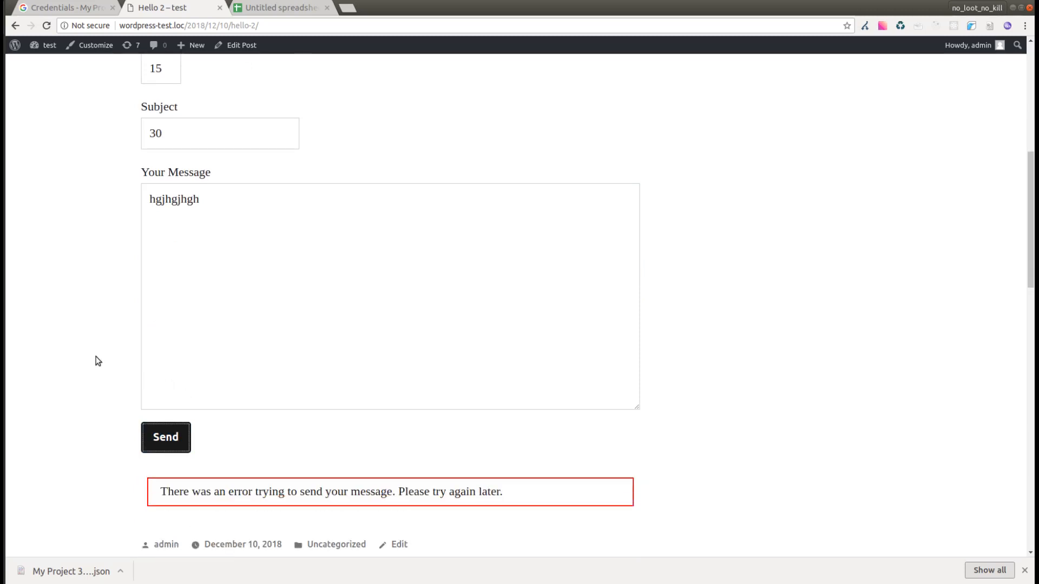
scroll("down", 3)
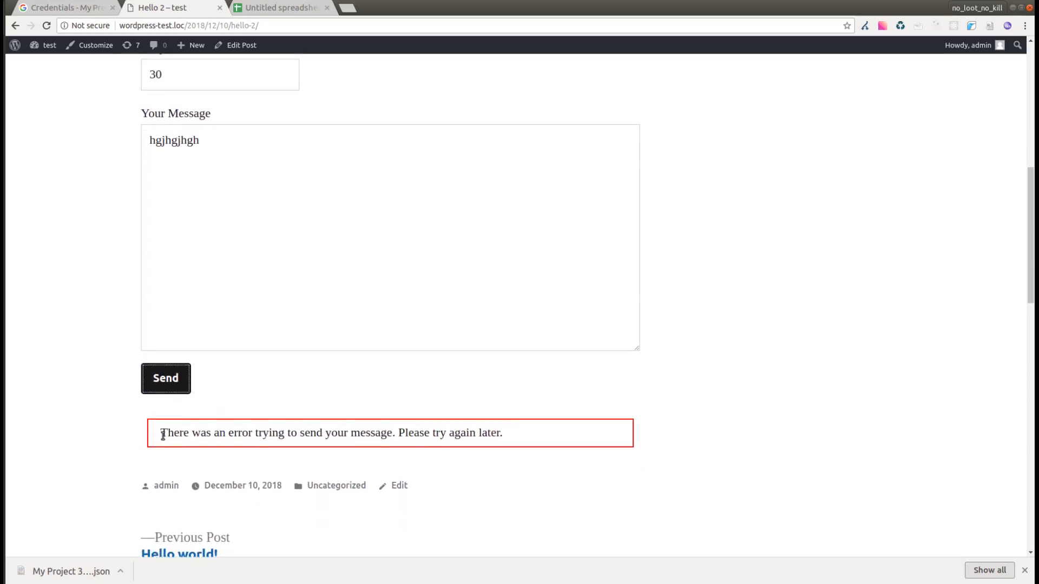
triple_click(330, 433)
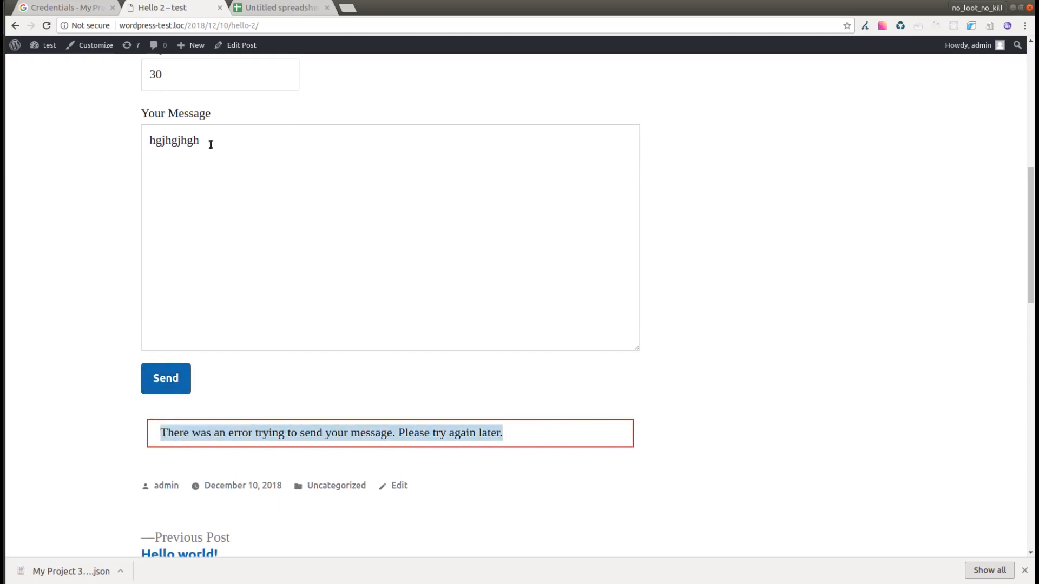
mouse_move(439, 436)
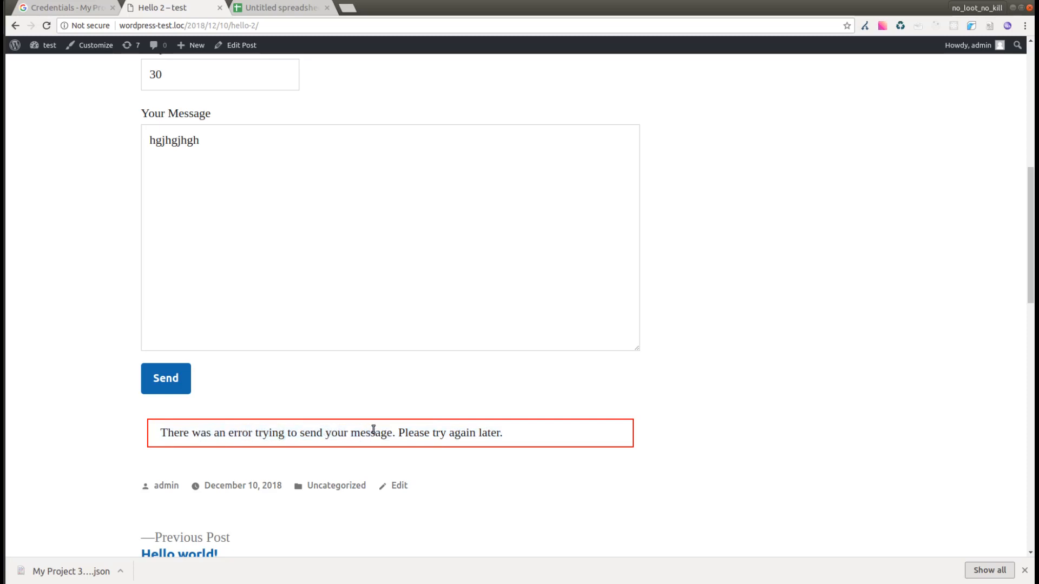
mouse_move(239, 94)
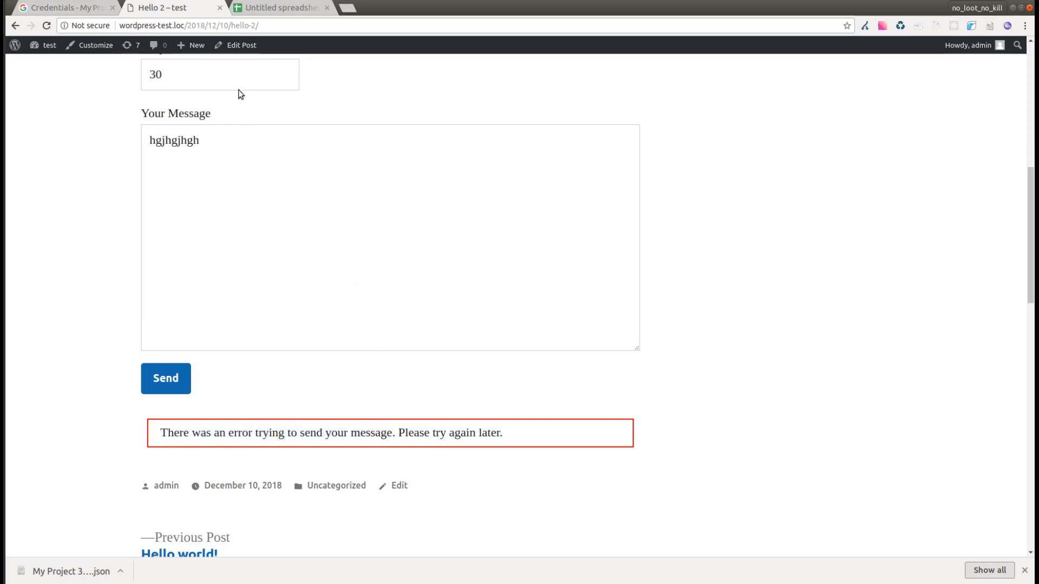
left_click(278, 7)
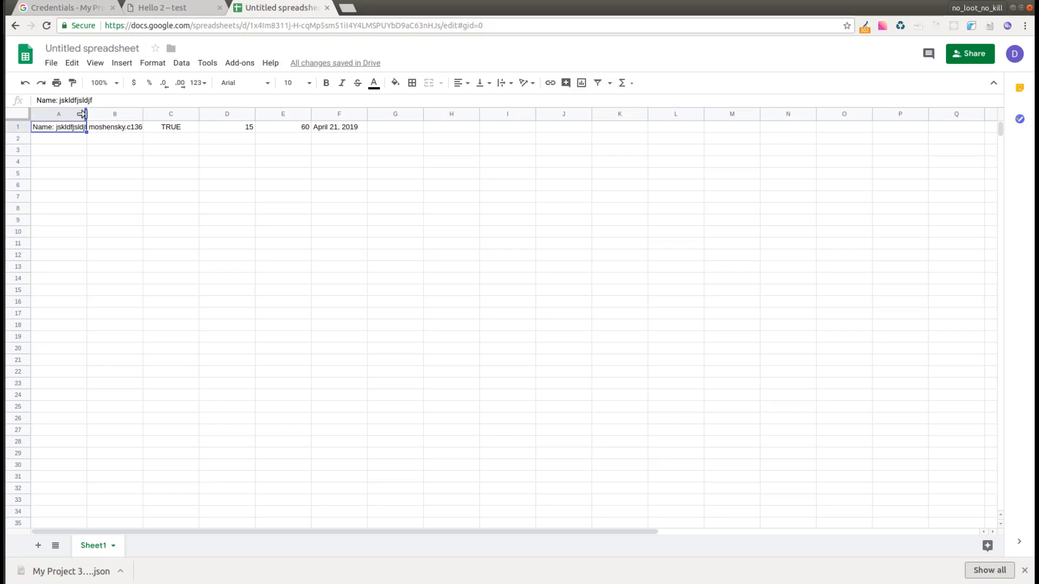
- Widen column A and inspect C1's boolean, E1's formula behind 60, and F1's date
left_click_drag(86, 113, 129, 113)
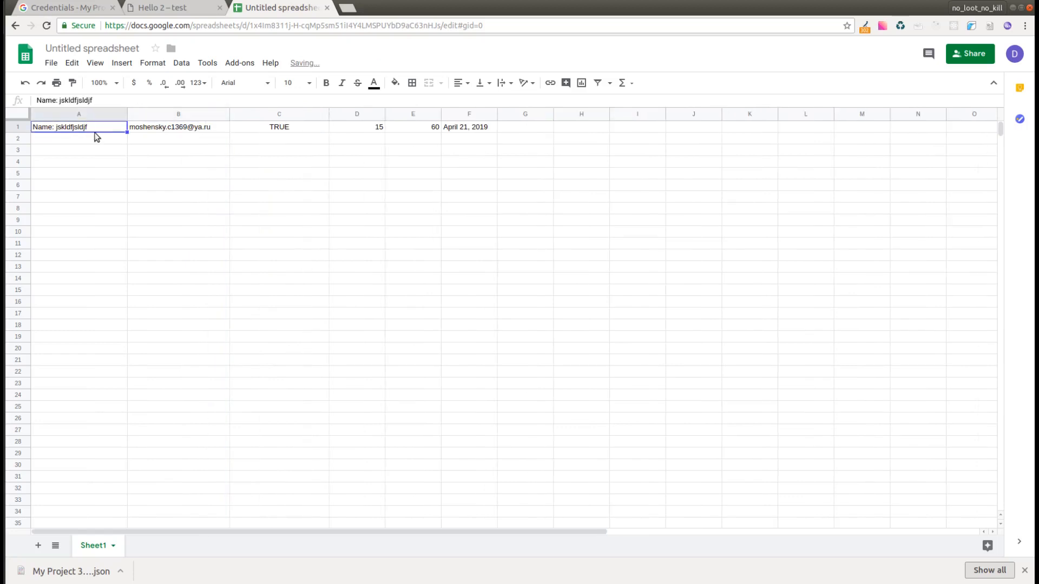
left_click(278, 126)
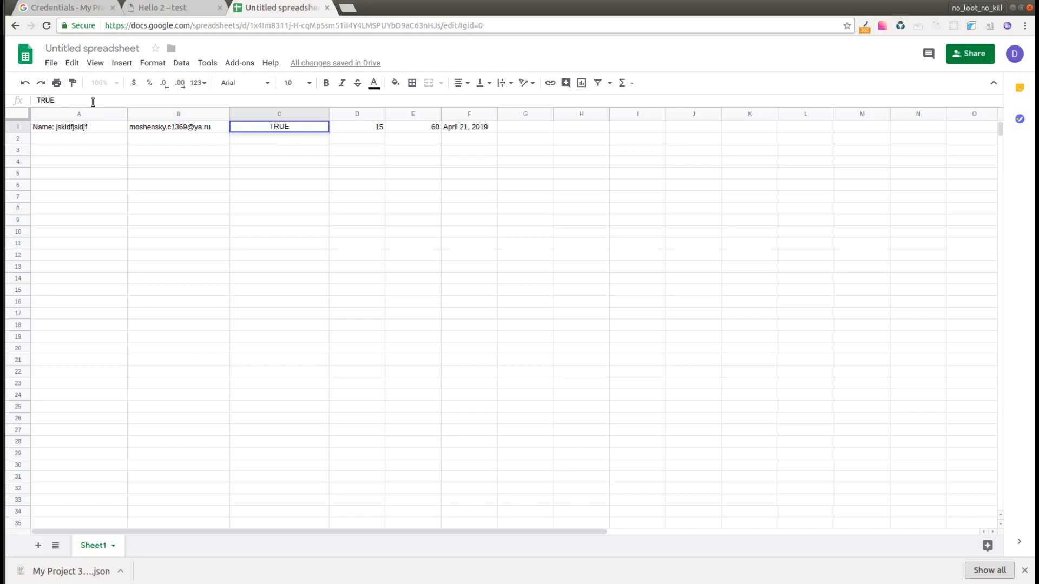
left_click(413, 127)
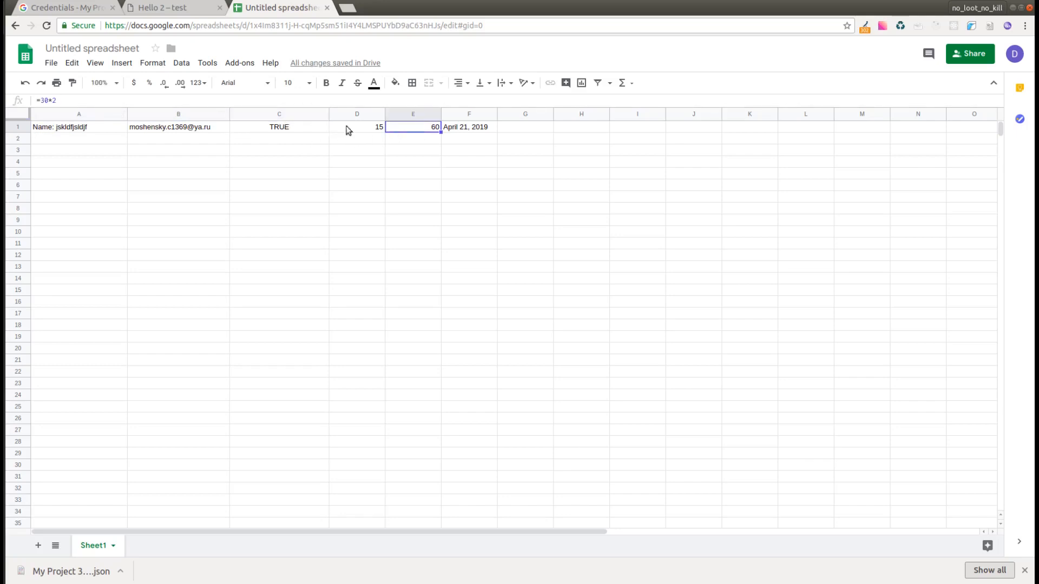
double_click(413, 126)
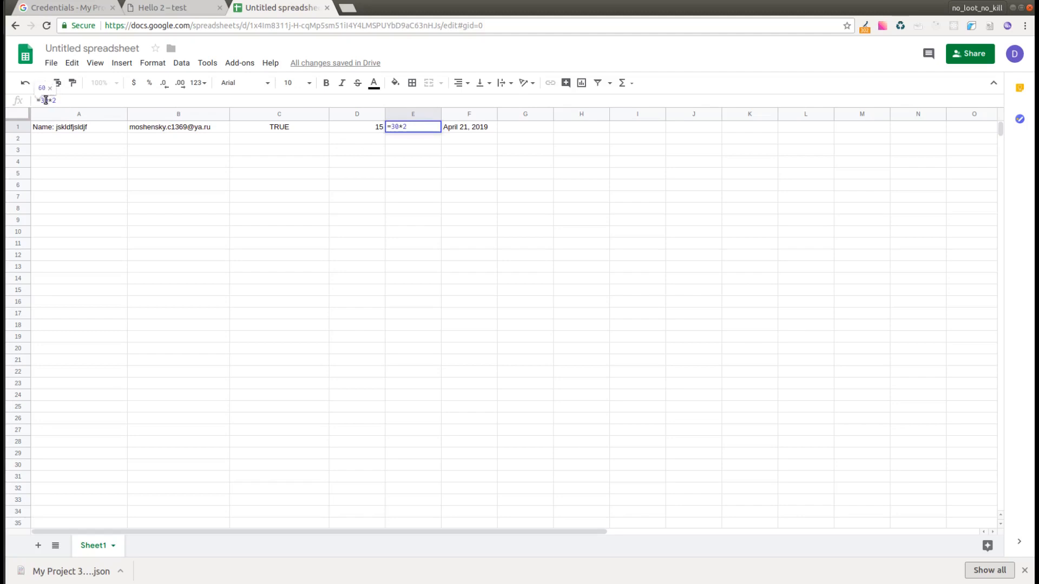
left_click(469, 127)
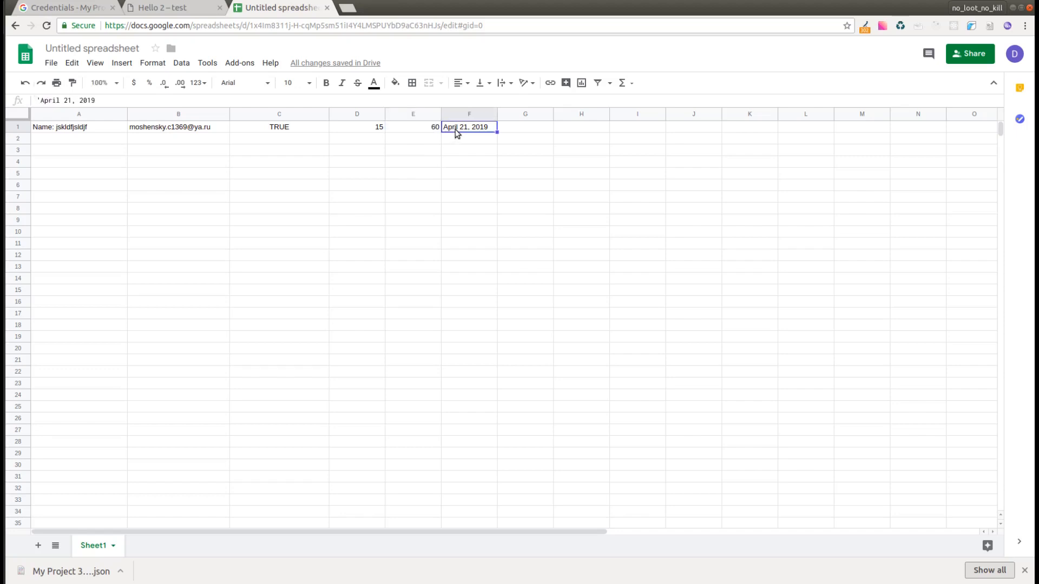
mouse_move(457, 142)
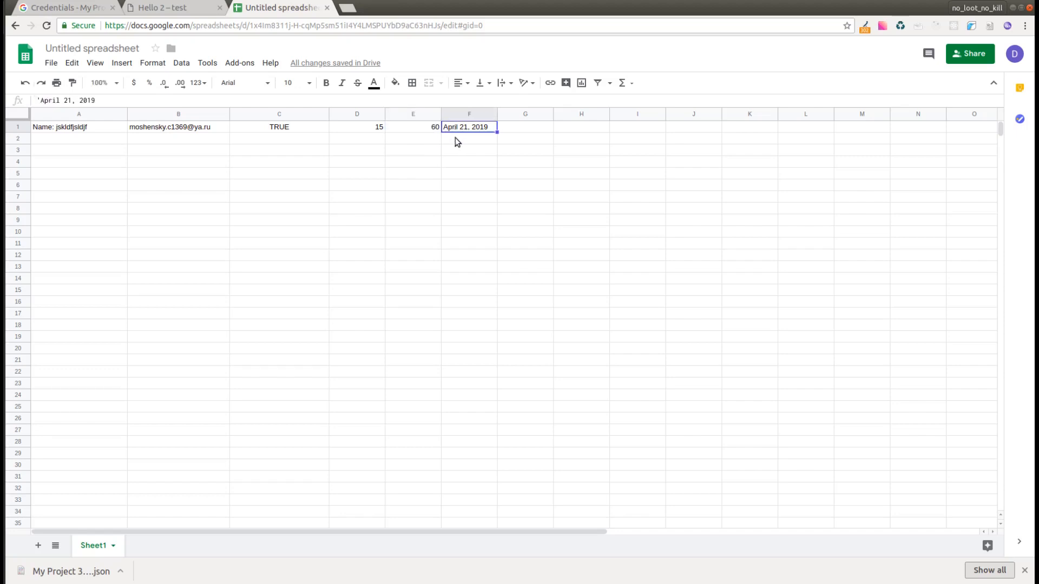
left_click(162, 7)
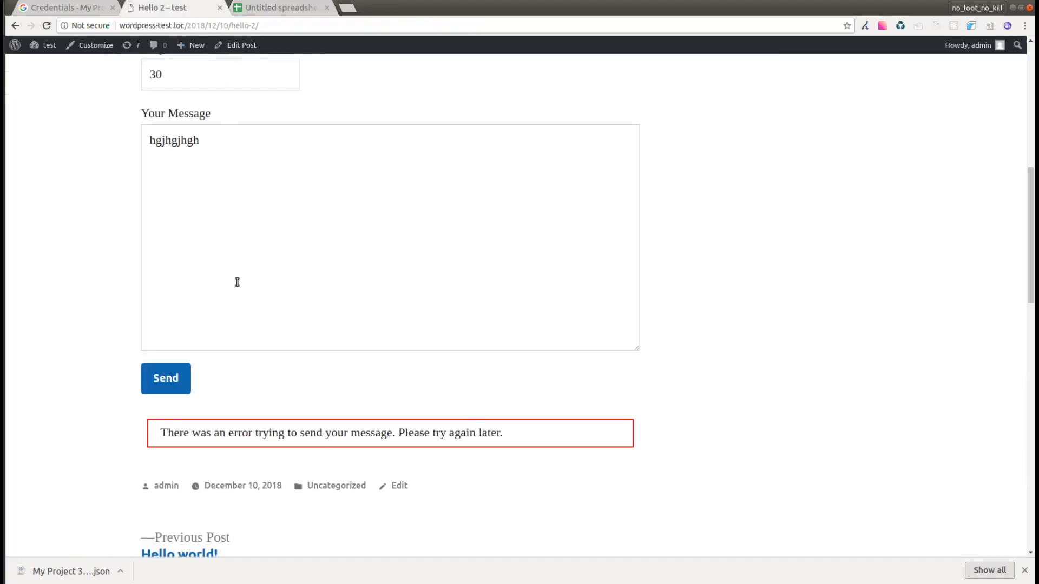
- Adjust the number field to 12 with the spinner, then check the spreadsheet for the new row
scroll("up", 3)
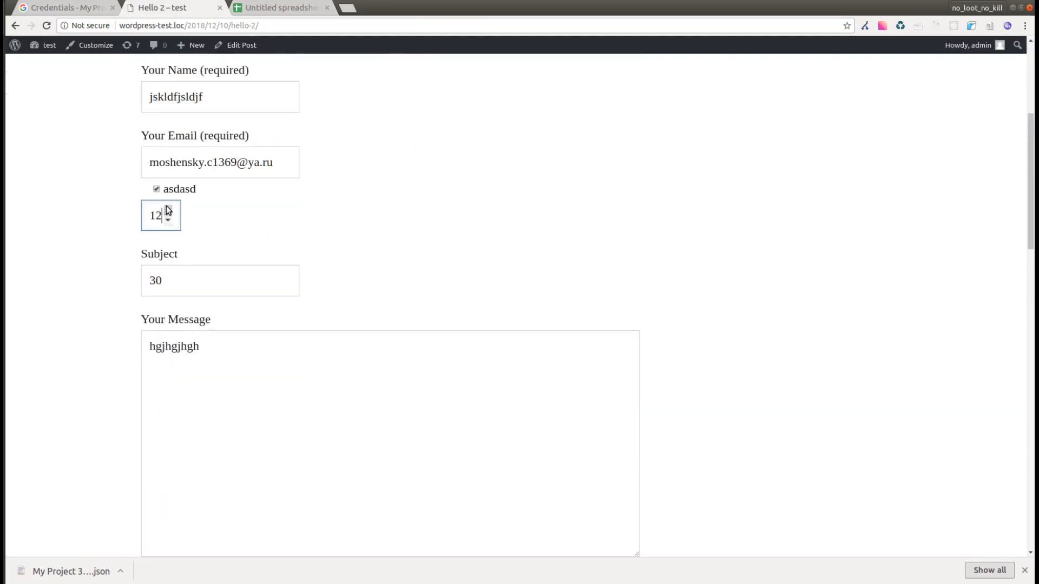
left_click(168, 220)
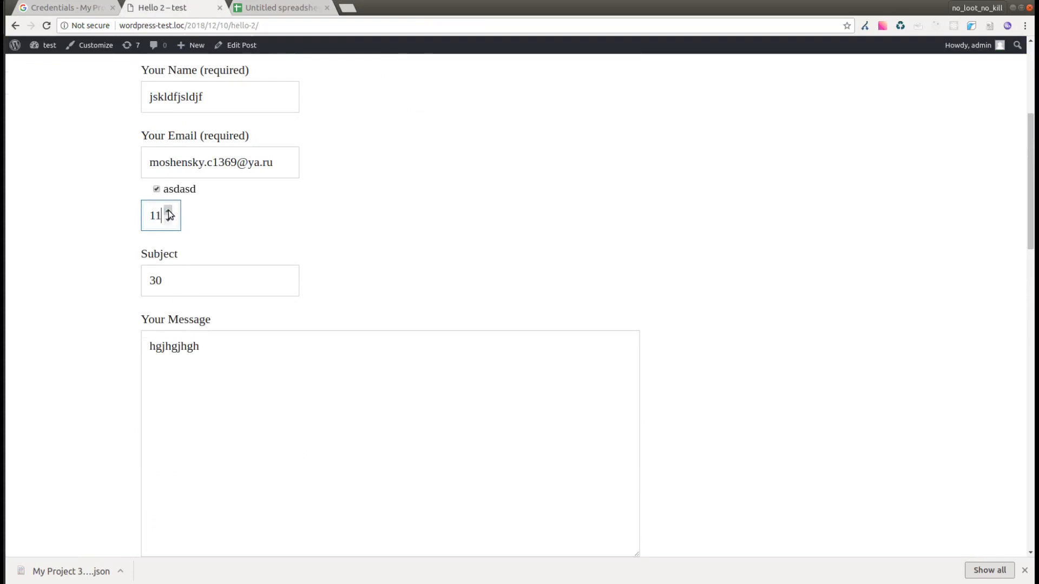
left_click(168, 211)
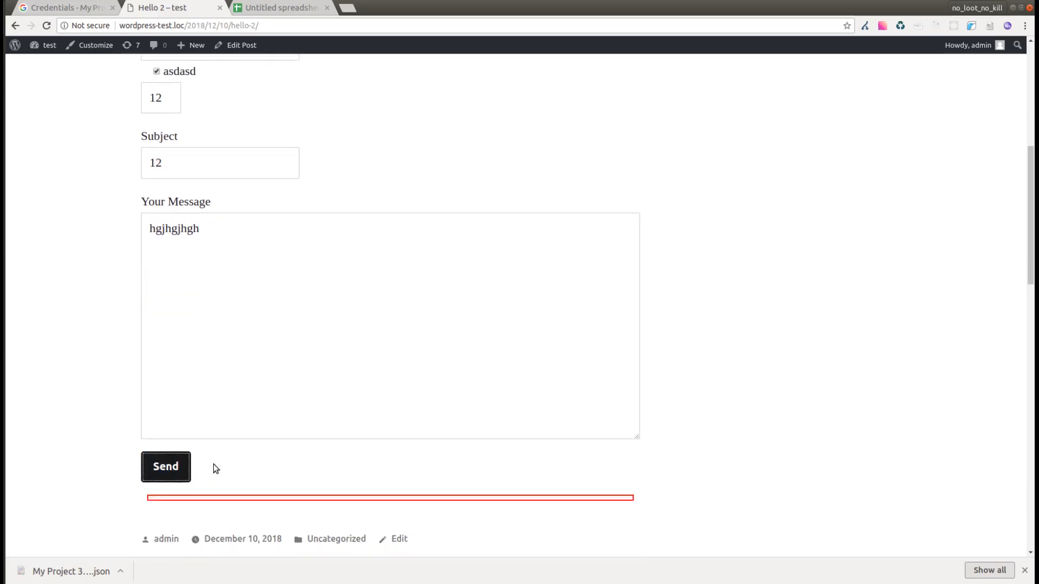
left_click(278, 7)
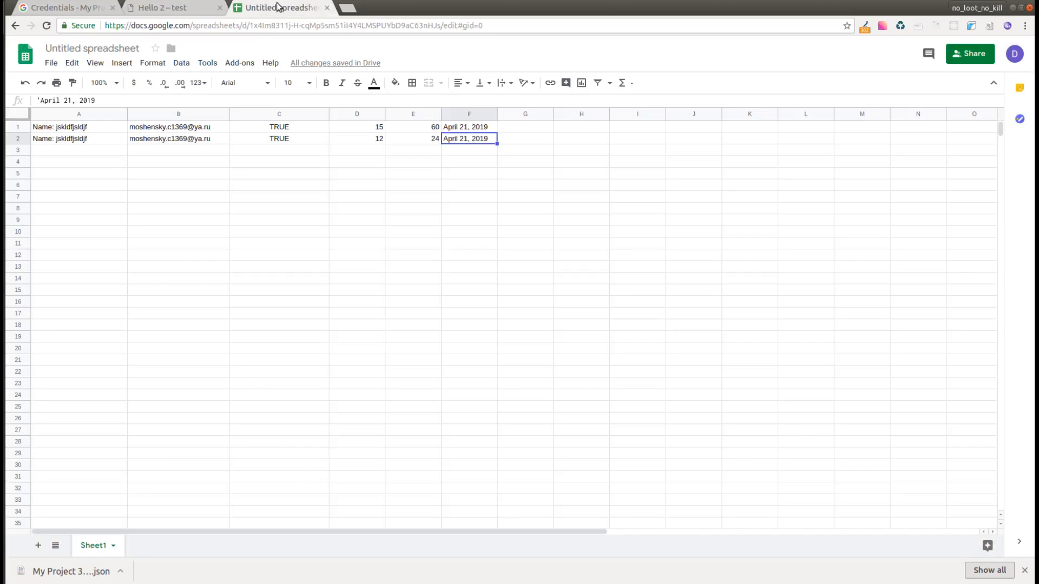
left_click(356, 139)
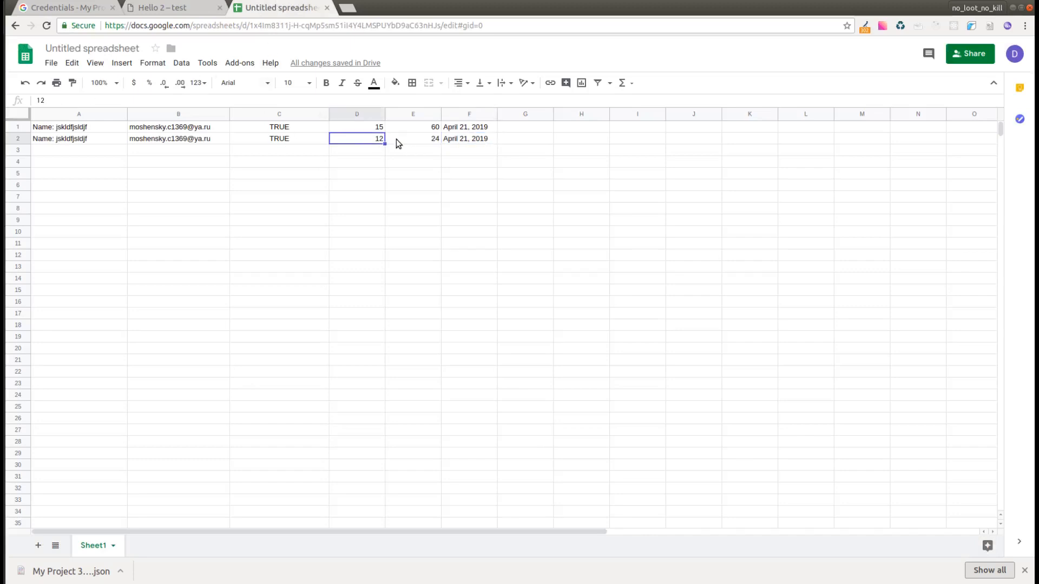
left_click(413, 138)
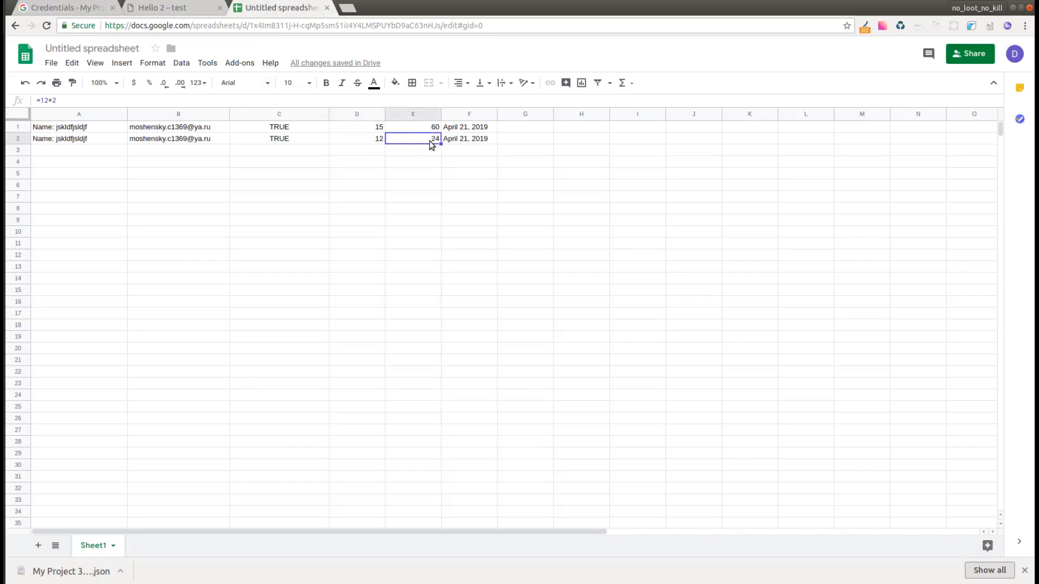